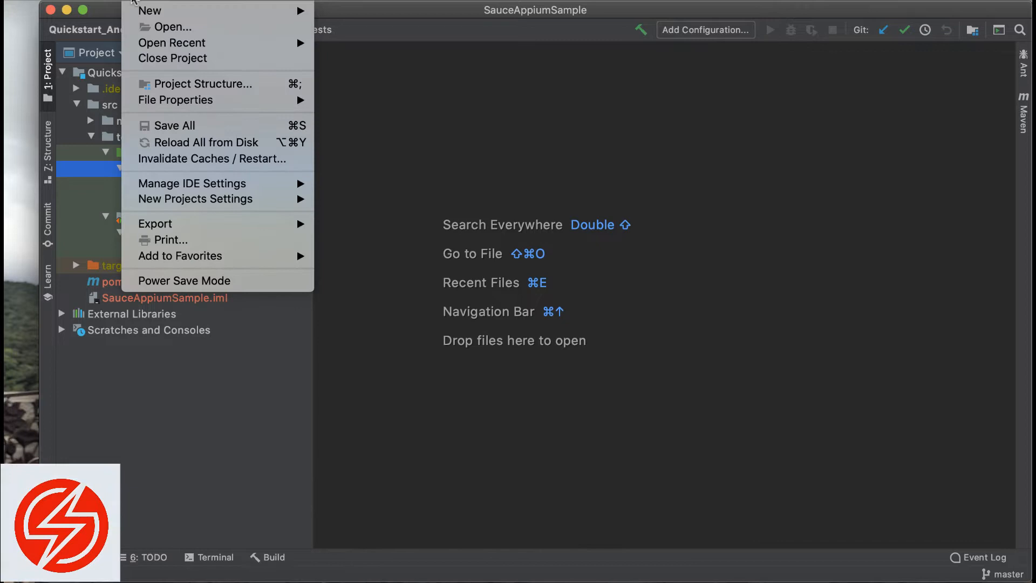
- In Project Structure, set the Project SDK to Java 1.8, verify module dependencies, and apply
click(165, 10)
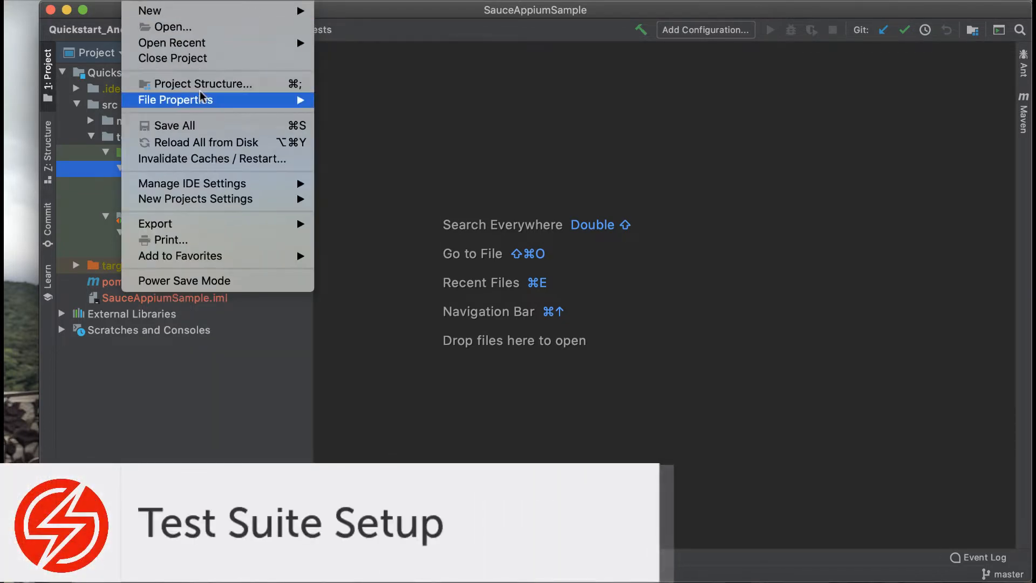
click(203, 83)
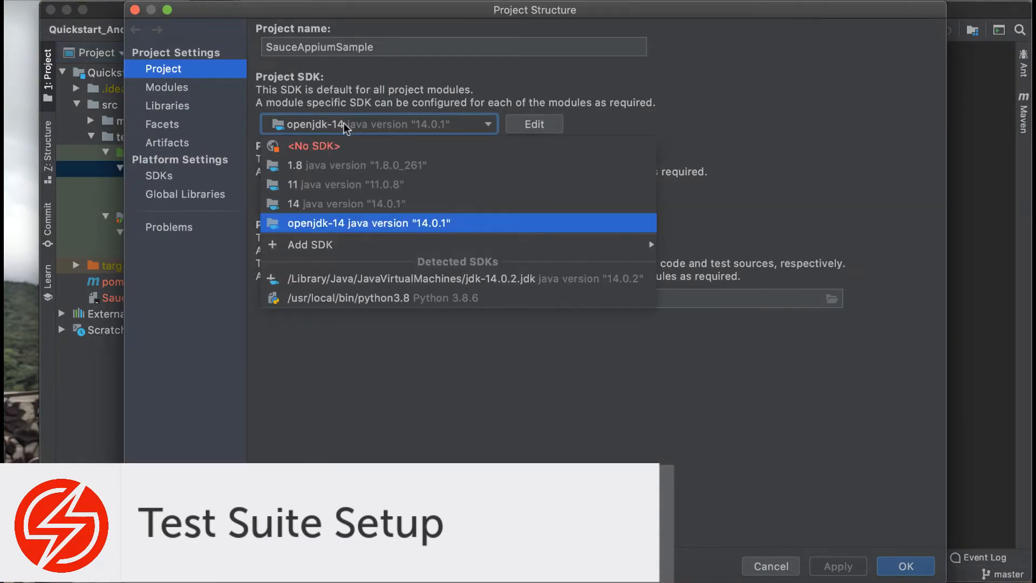
click(356, 166)
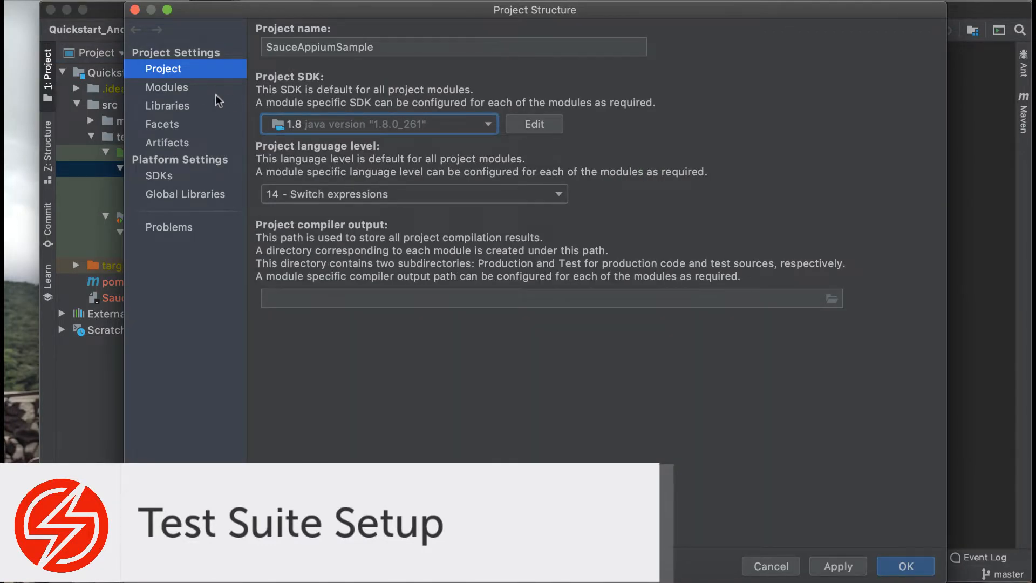
click(167, 87)
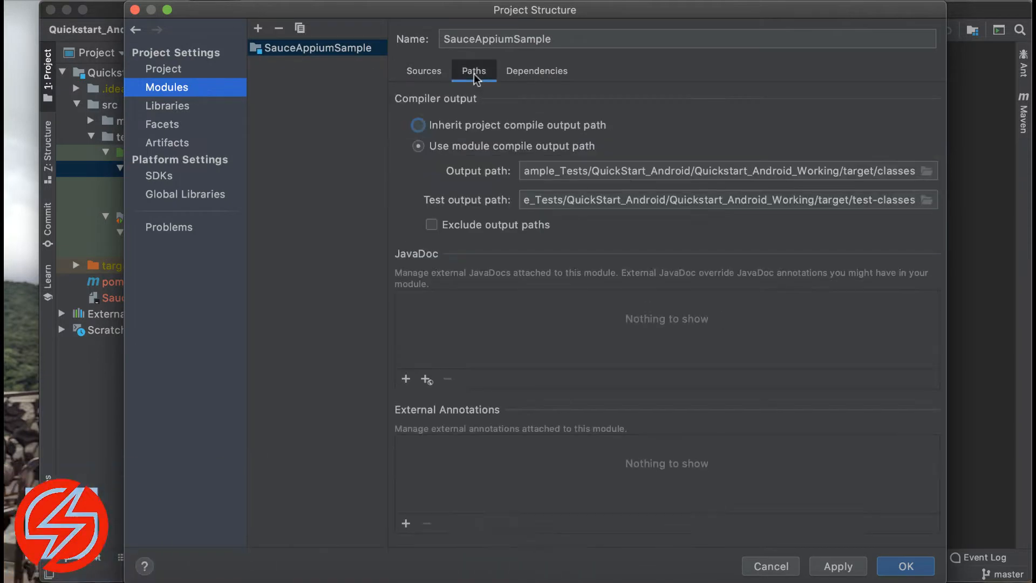
click(537, 71)
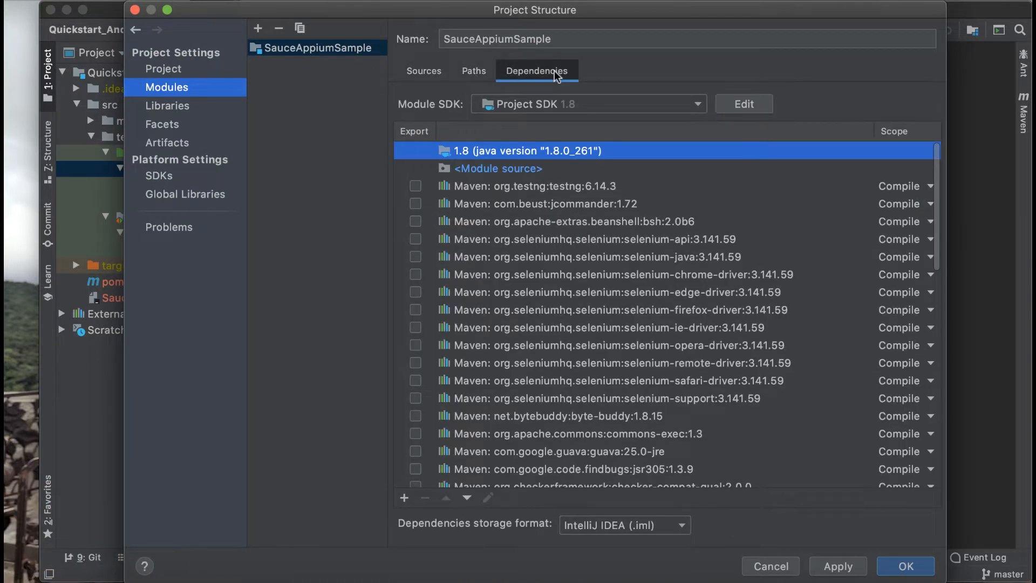
mouse_move(825, 569)
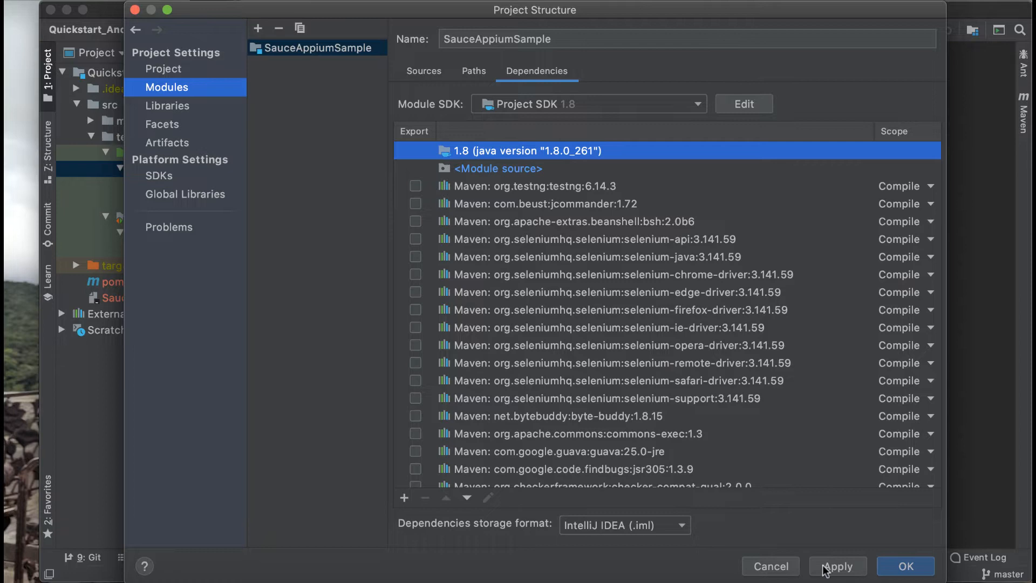
click(905, 565)
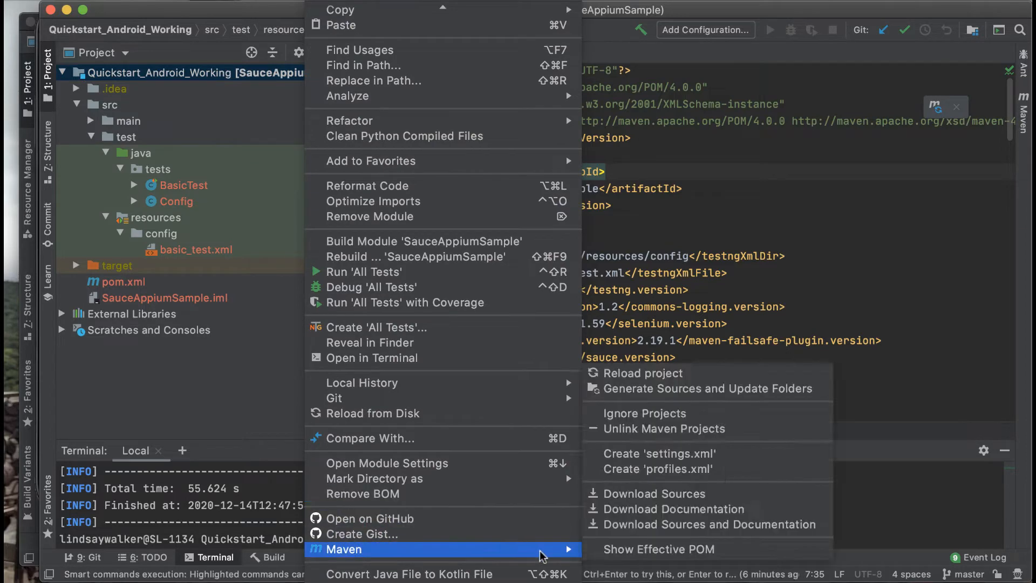
mouse_move(707, 388)
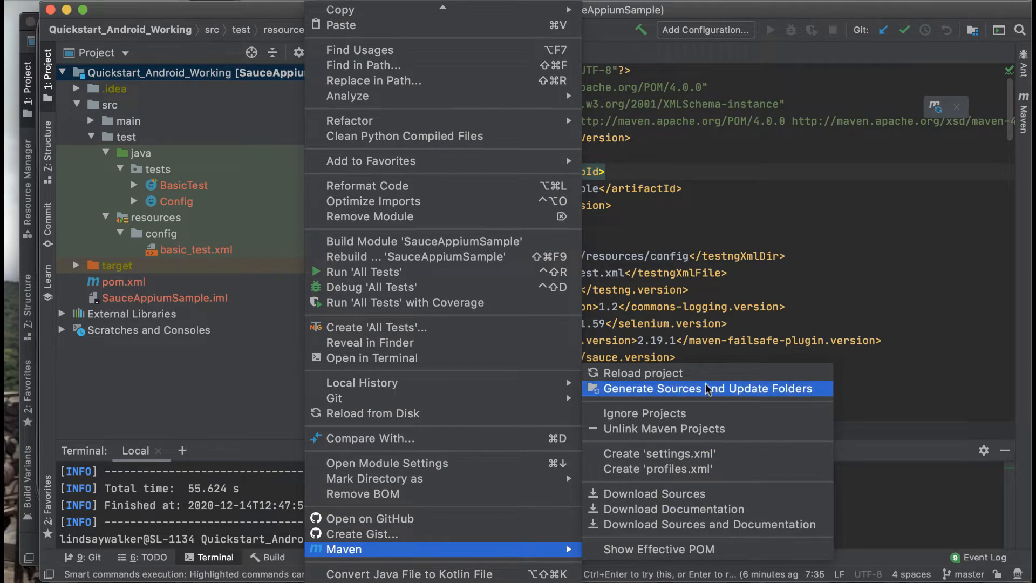
- Run Maven Generate Sources and Update Folders, then close the Android Virtual Device Manager
click(706, 389)
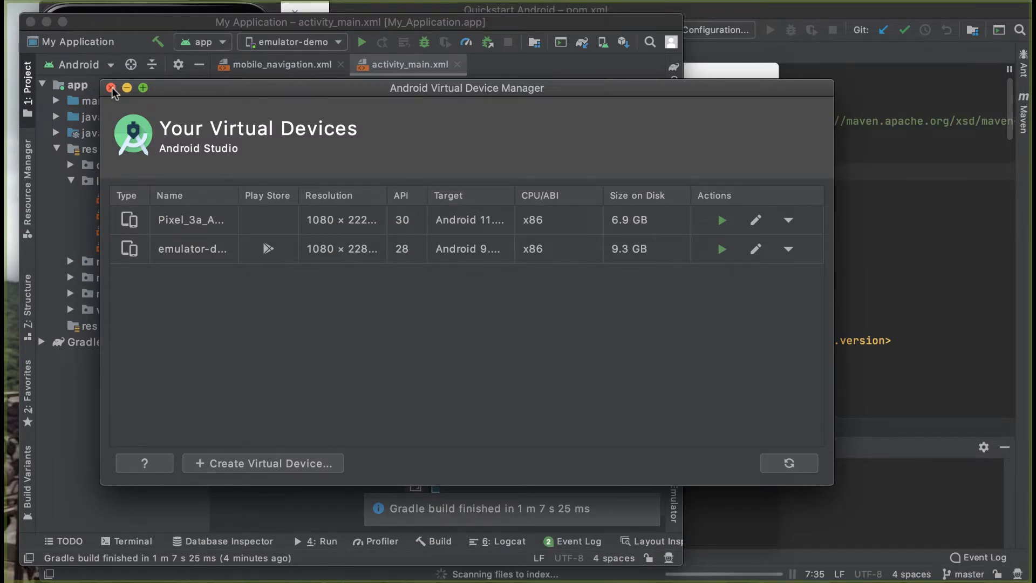
click(112, 88)
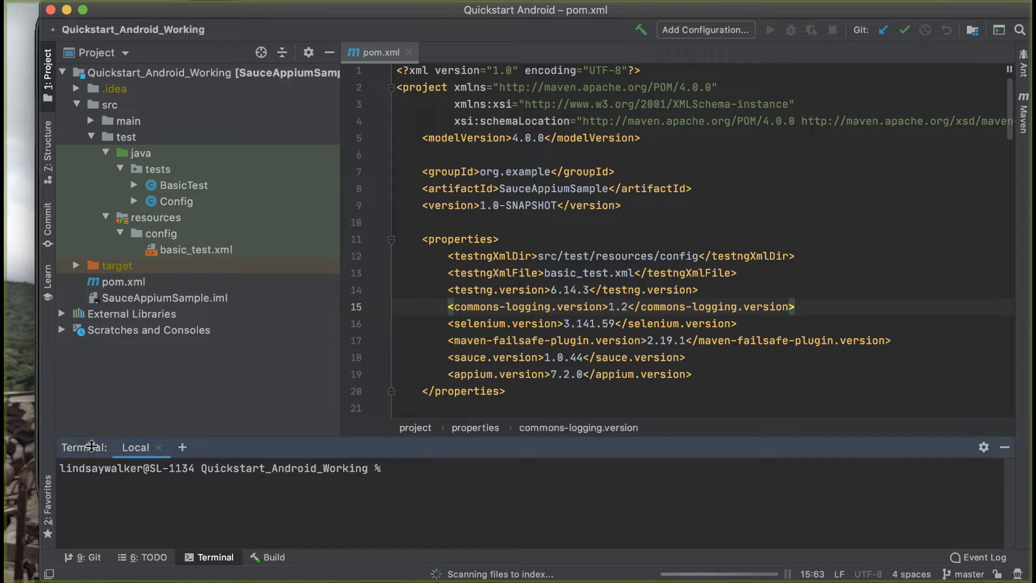
- Run 'mvn clean test' in the IntelliJ terminal
text(mvn cle)
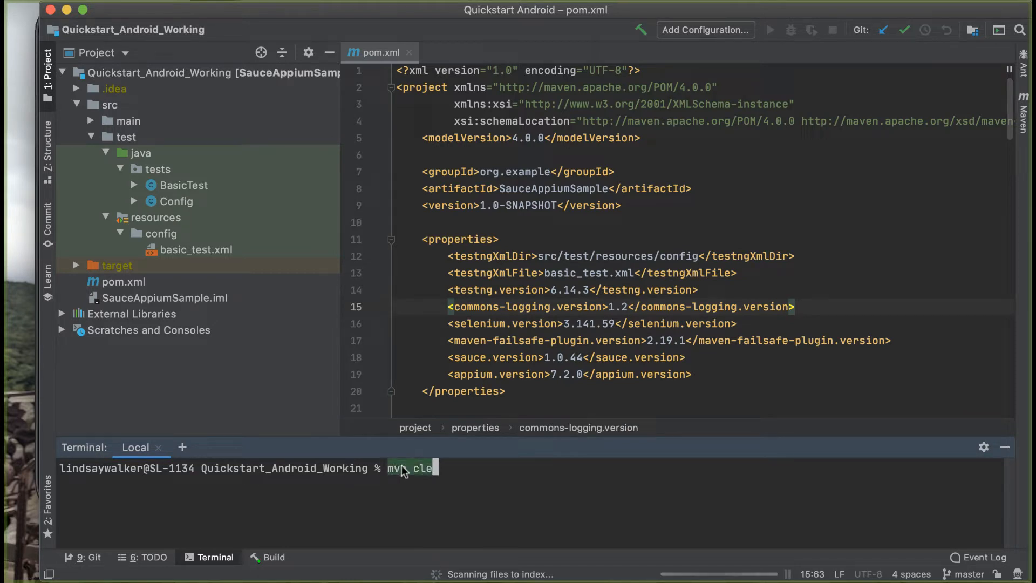
text(an test)
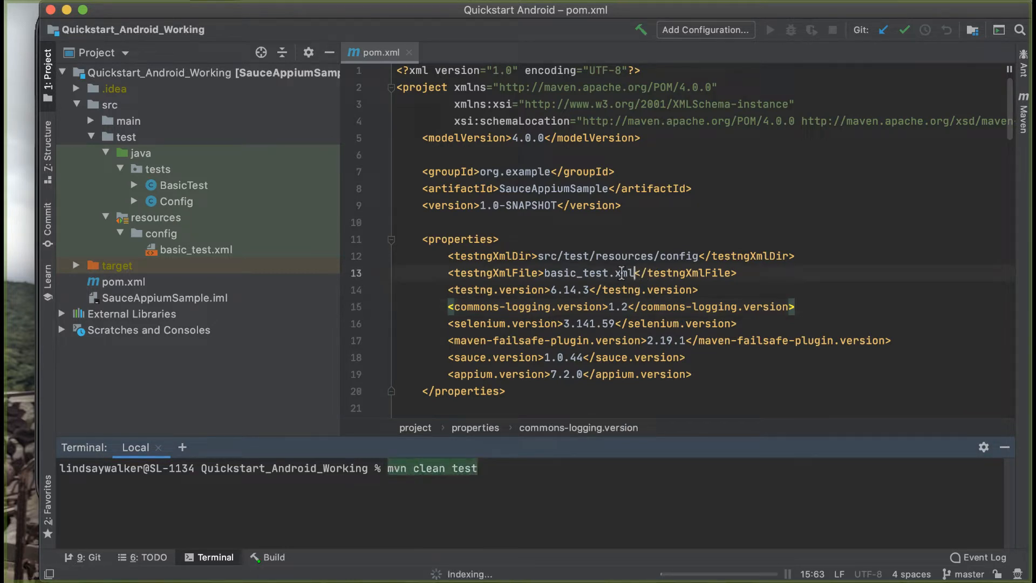
double_click(587, 272)
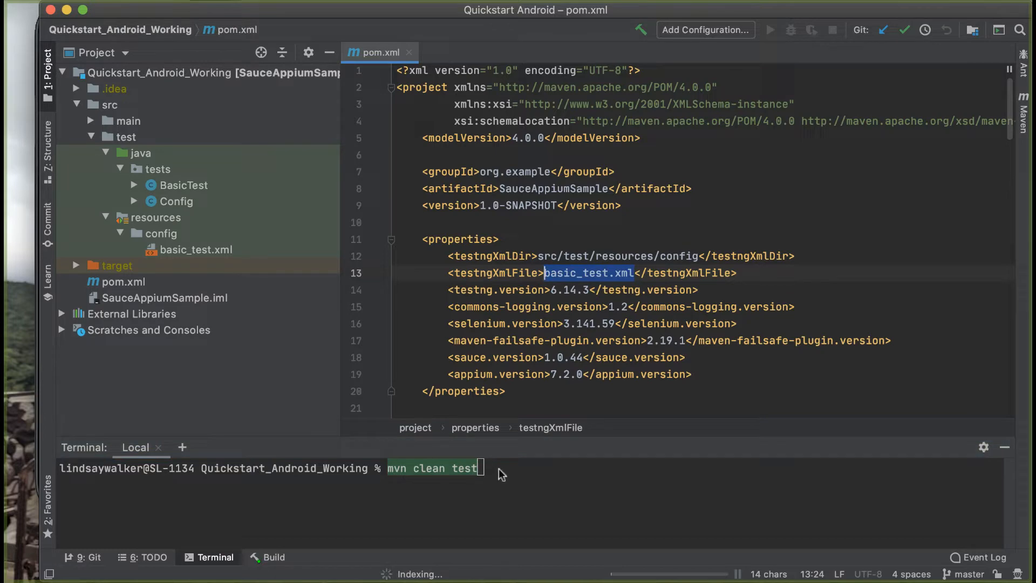
key(Return)
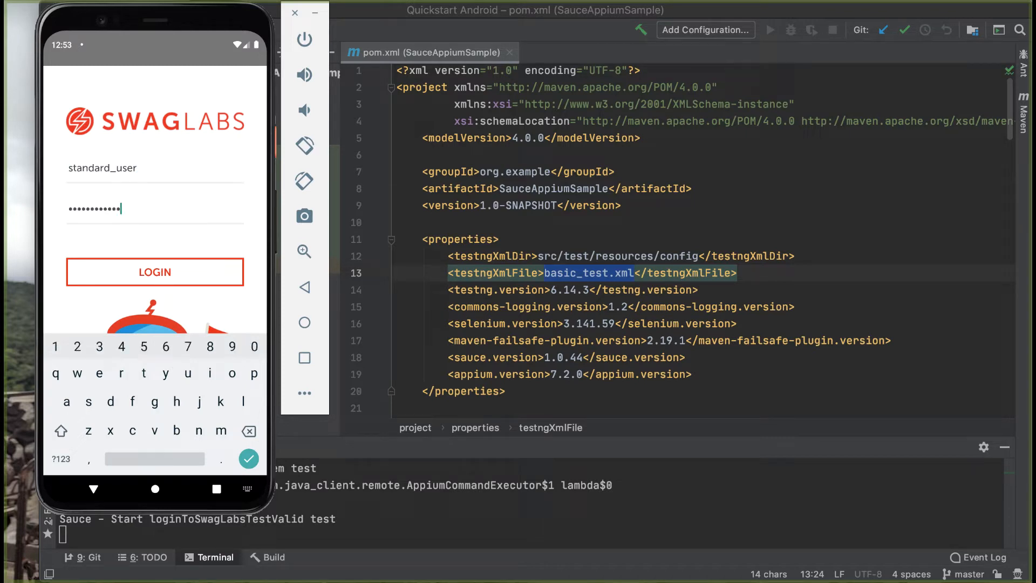
- Return to the IDE after the test passes and open BasicTest.java
click(155, 271)
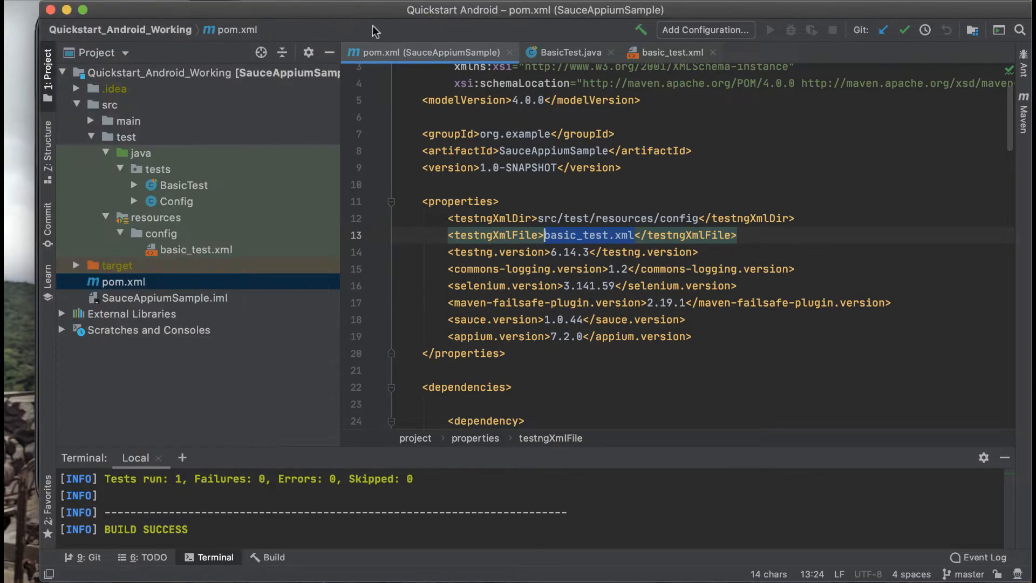
click(568, 53)
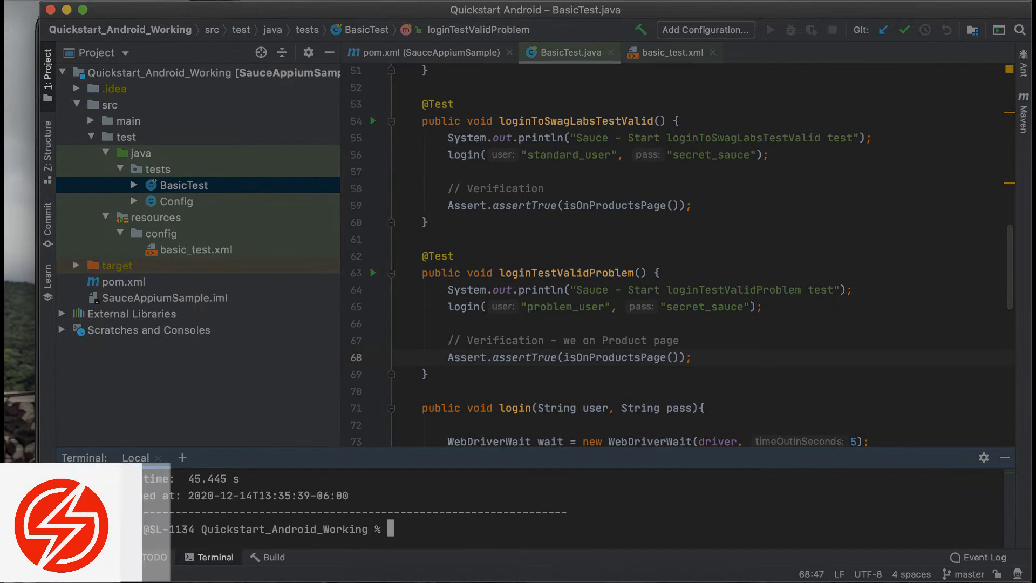
scroll(down, 3)
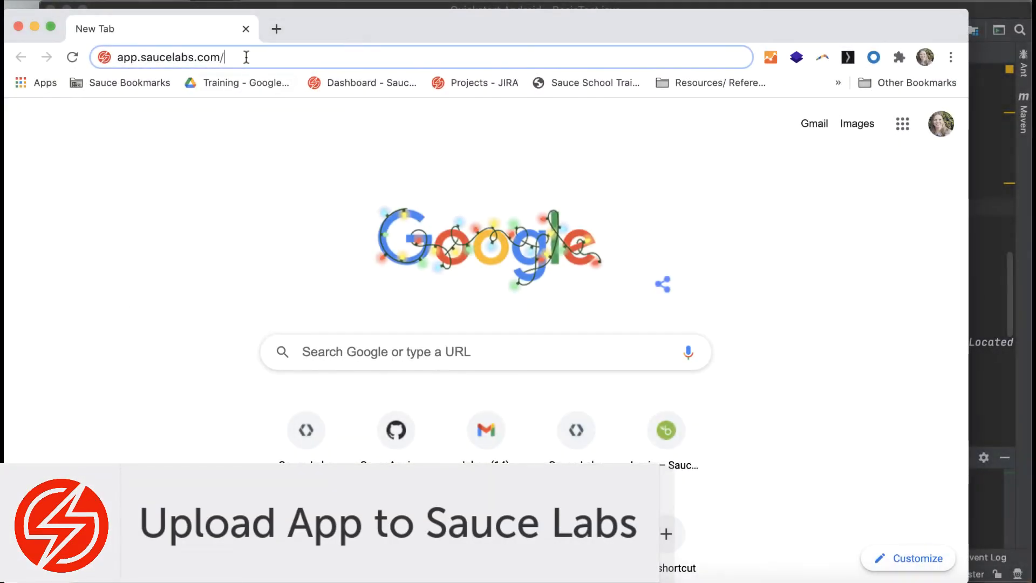
- Sign in to app.saucelabs.com, view the access key in User Settings, then open Automated Test Results
key(Return)
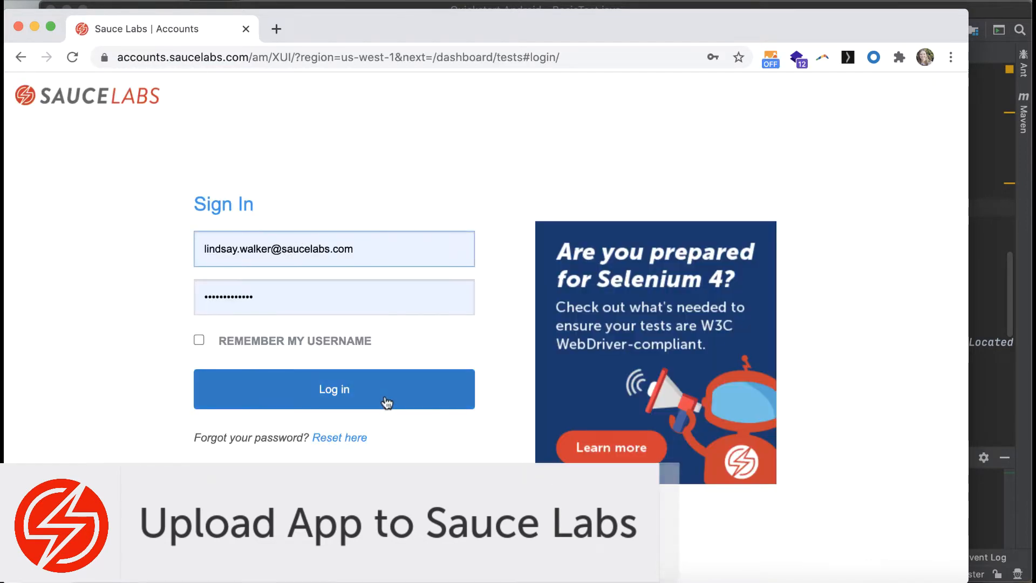
click(334, 388)
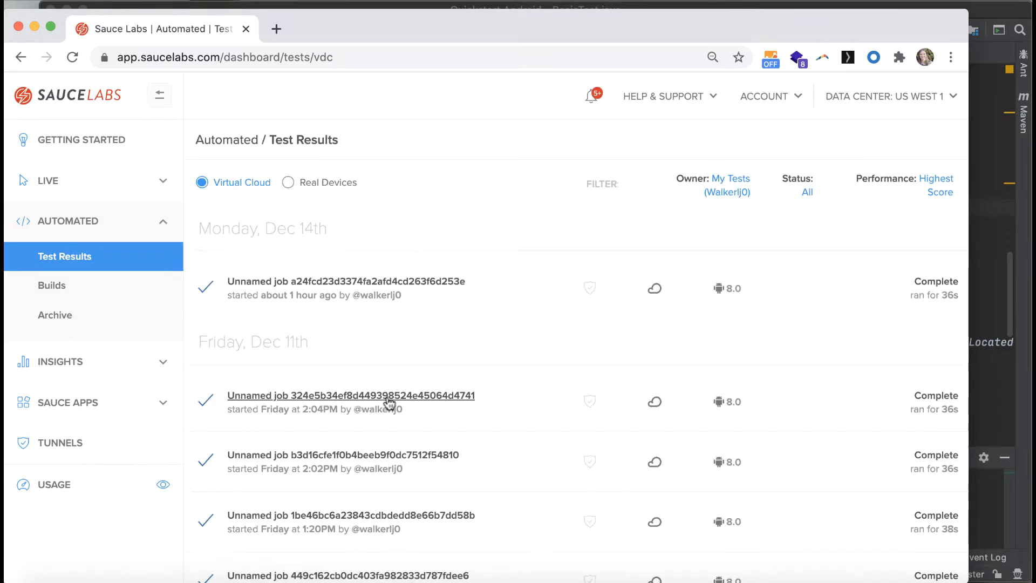
mouse_move(766, 97)
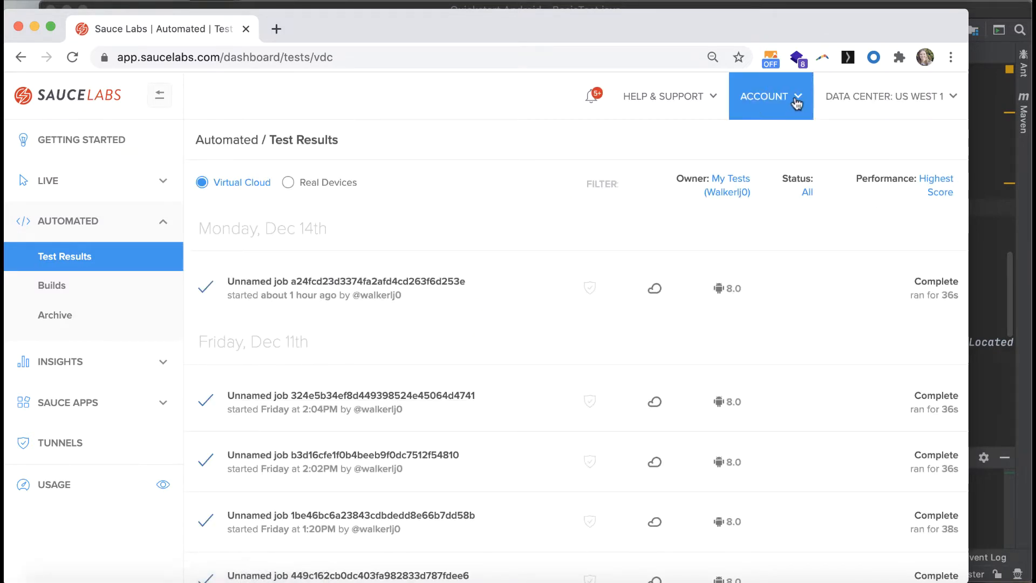
click(771, 96)
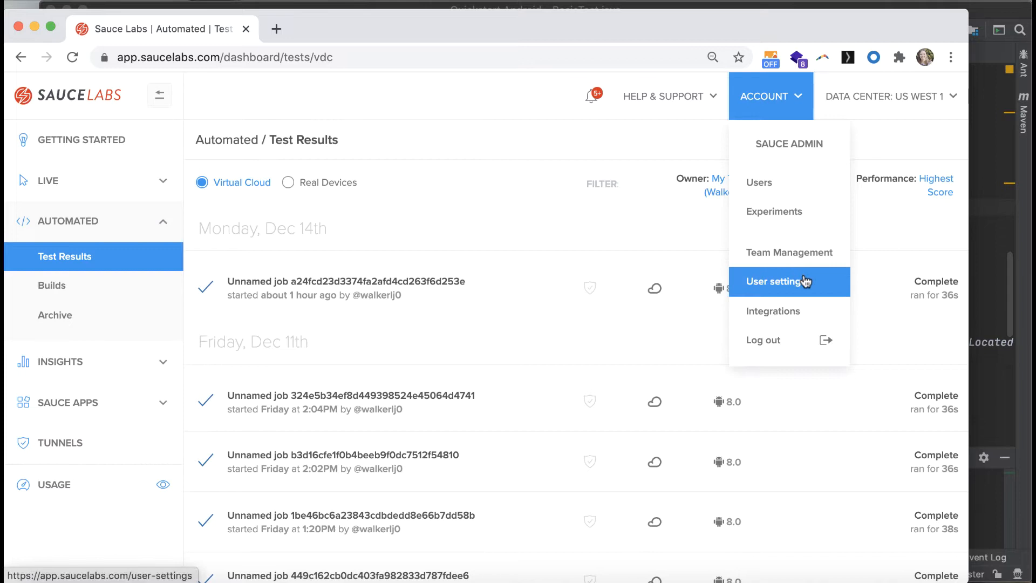
click(779, 280)
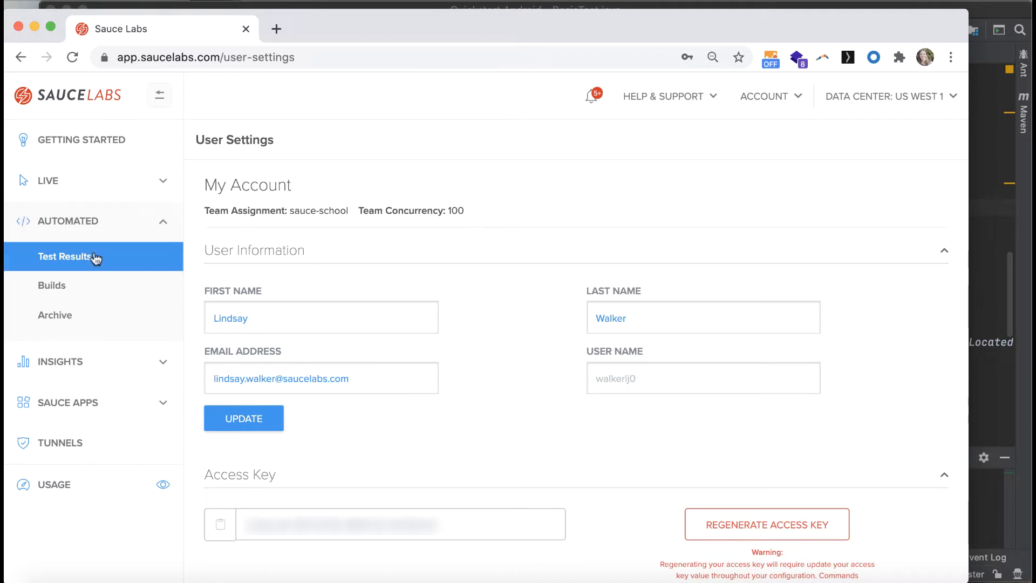
click(65, 257)
text(echo $SAUC)
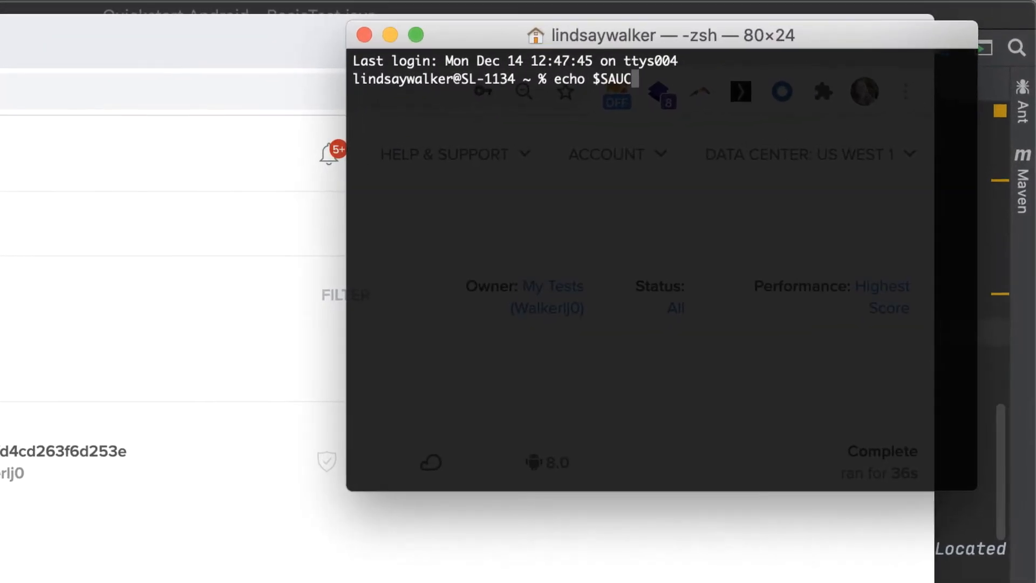
- Echo $SAUCE_USERNAME and $SAUCE_ACCESS_KEY in the terminal
key(Return)
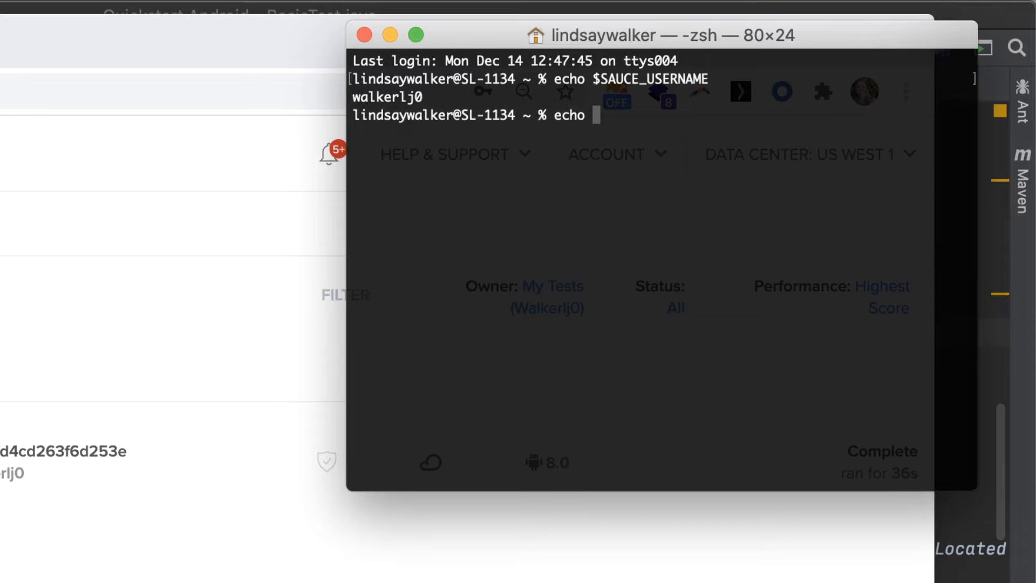
text($SAUCE_ACCESS_K)
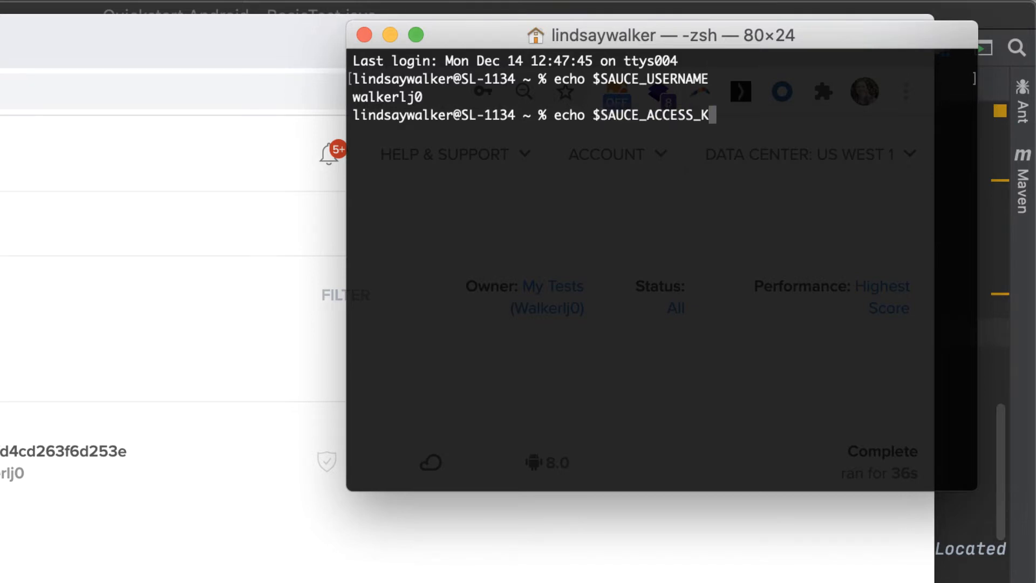
key(Return)
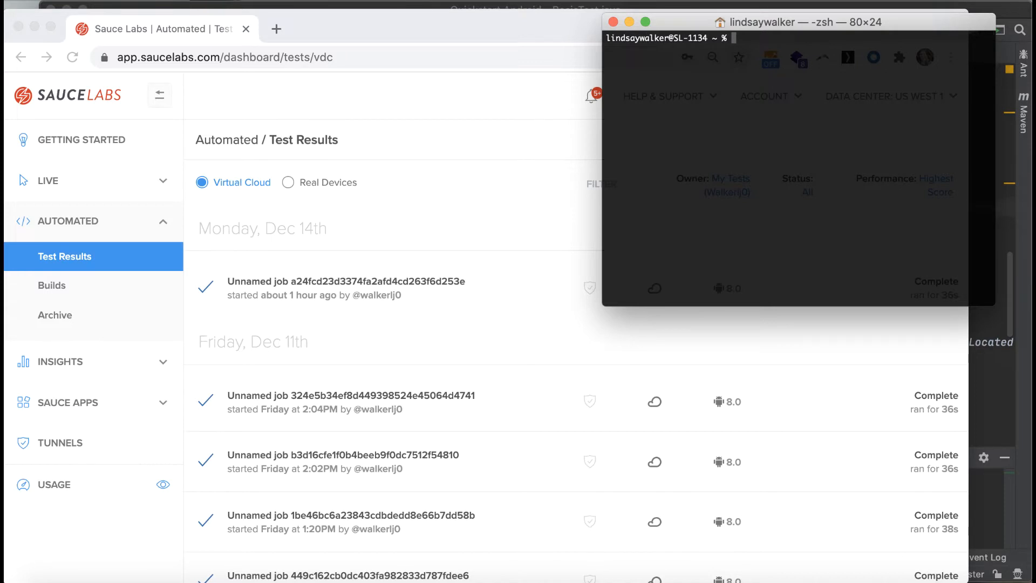
mouse_move(932, 250)
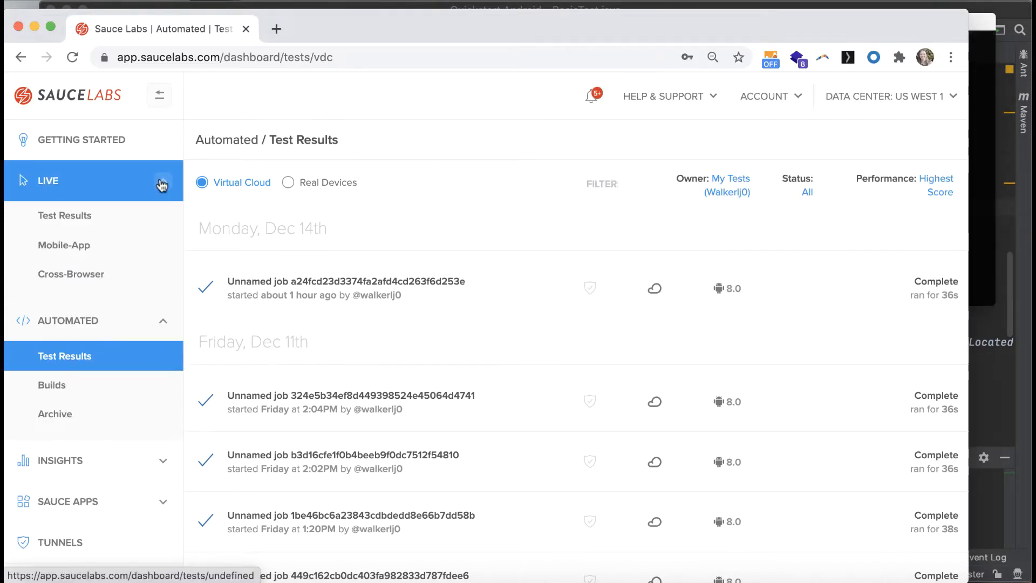
- Upload Android.SauceLabs.Mobile.Sample.app.2.7.0.apk via App Upload and dismiss the success banner
click(64, 245)
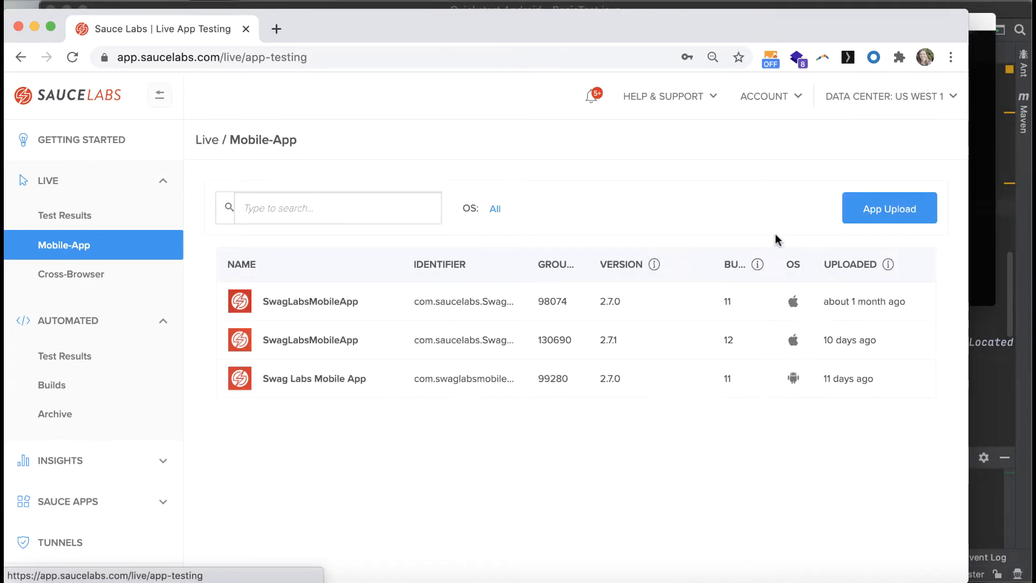
click(888, 208)
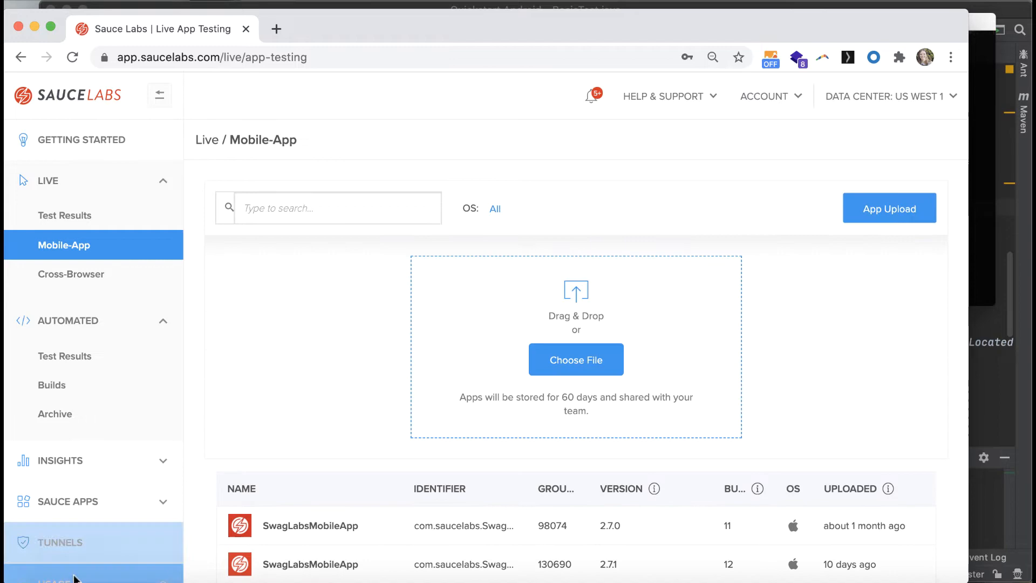
click(576, 360)
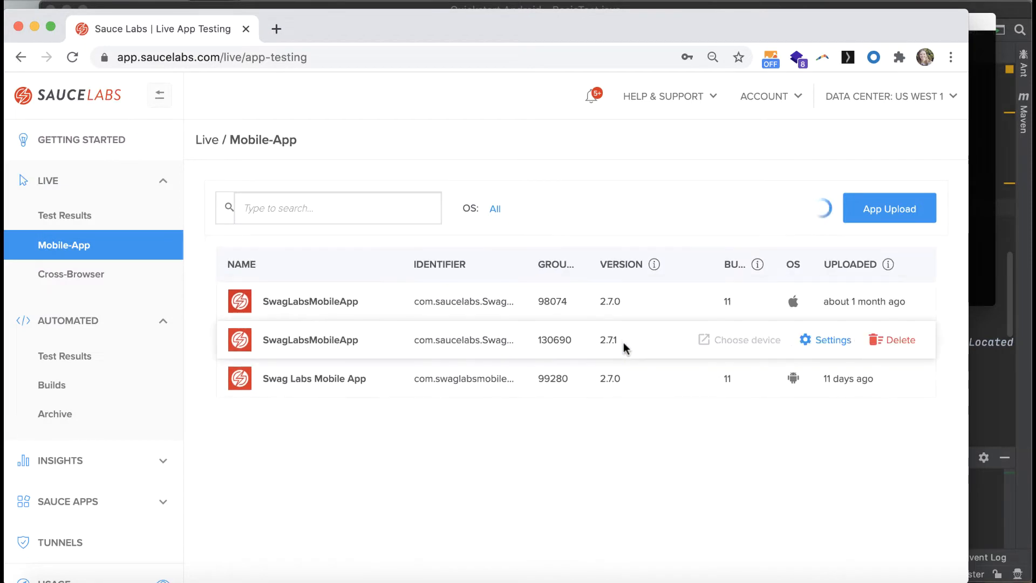
mouse_move(781, 521)
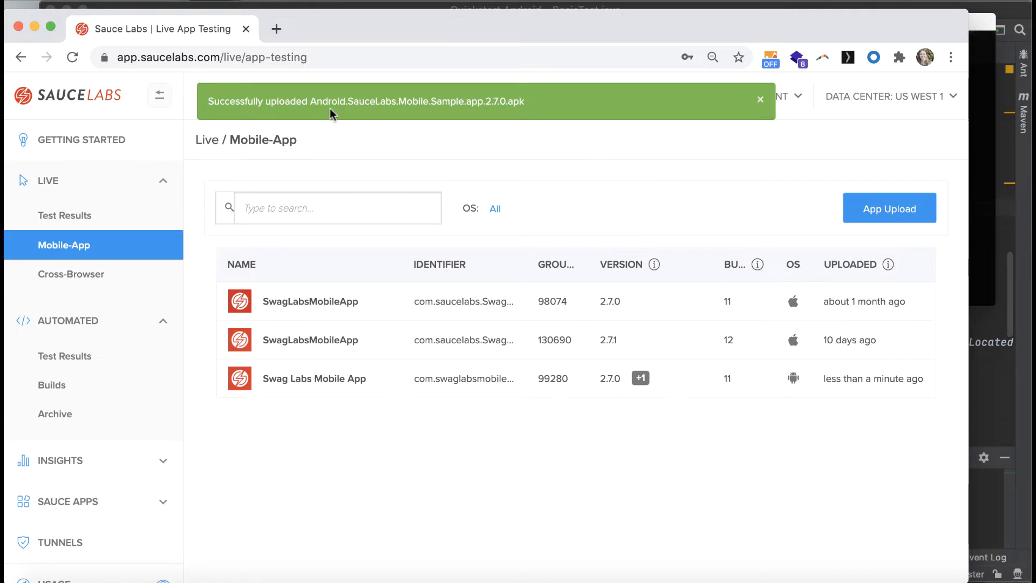
click(760, 100)
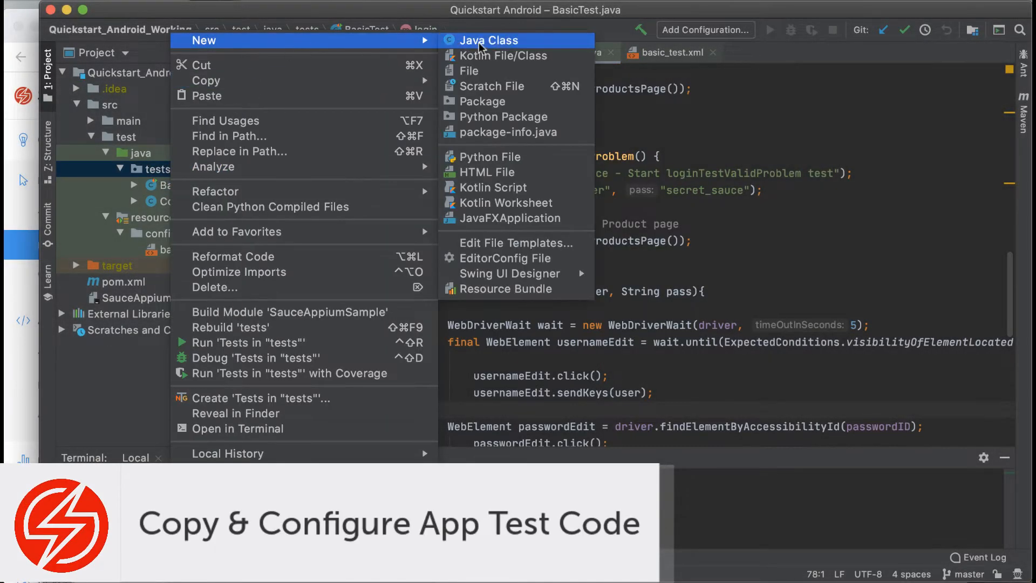
- Create the Java class Mobile_Android_EMU_Test in the tests package
click(488, 40)
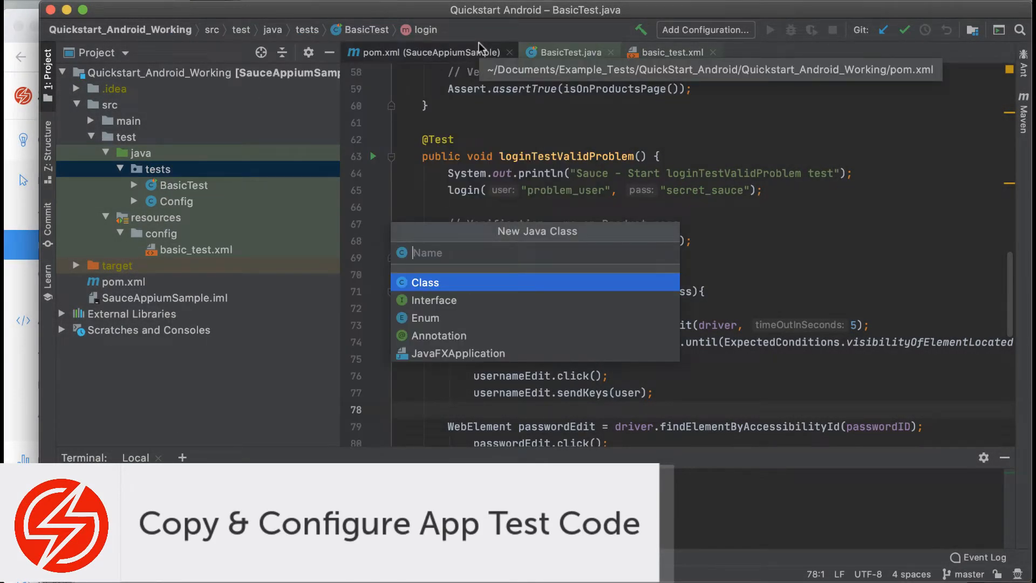
text(Mobile_Android)
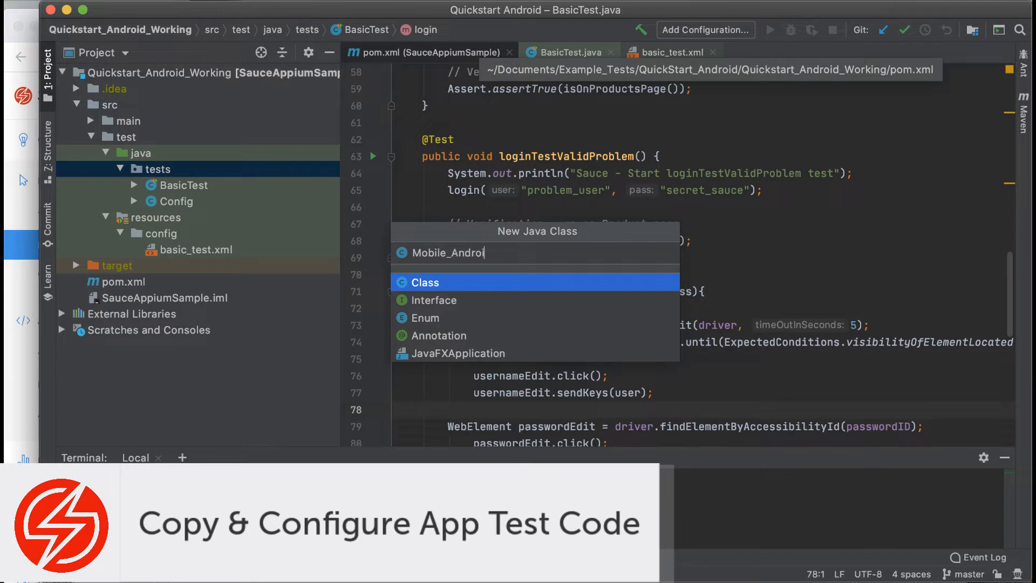
text(d)
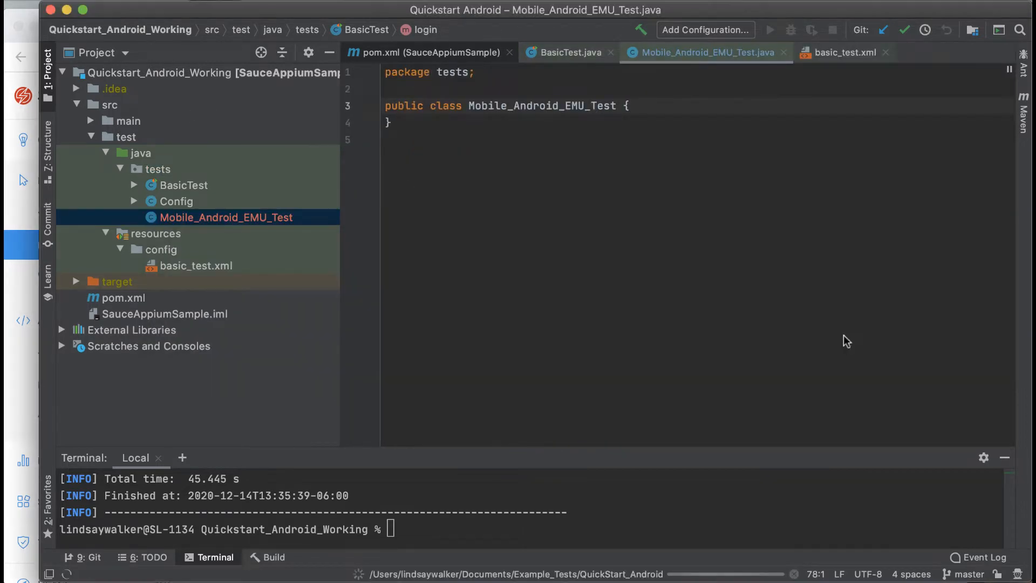
- Create mobile_android_EMU_test.xml in the config folder and add it to Git
right_click(162, 250)
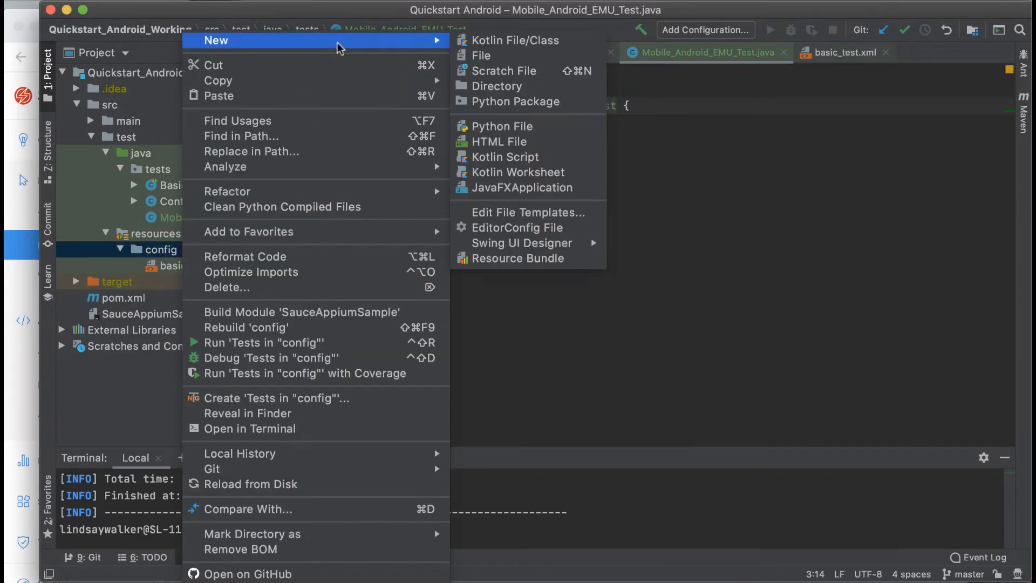
click(482, 55)
text(mobile)
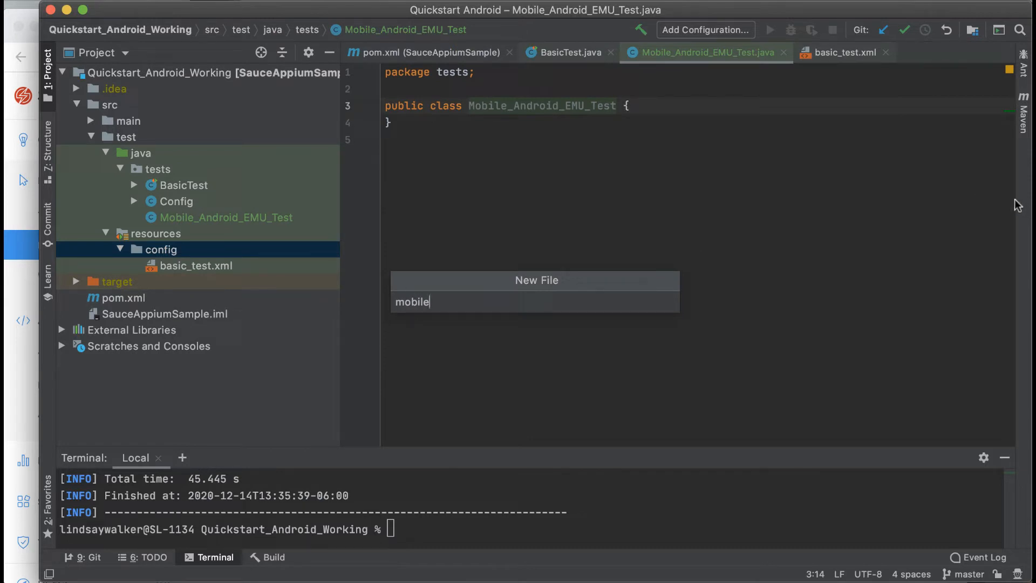
text(_android_)
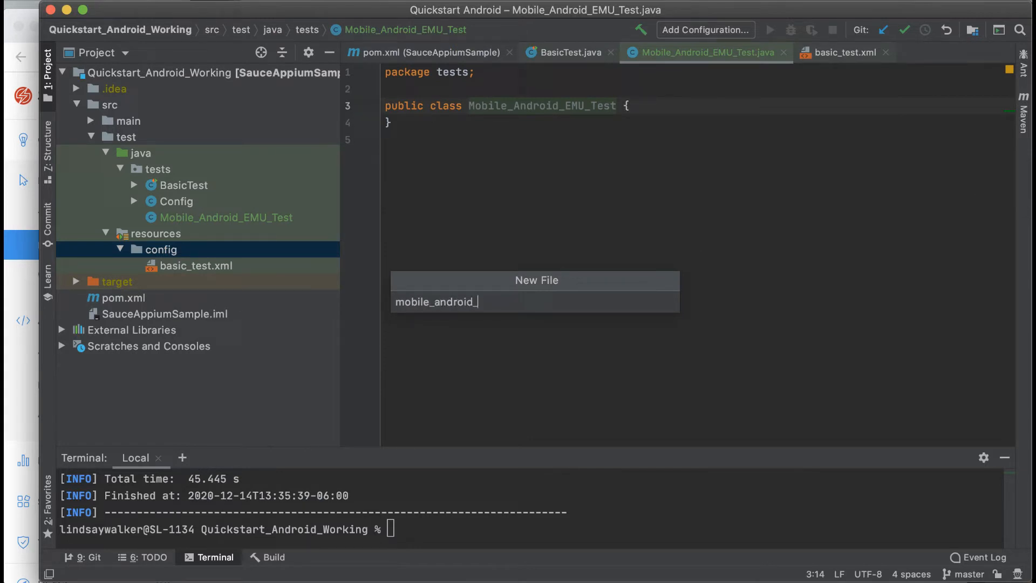
text(EMU_test)
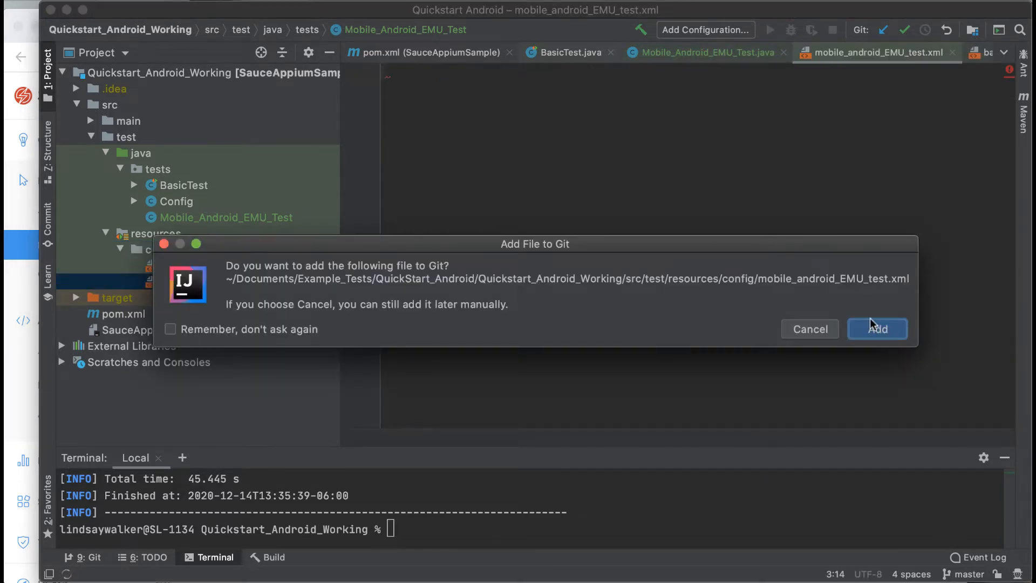
click(876, 329)
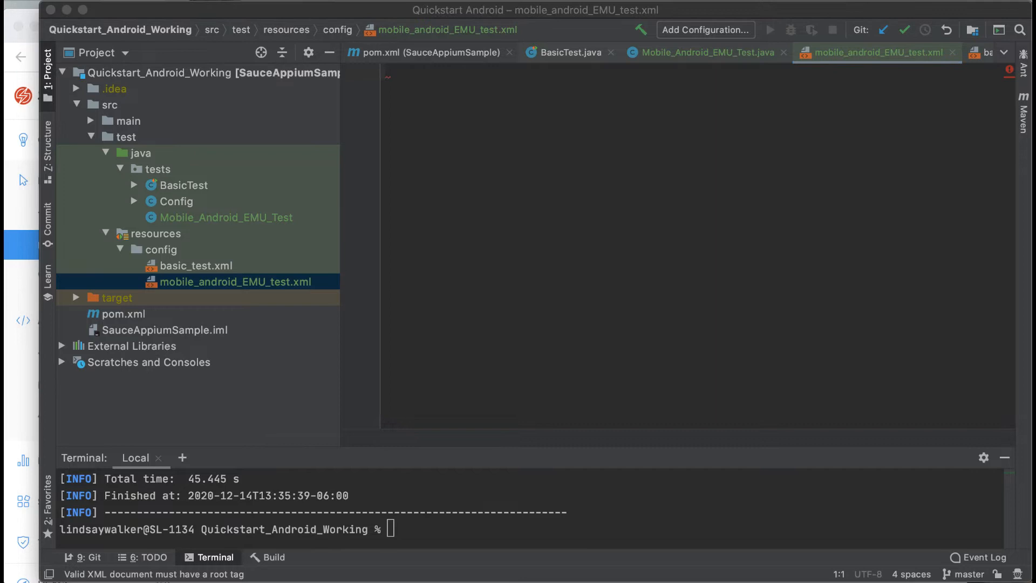
mouse_move(200, 191)
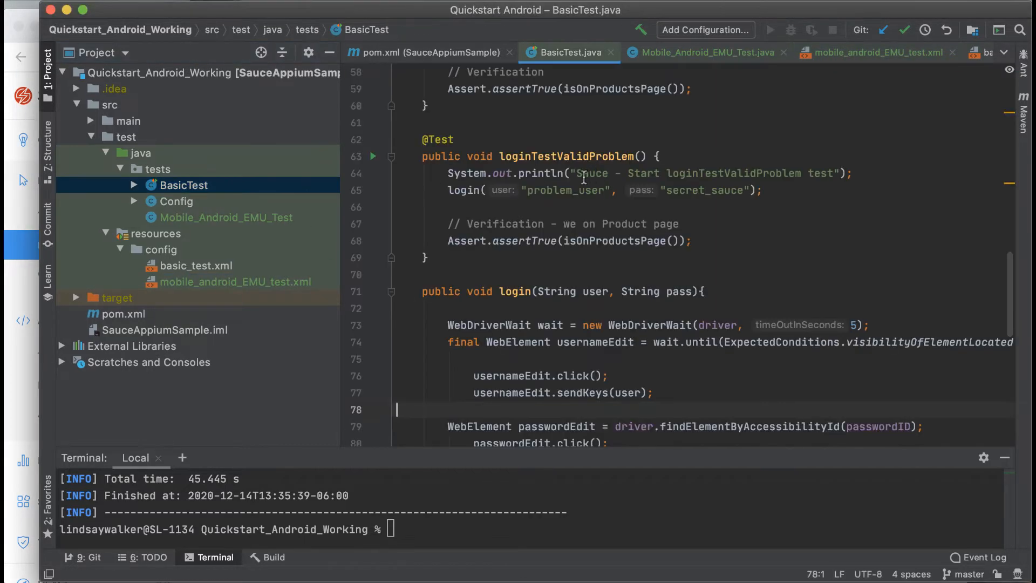
- Copy BasicTest's package and import lines into Mobile_Android_EMU_Test
scroll(up, 3)
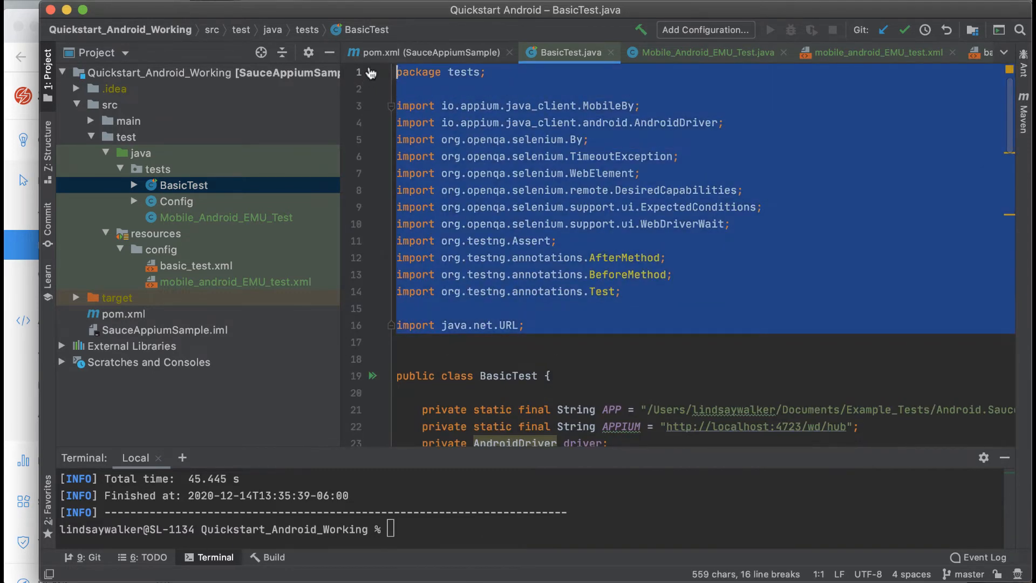
click(225, 217)
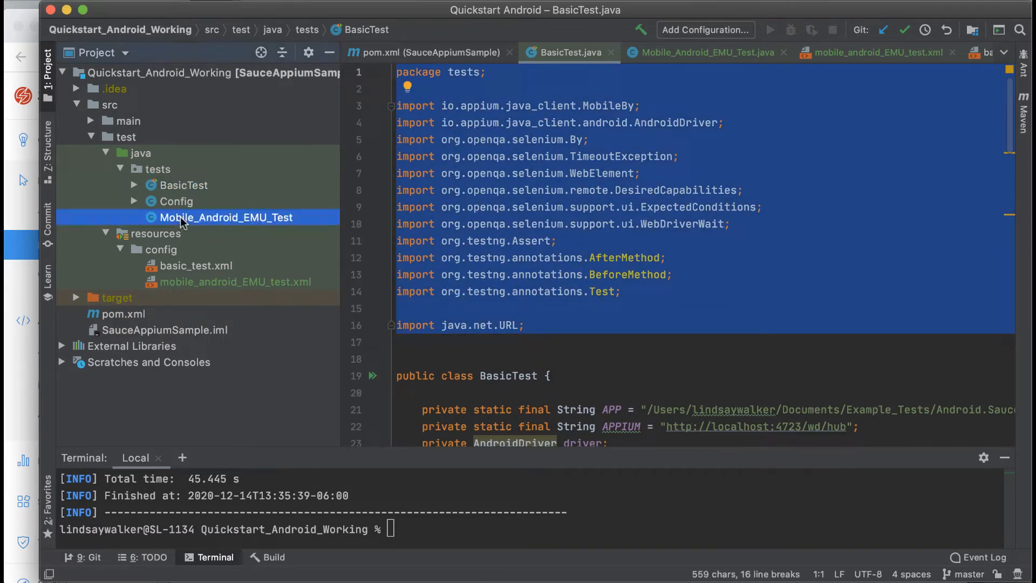
click(226, 217)
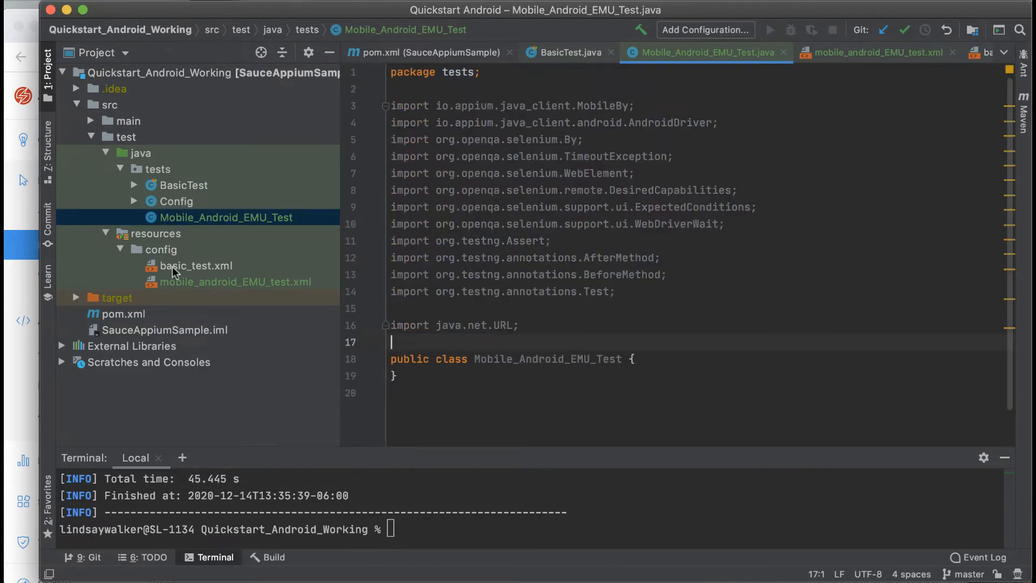
click(184, 185)
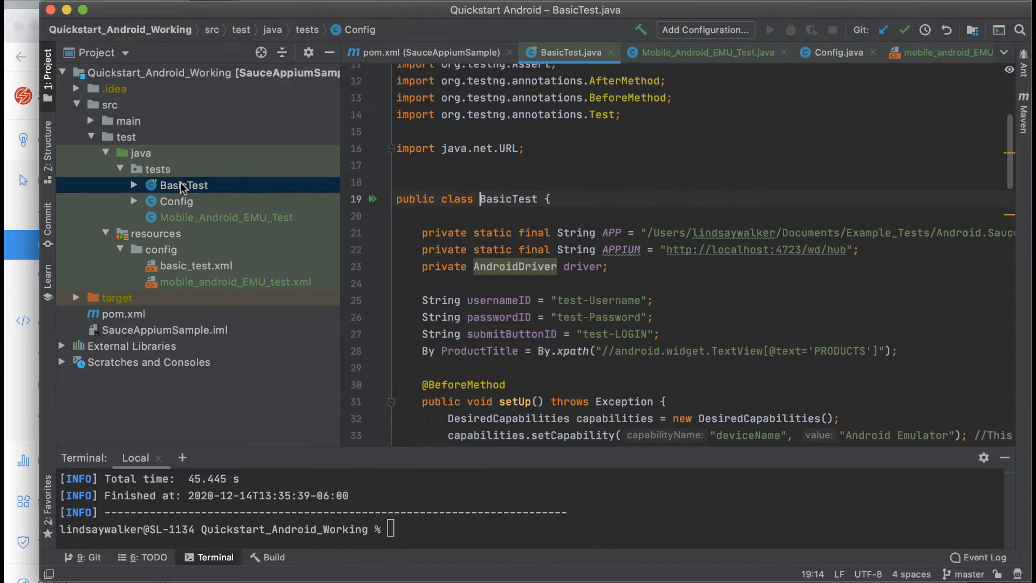
click(436, 233)
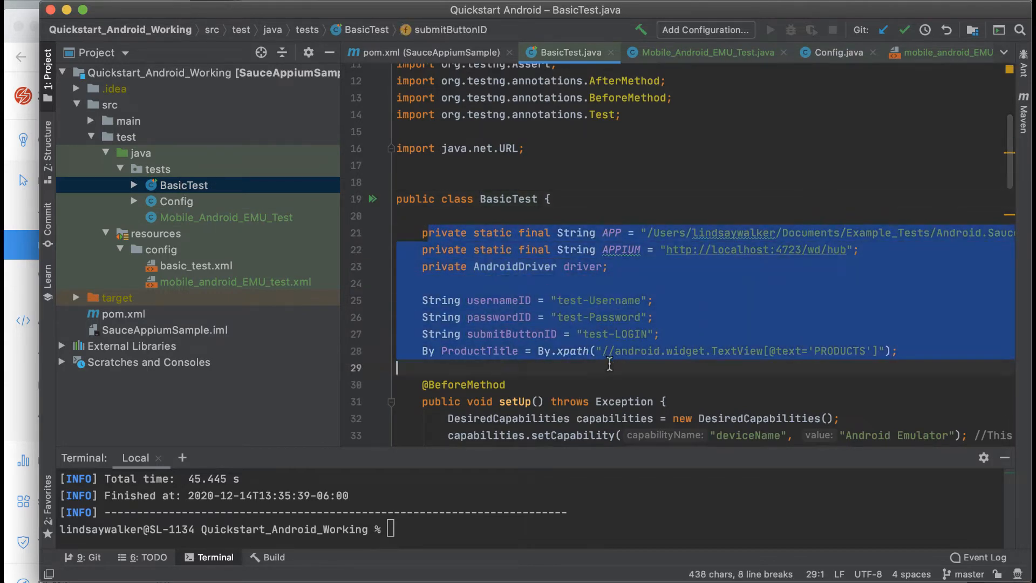
scroll(down, 3)
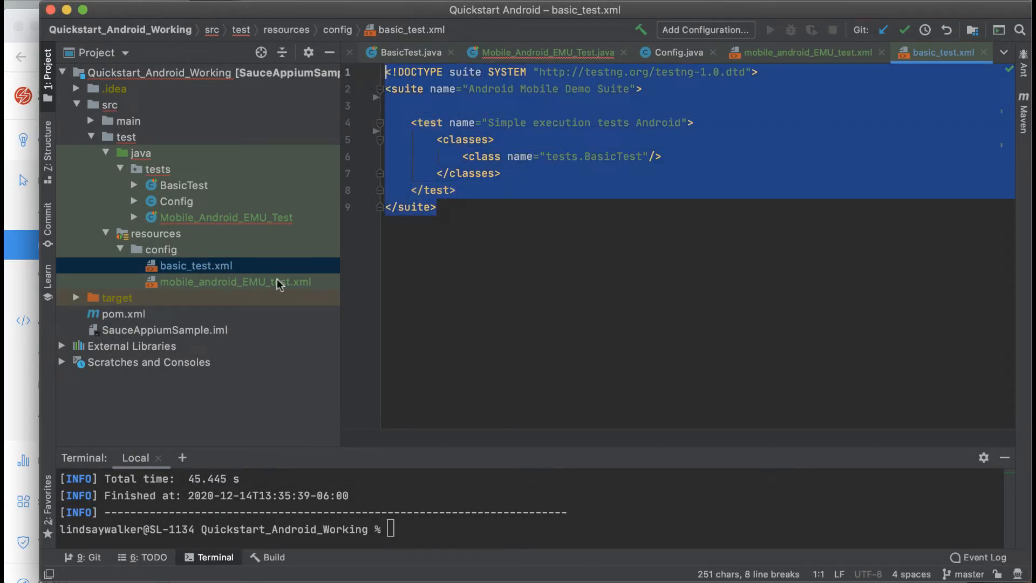
- Paste basic_test.xml's suite into mobile_android_EMU_test.xml with class tests.Mobile_Android_EMU_Test
click(235, 281)
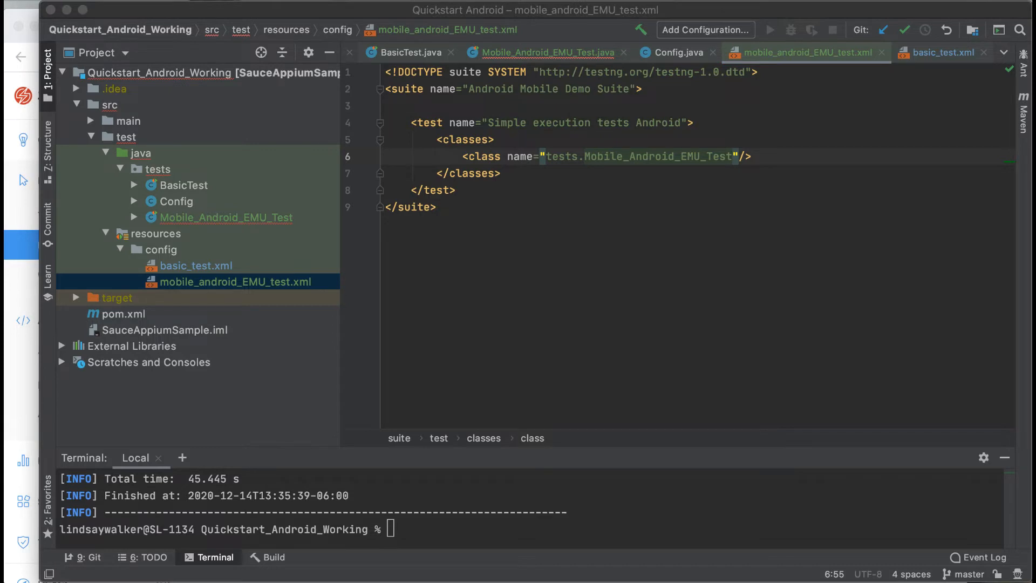
click(123, 313)
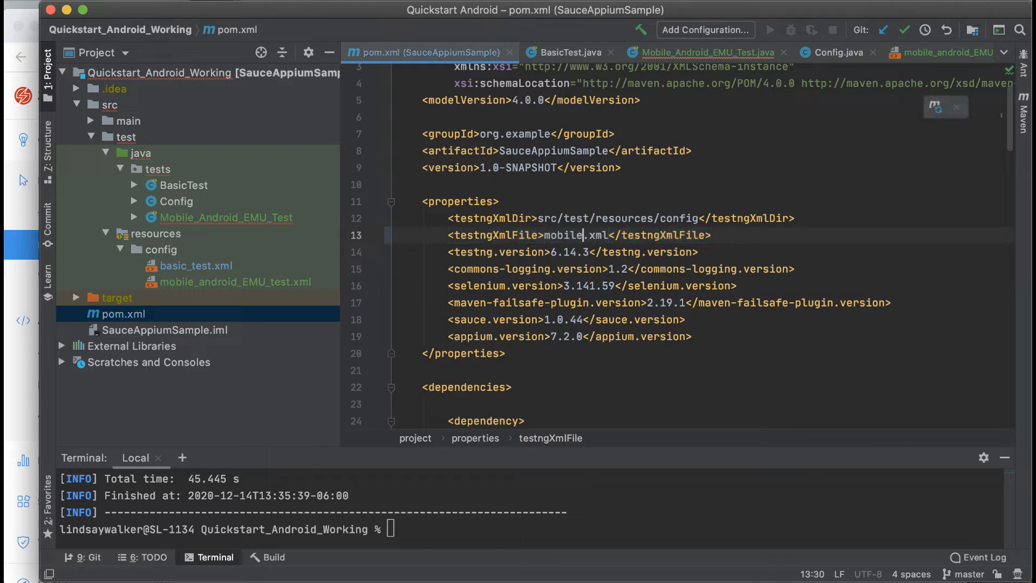
- Change pom.xml's testngXmlFile value to mobile_android_EMU_test.xml
text(_android_)
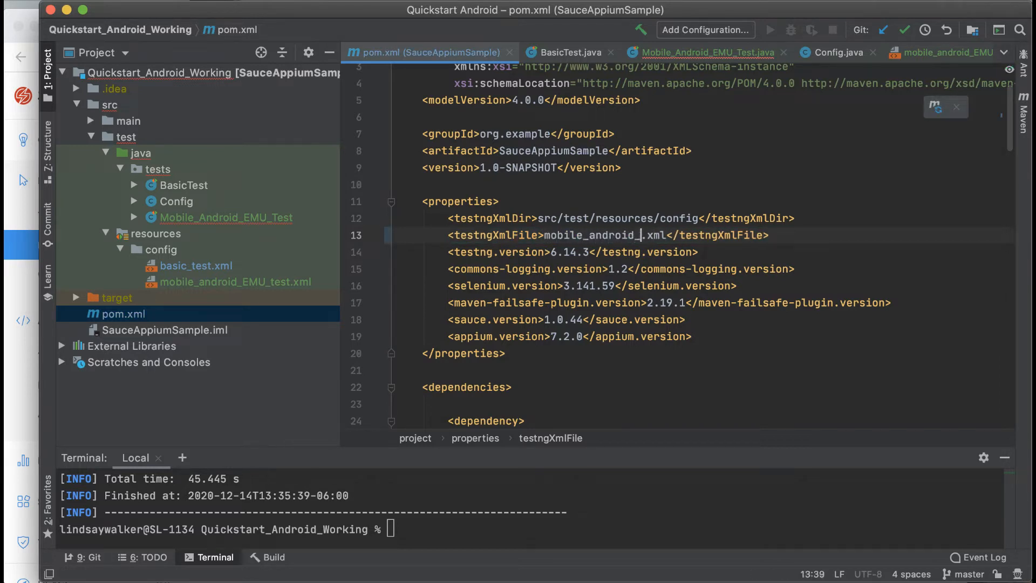
text(EMU_test)
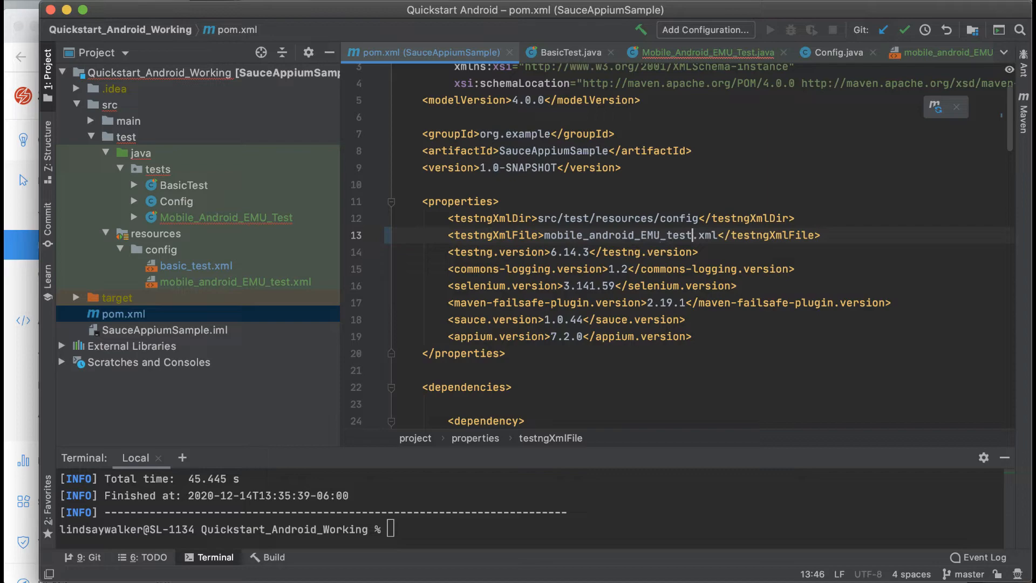
mouse_move(730, 264)
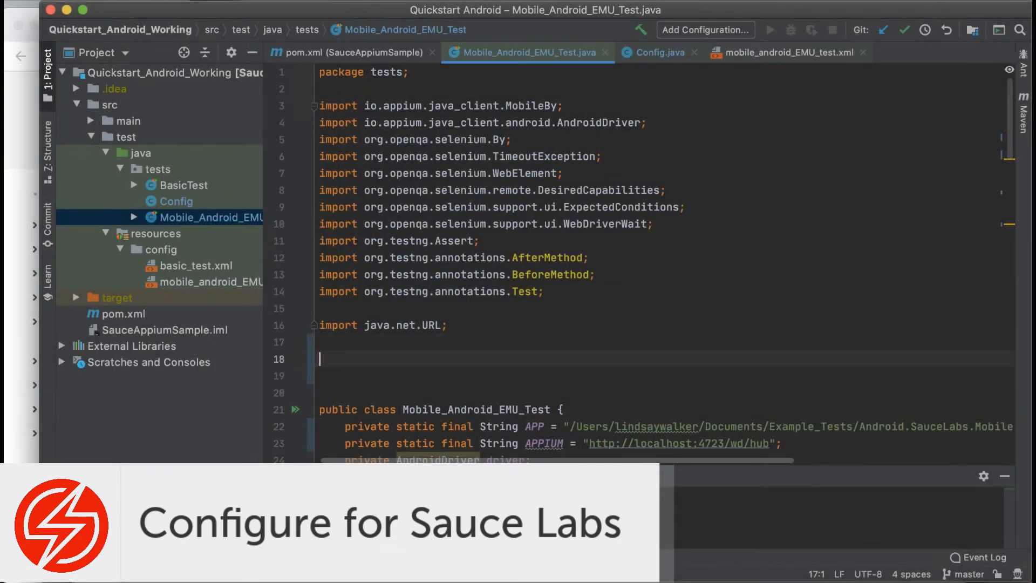
- Add 'import static tests.Config.region; //added' to the test class, then view Config.java
text(import)
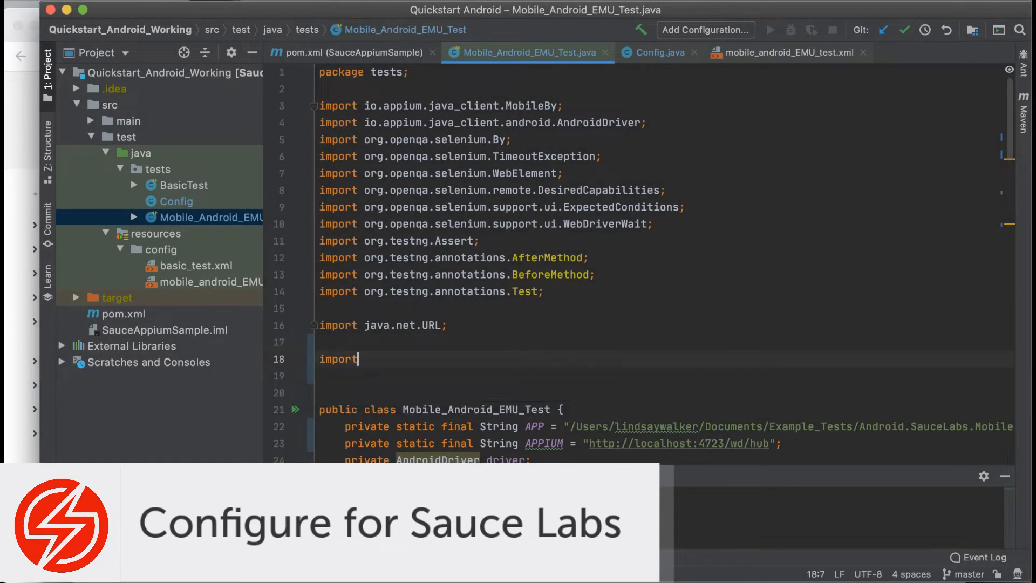
text(static tests.Config.)
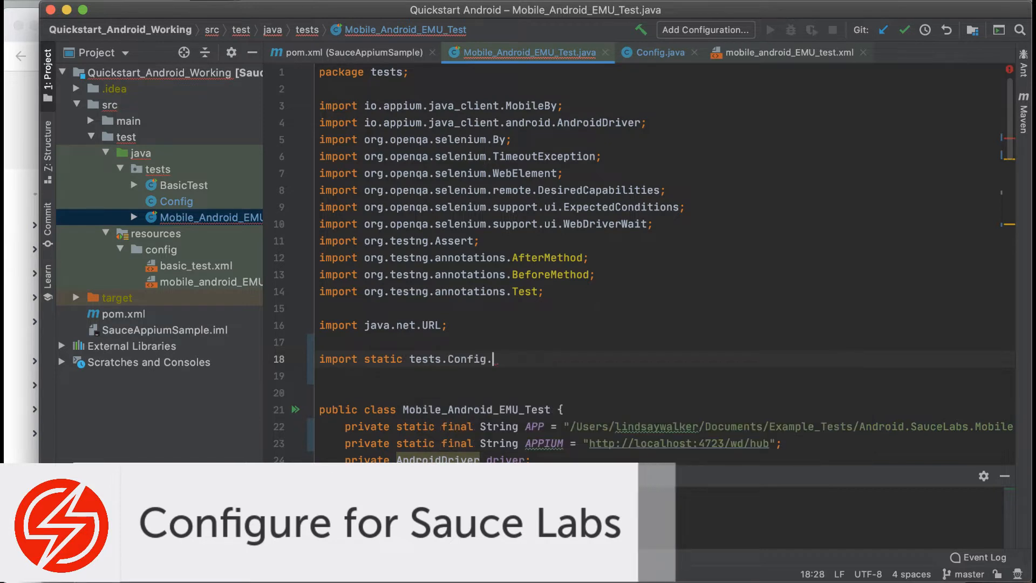
text(region;)
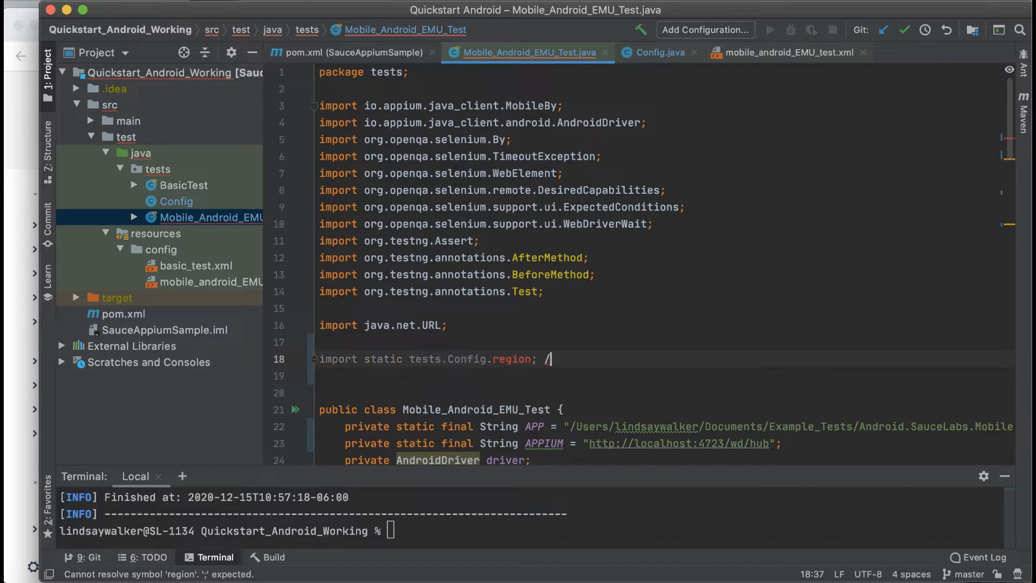
text(/added)
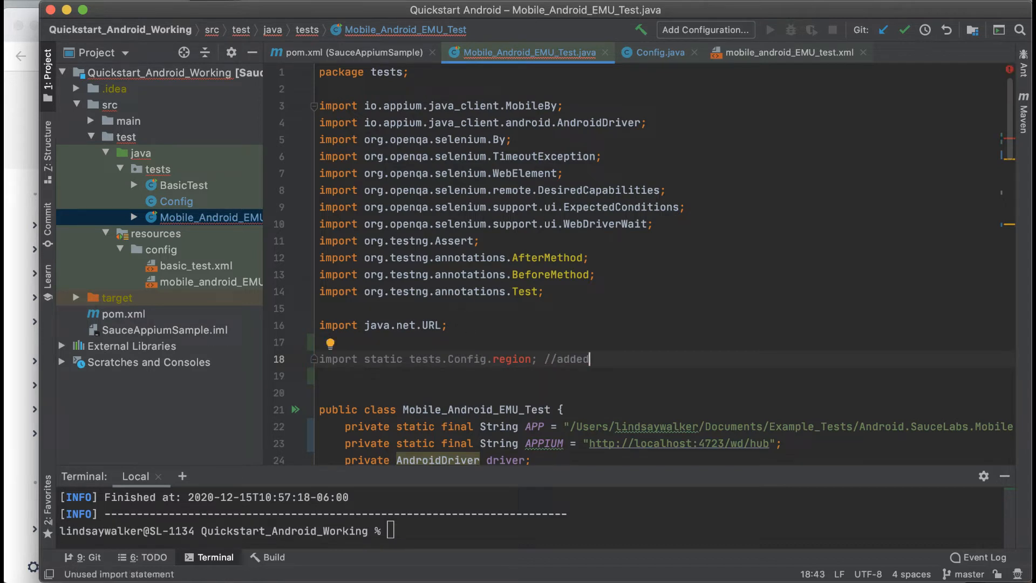
click(658, 52)
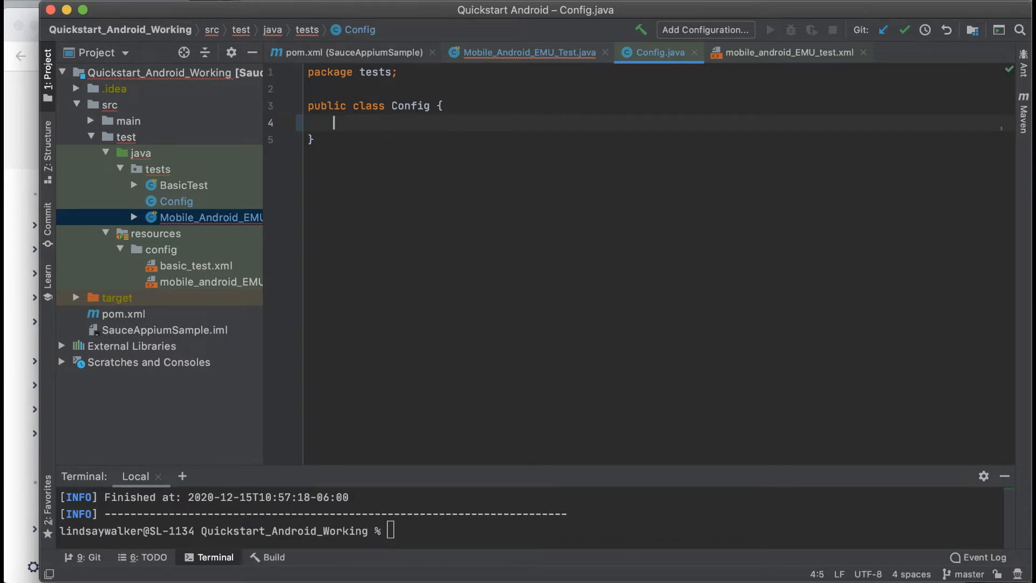
- Declare public static final String region = System.getProperty("region", "us") in Config
text(public)
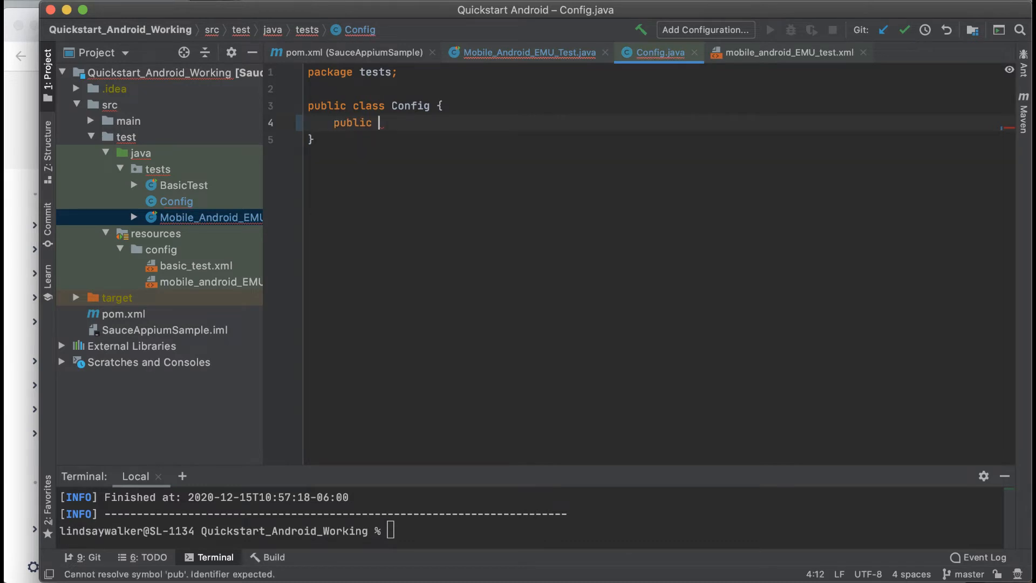
text(static final String)
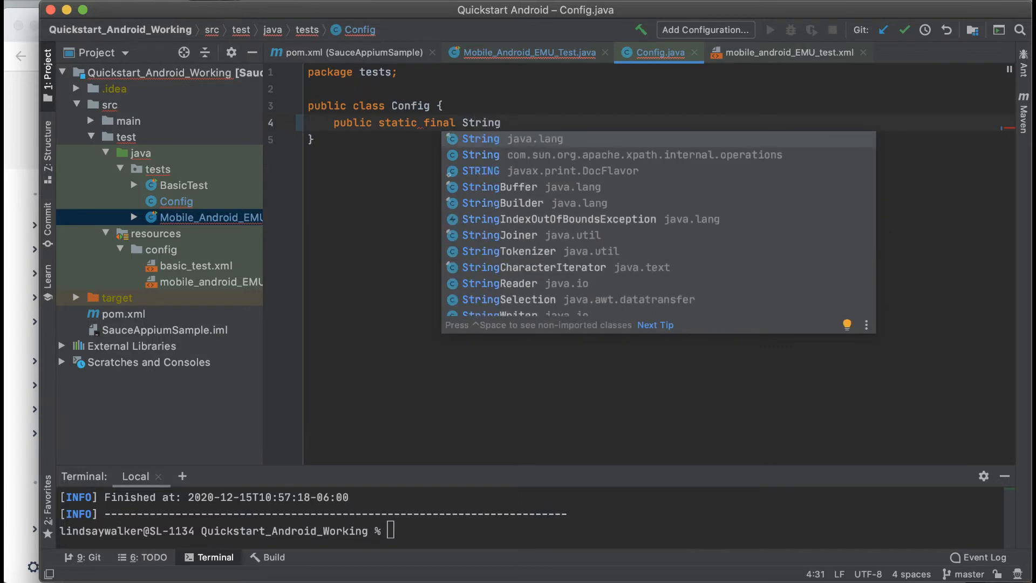
text(region =)
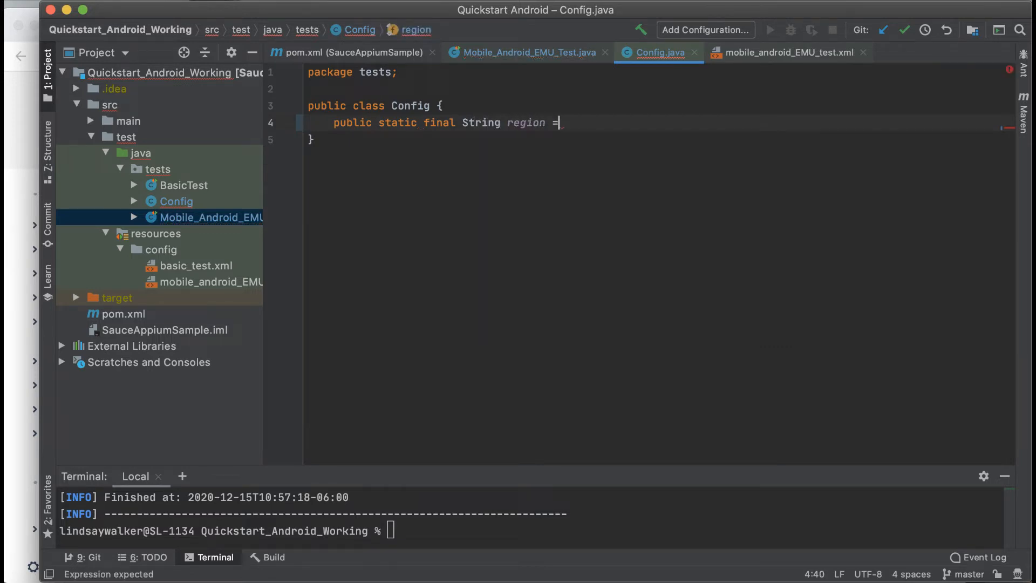
text(System.getProperty()
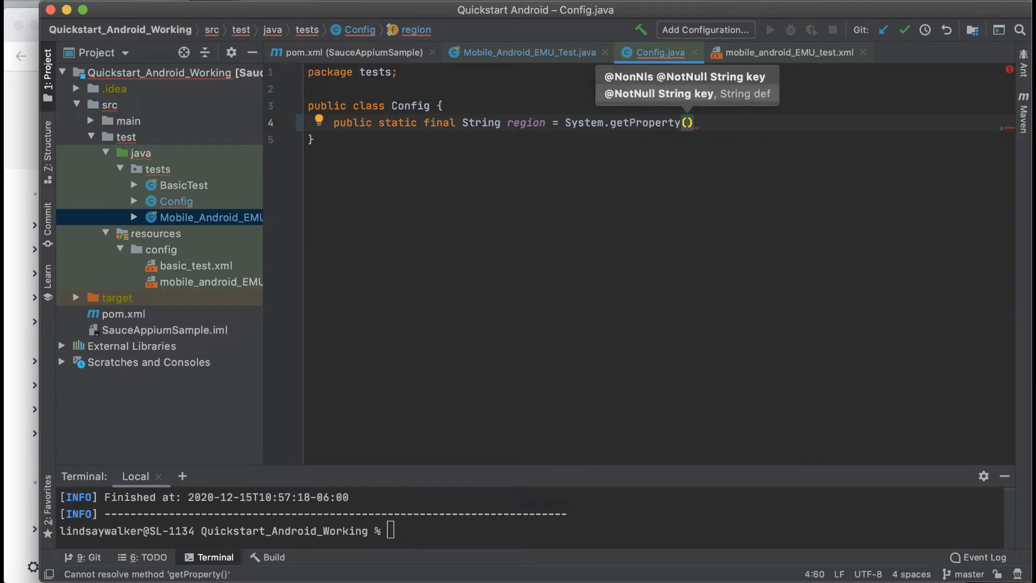
text("region", ")
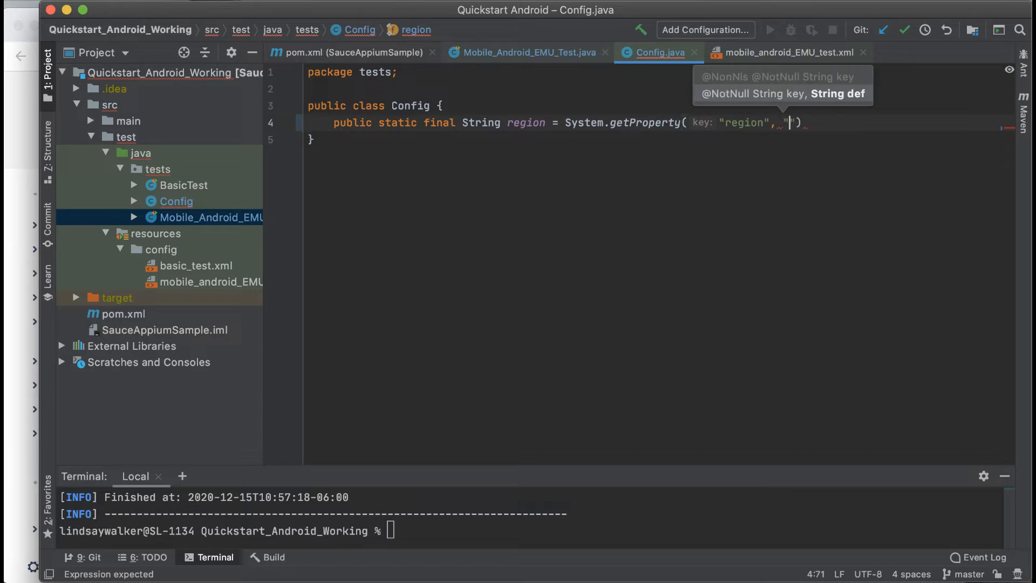
text(use)
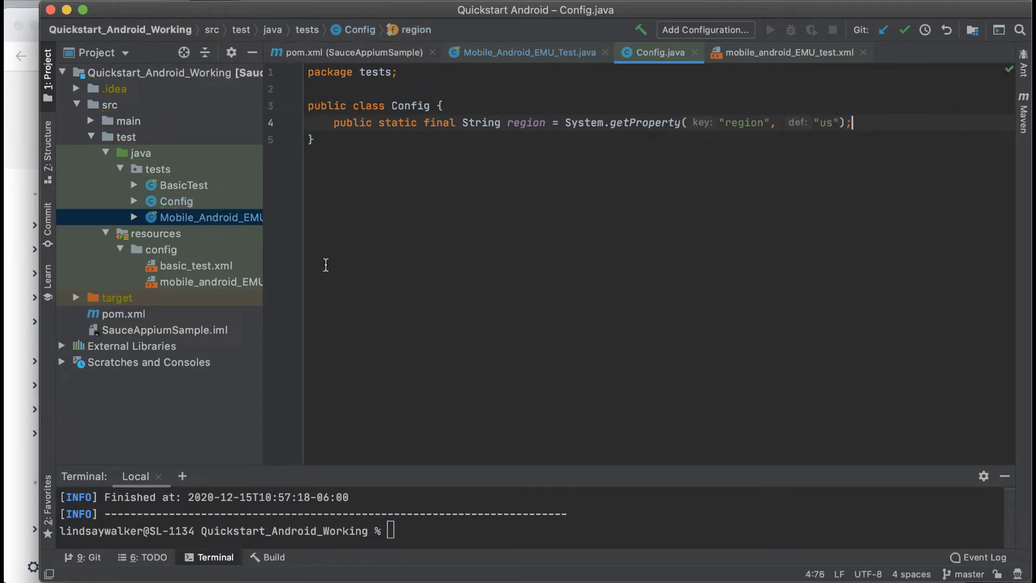
click(525, 53)
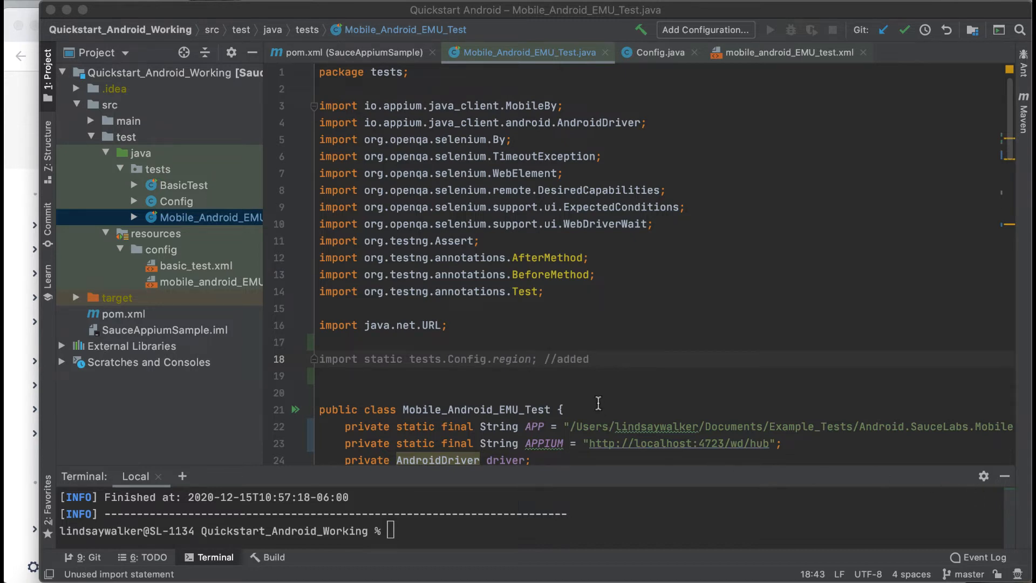
- Shorten APP to the sample apk name and replace the APPIUM line with 'URL url; //added'
scroll(down, 3)
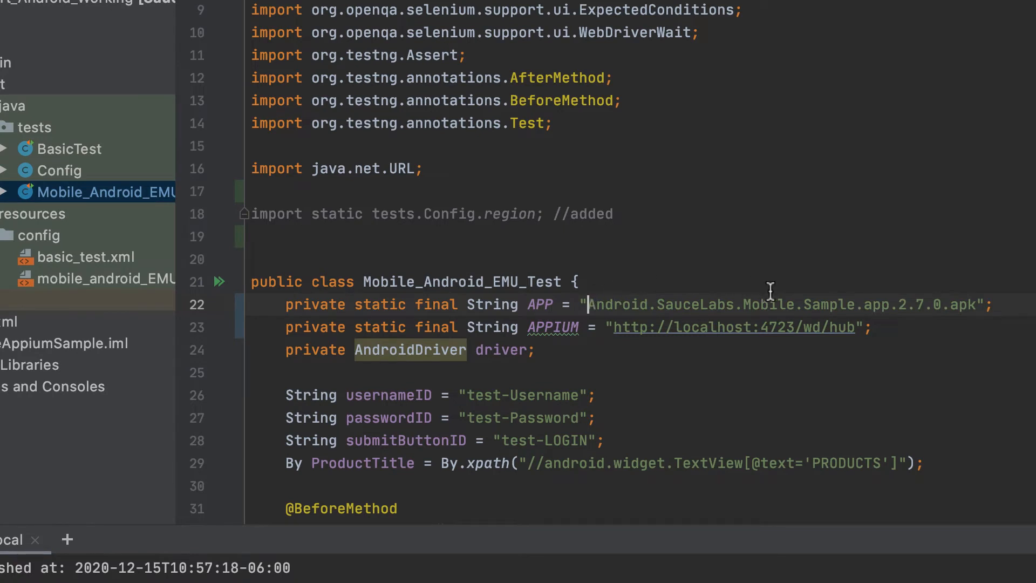
mouse_move(971, 305)
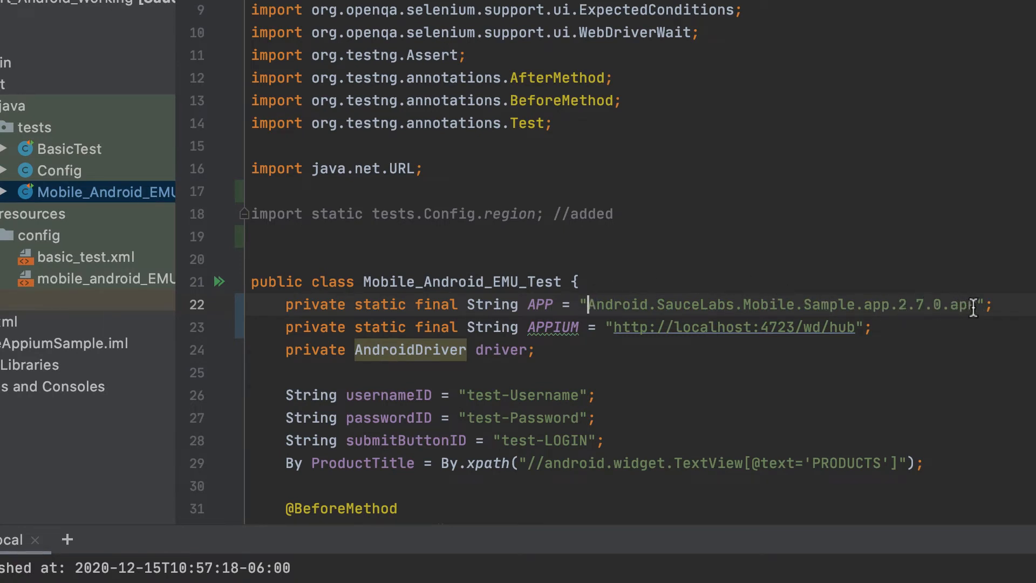
mouse_move(889, 336)
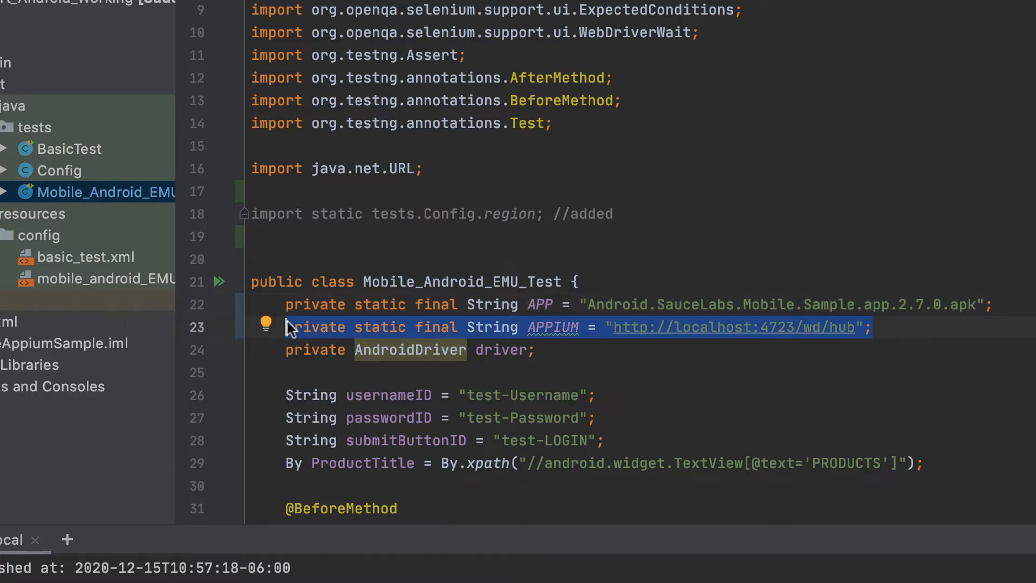
key(Delete)
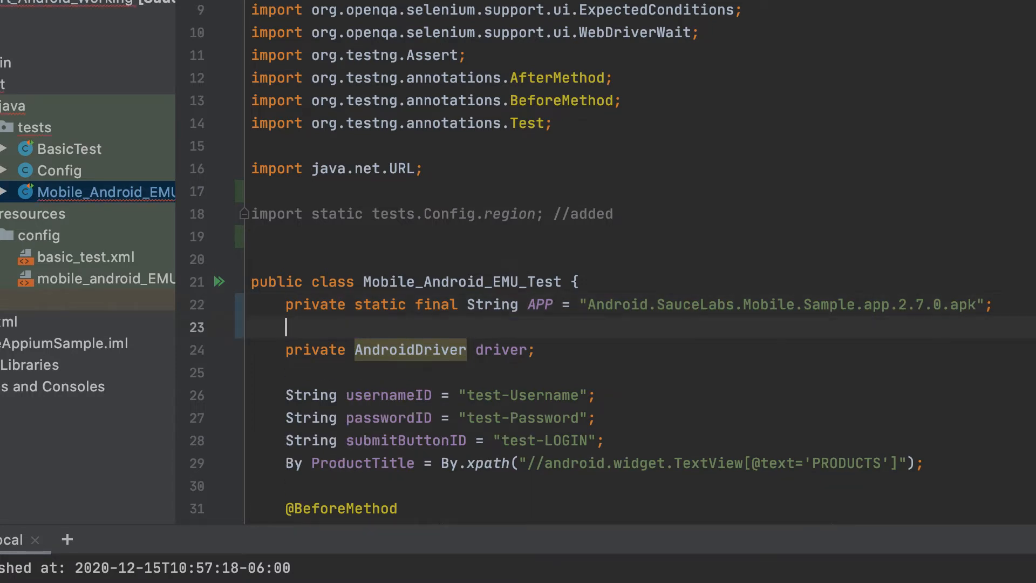
text(URL_)
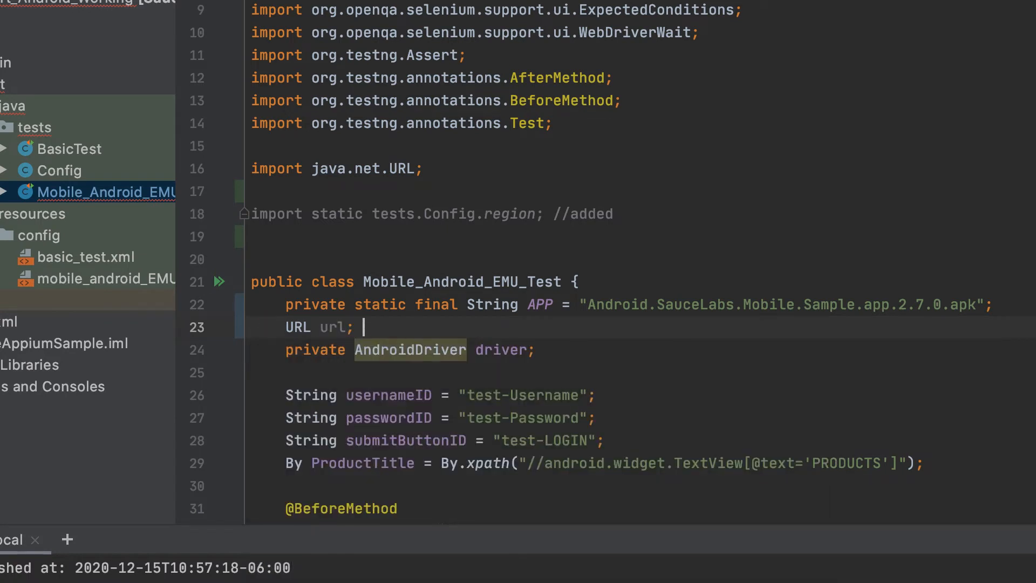
text(//added)
click(643, 305)
text( //mo)
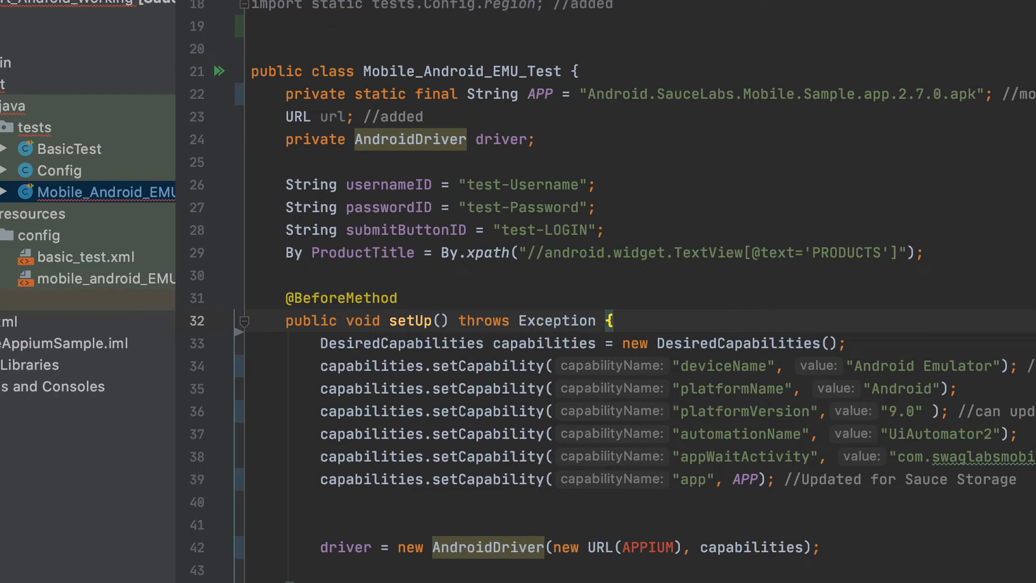
mouse_move(763, 324)
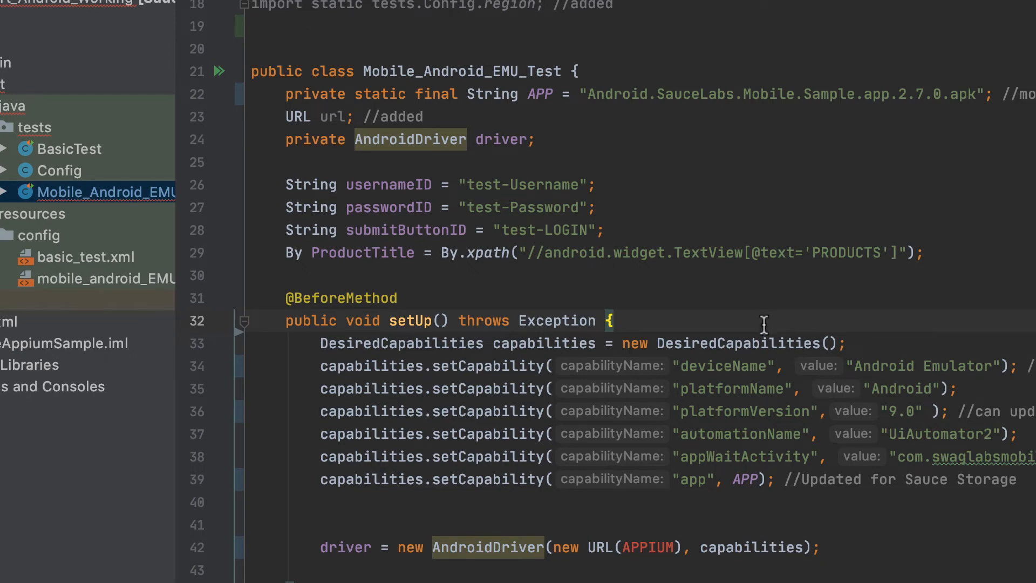
- Read username and accesskey from the SAUCE_USERNAME and SAUCE_ACCESS_KEY environment variables
text(String)
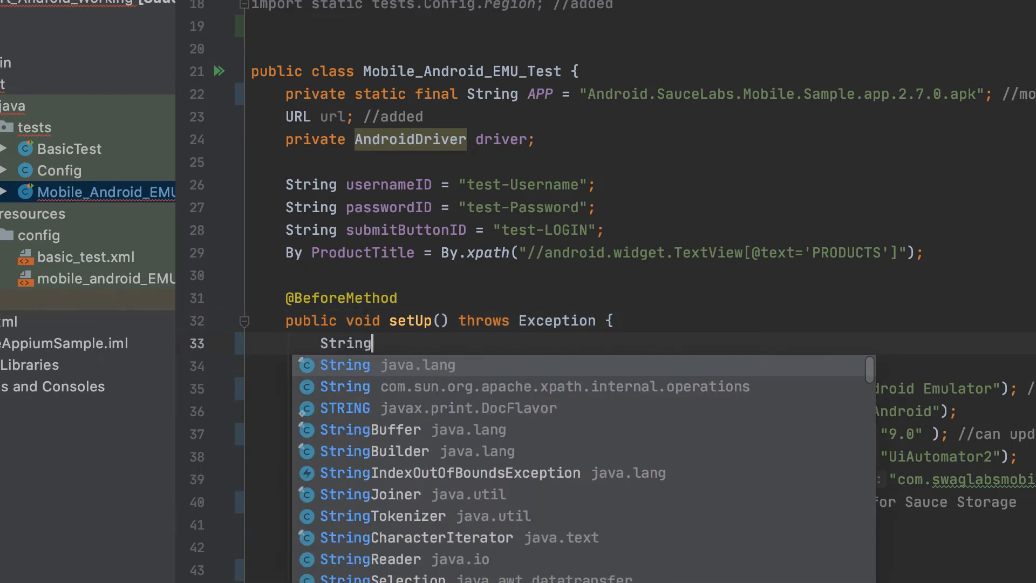
text(username = System.getenv(")
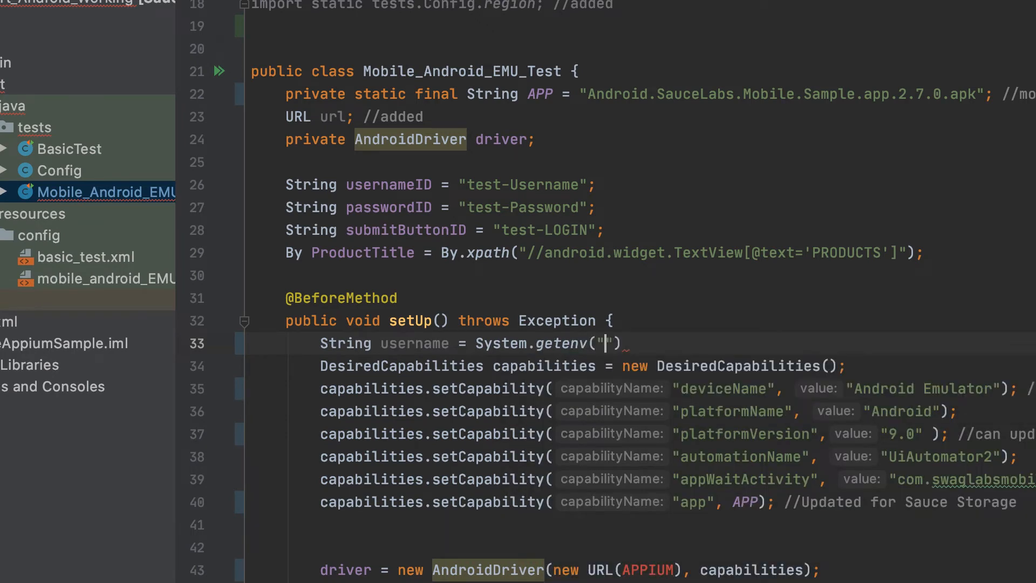
text(SAUCE_USERNAME)
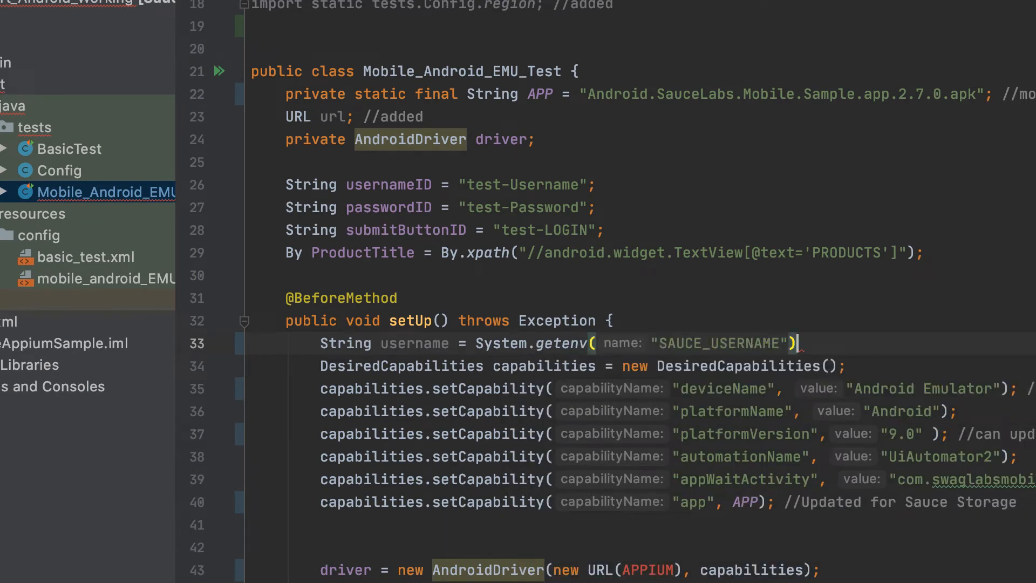
text(String)
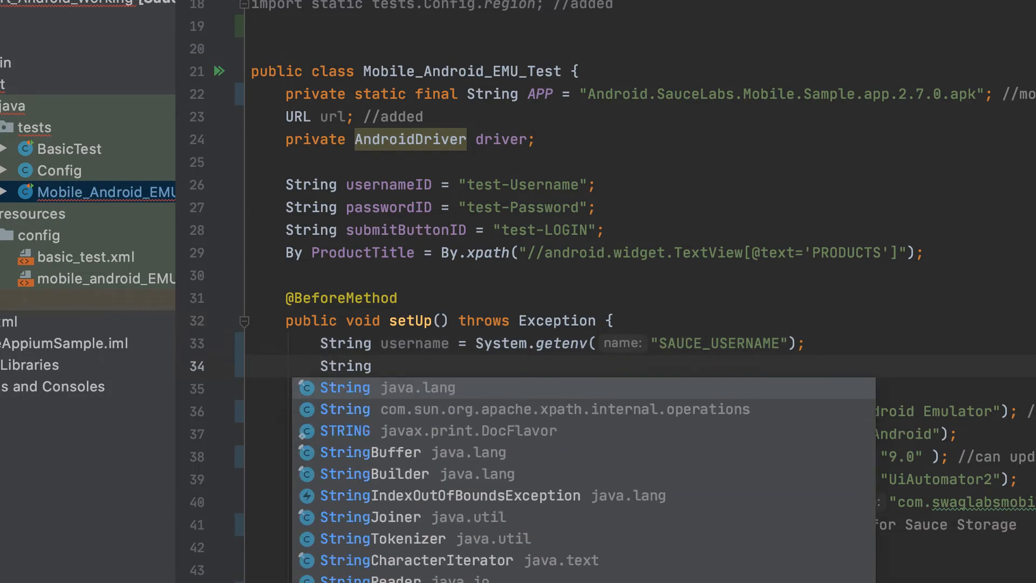
text(accesskey =)
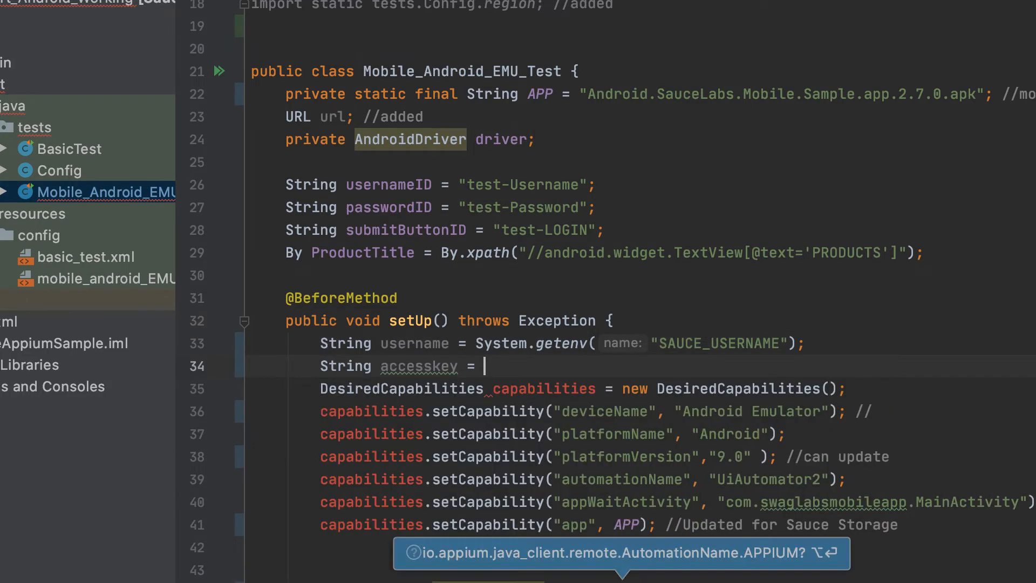
text(System.getenv("SAUCE_ACCESS_KEY");)
text(String sauceUrl;)
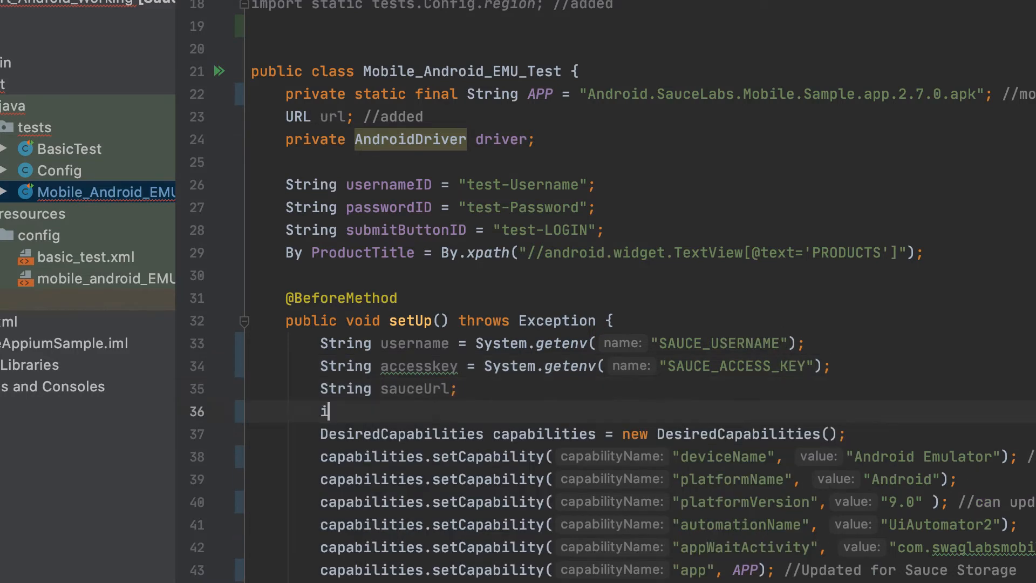
- Set sauceUrl to the eu-central-1 ondemand endpoint when region is eu, otherwise another endpoint
text(f (region.equalsIgnoreCase("eu)
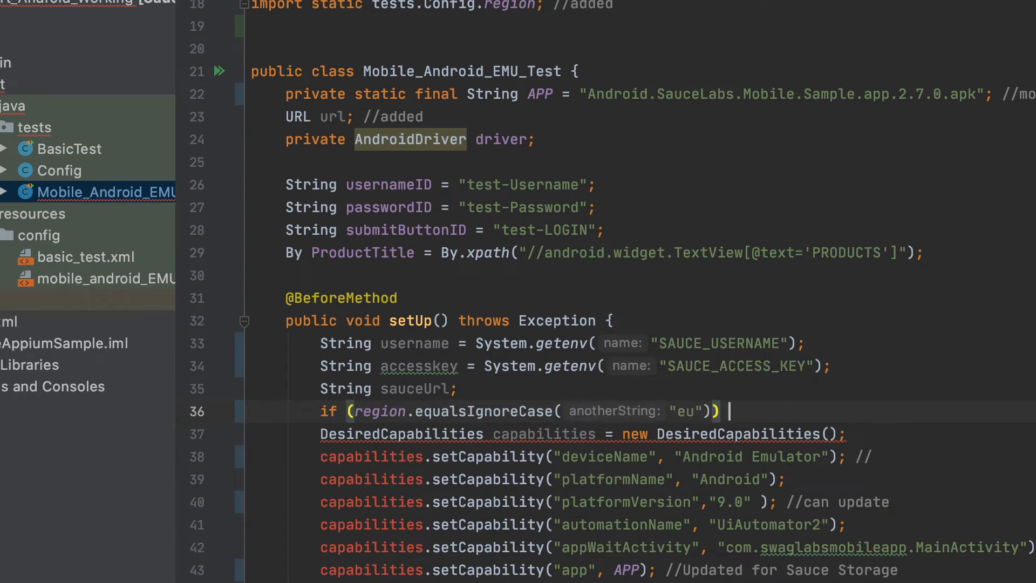
text({)
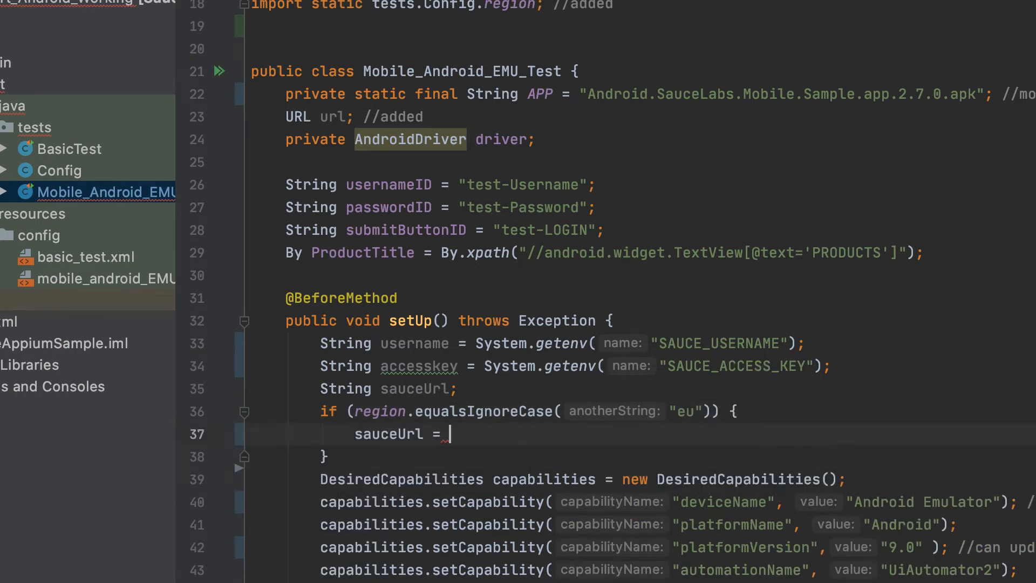
text("@ondemand.eu-central-1.saucelabs")
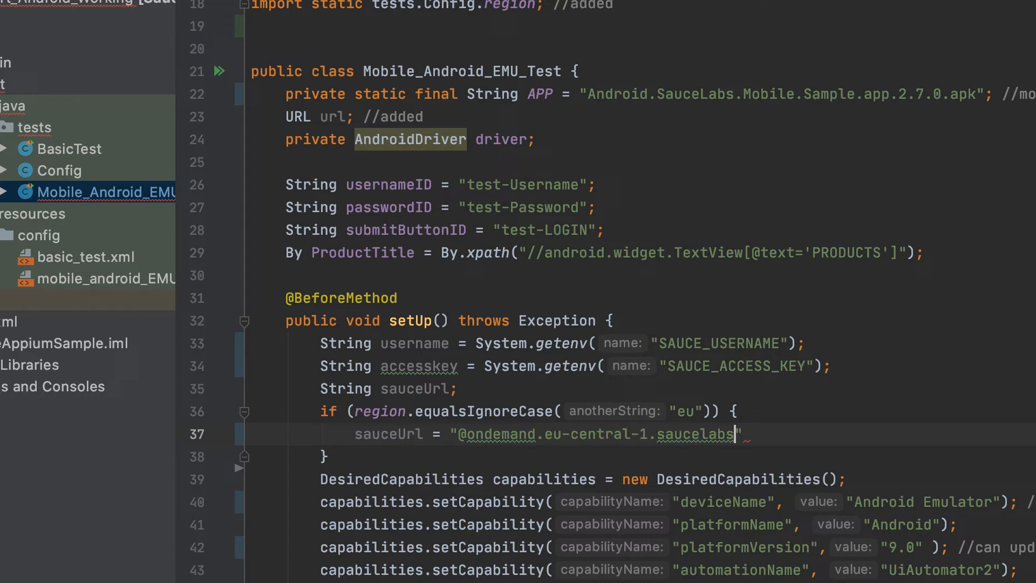
text(.com:443";)
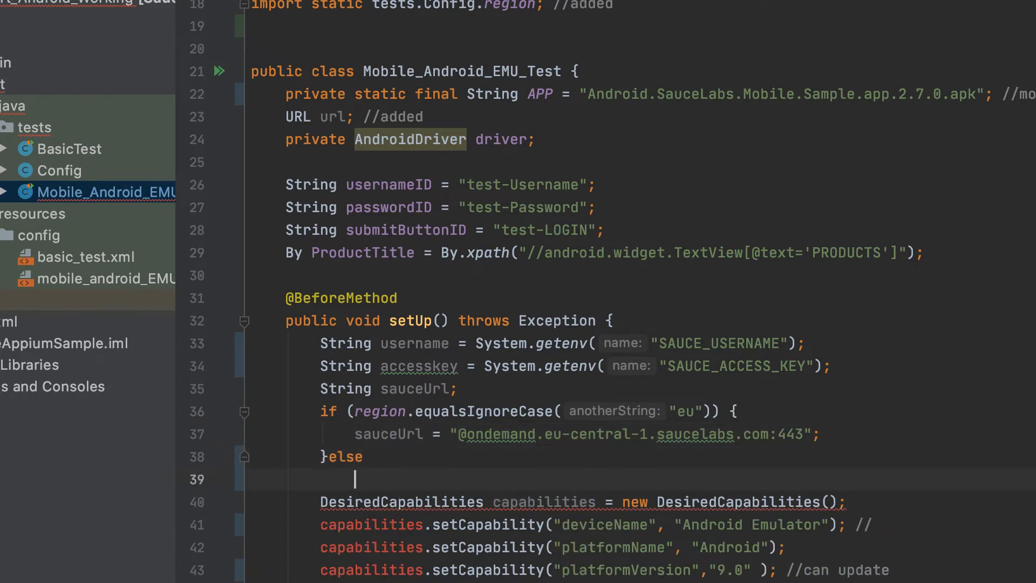
text({)
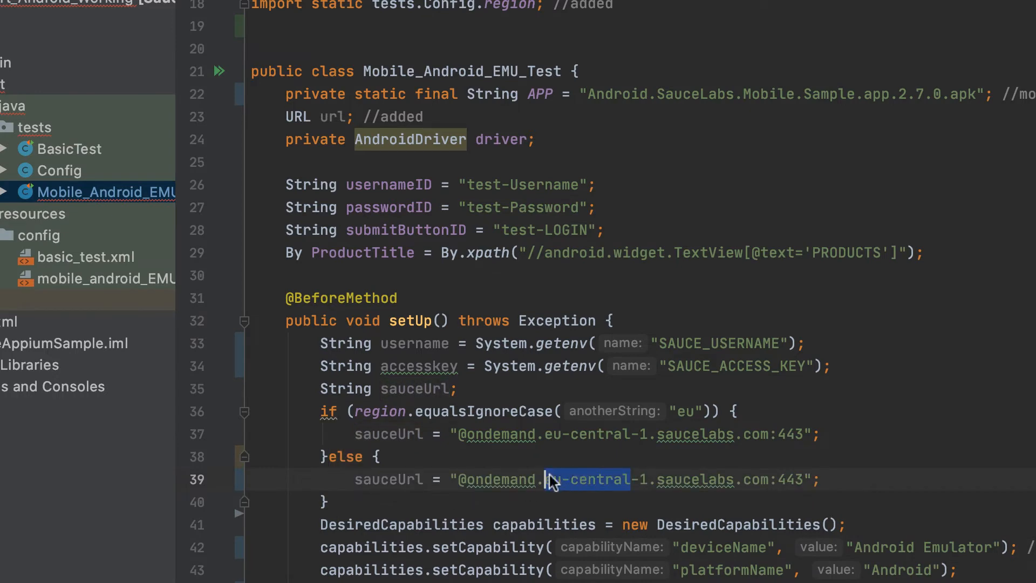
text(String)
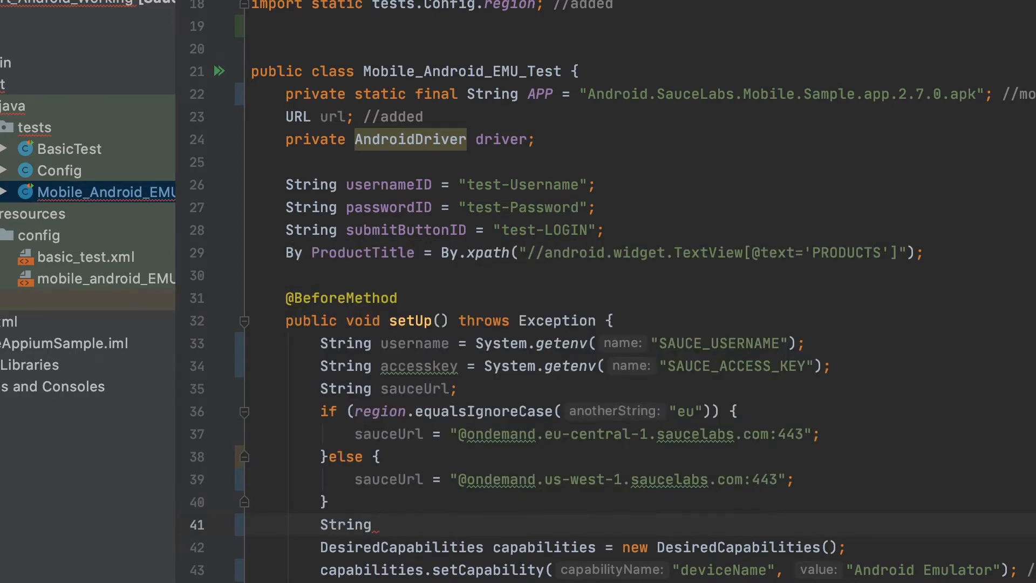
text(SAUCE_REMOTE)
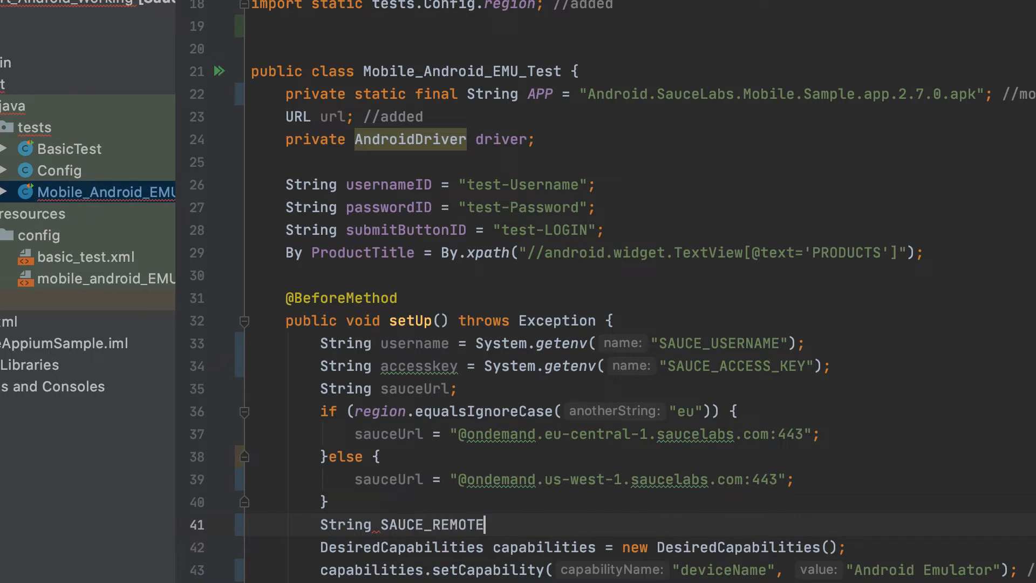
text(_URL)
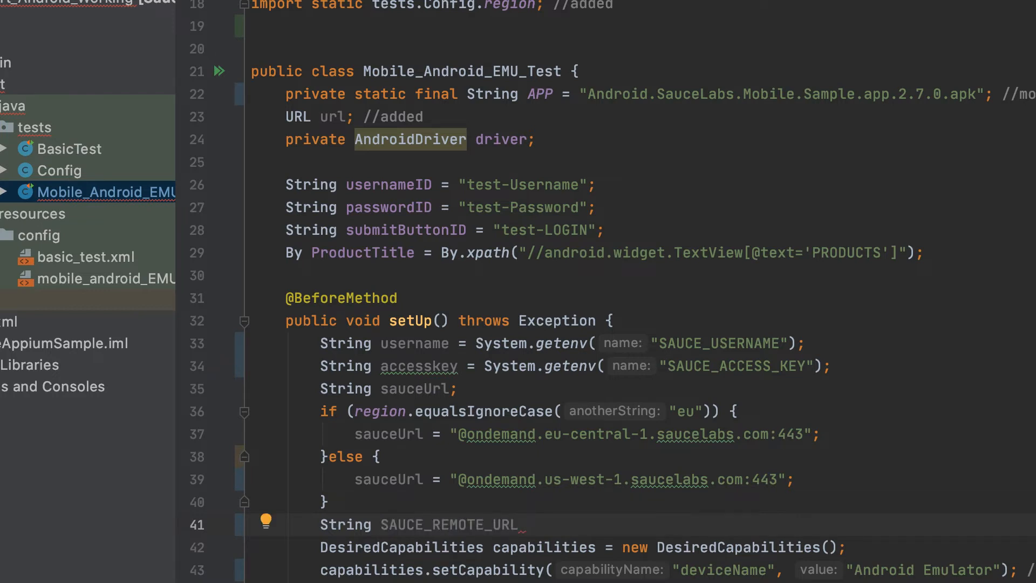
text(= "h")
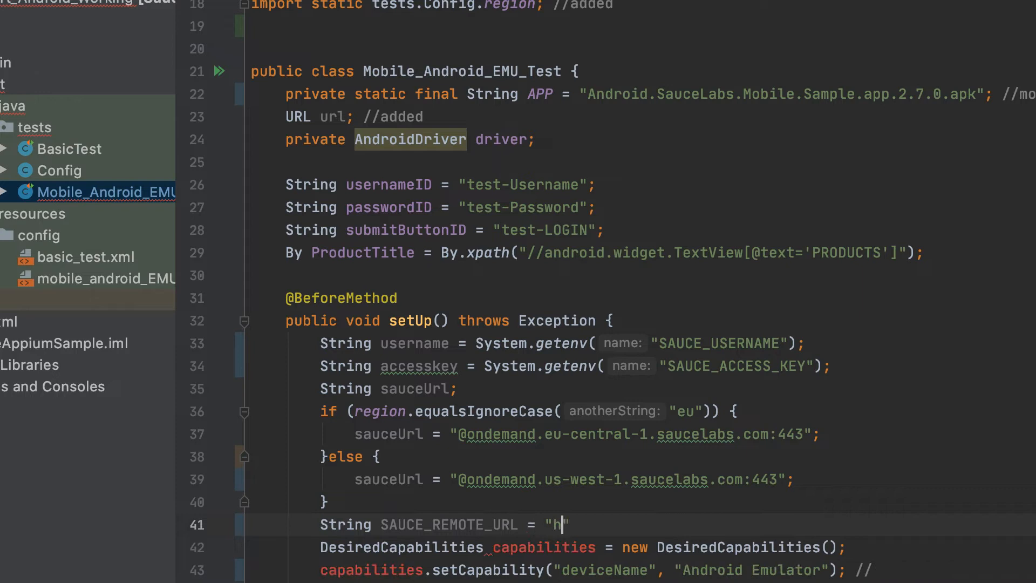
text(ttps://)
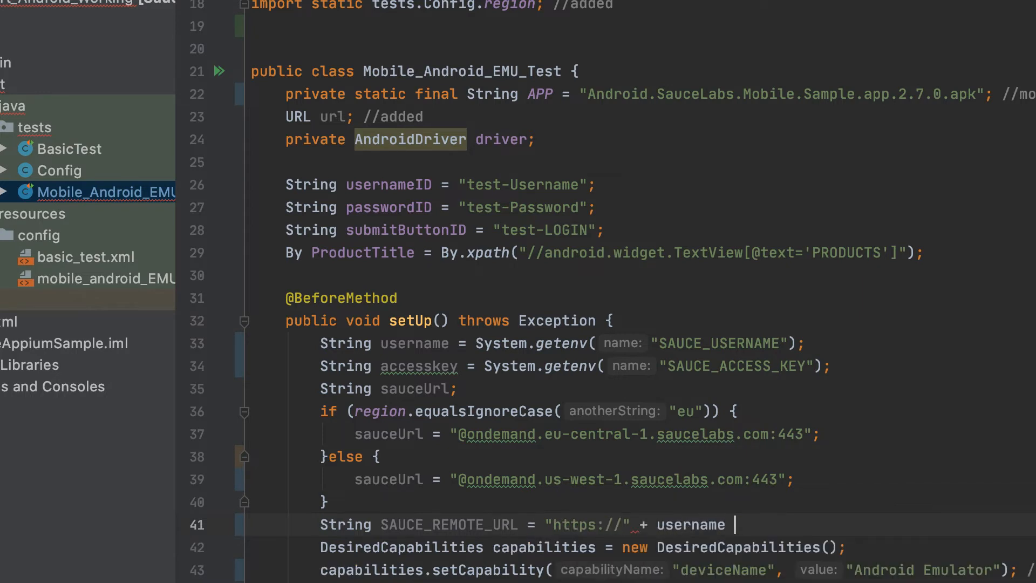
text(+)
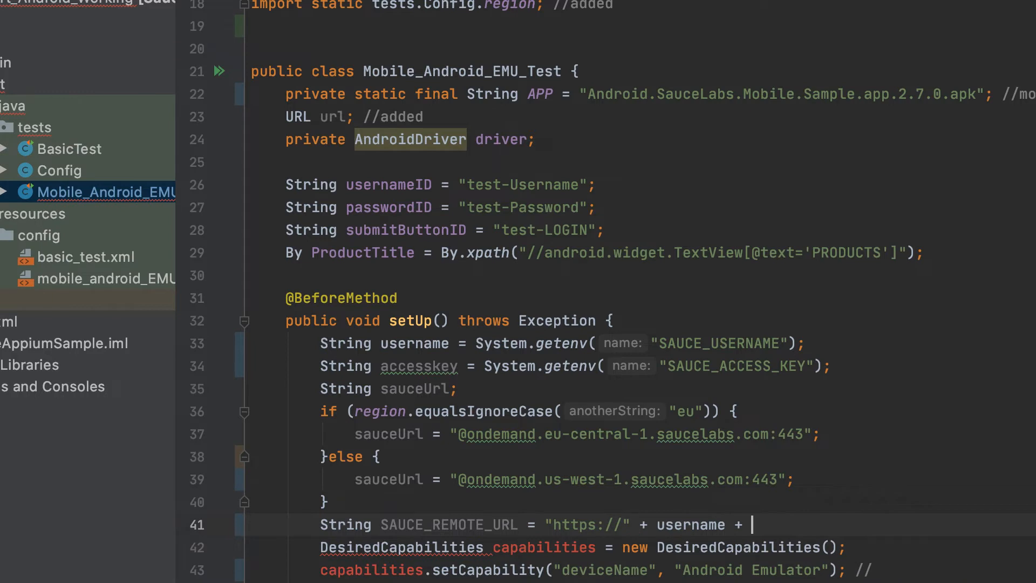
text(":" + accesskey + sauceUrl)
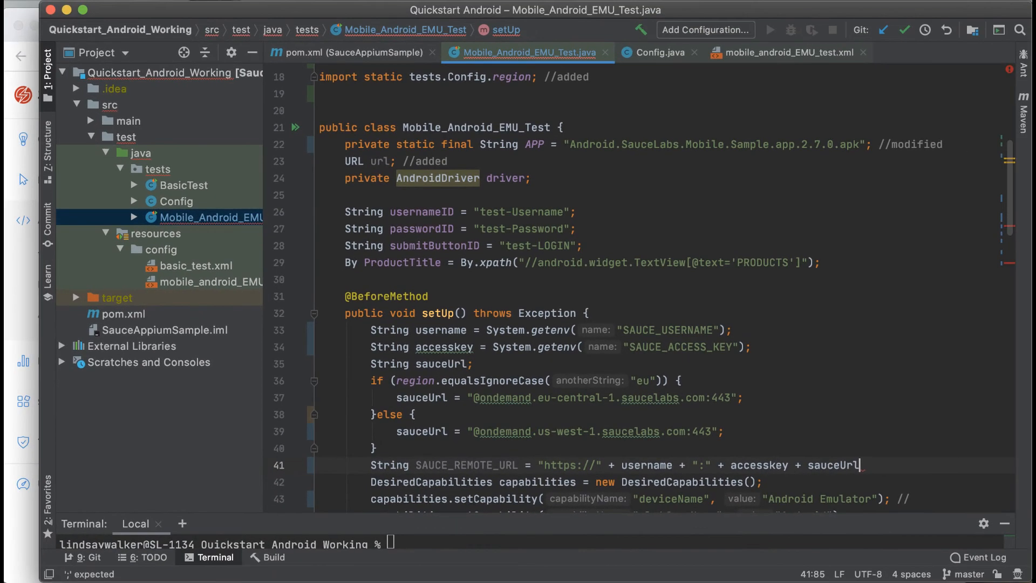
text(+"/wd/h")
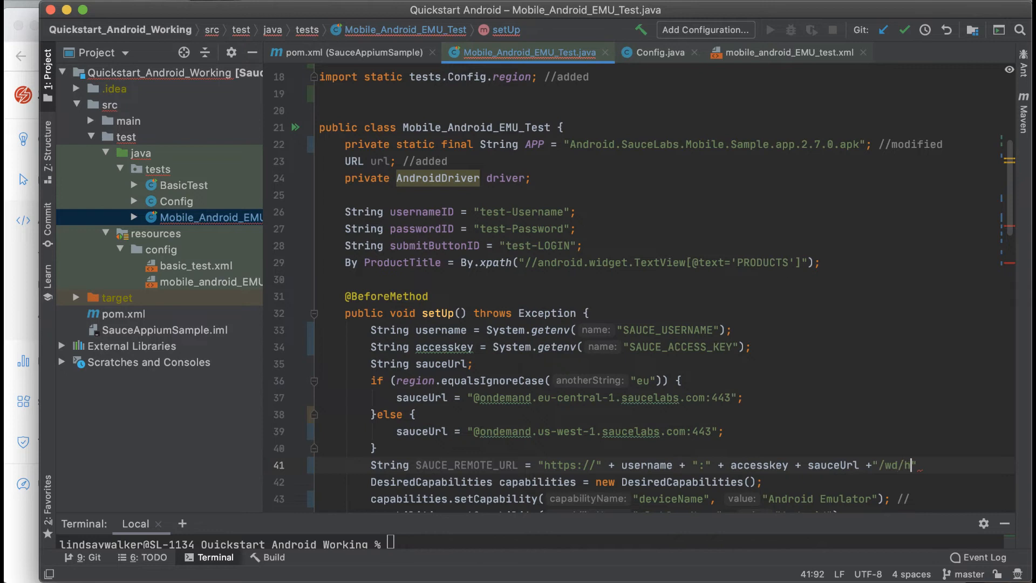
text(ub";)
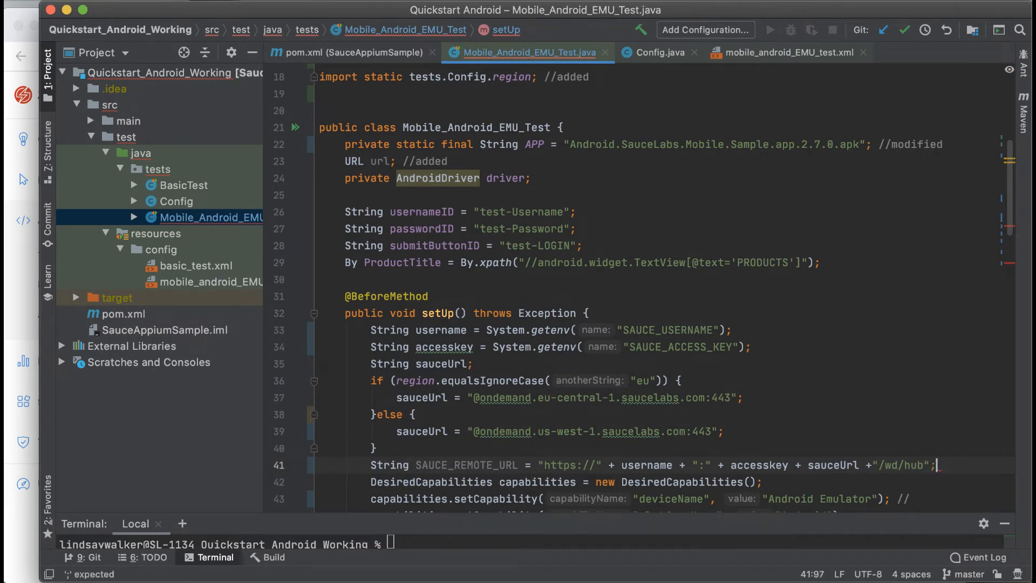
- Assign url = new URL(SAUCE_REMOTE_URL) and comment that all lines above in setUp are for Sauce Labs
text(url = new)
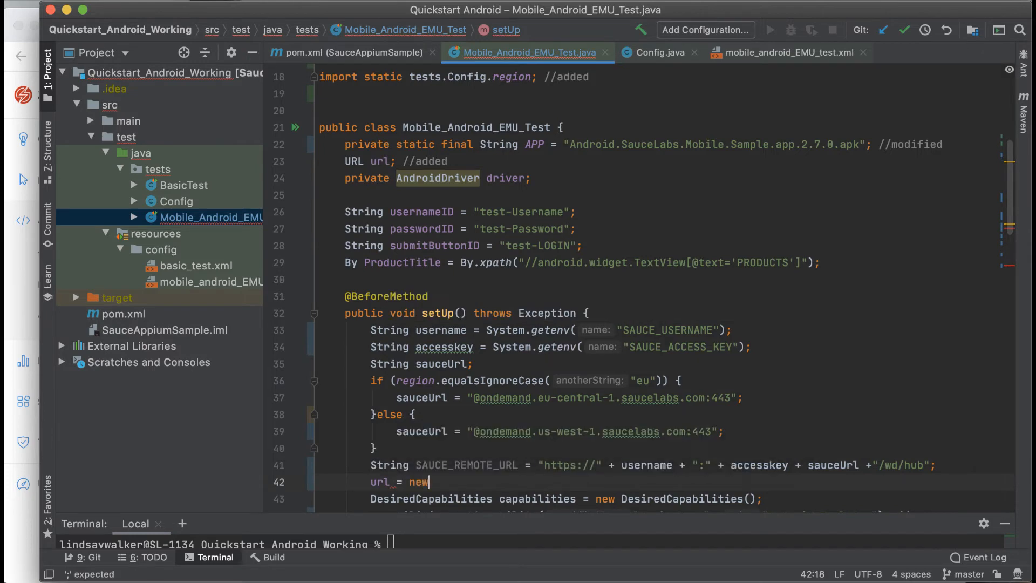
text(URL())
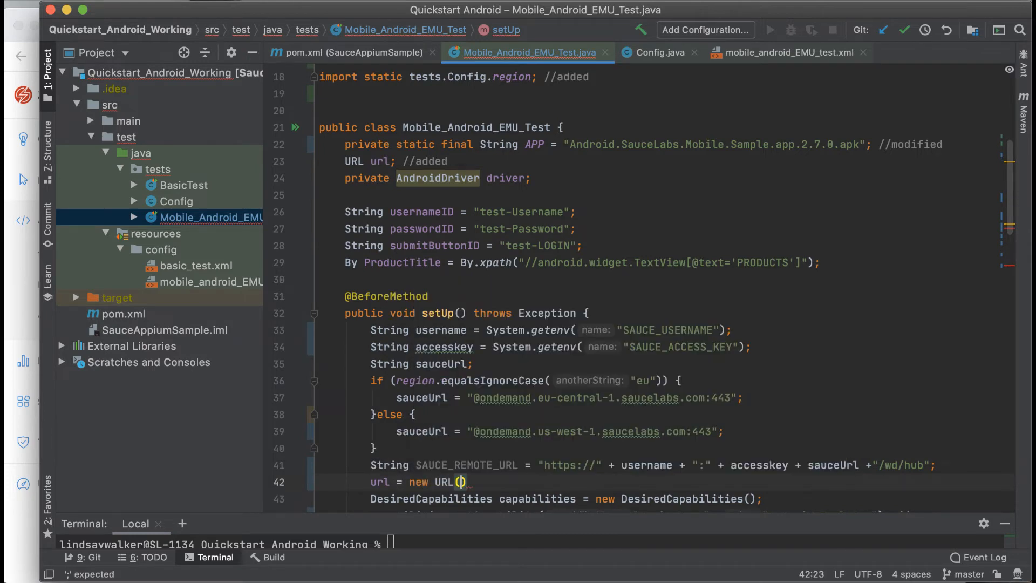
text(SAUCE_REMOTE_URL)
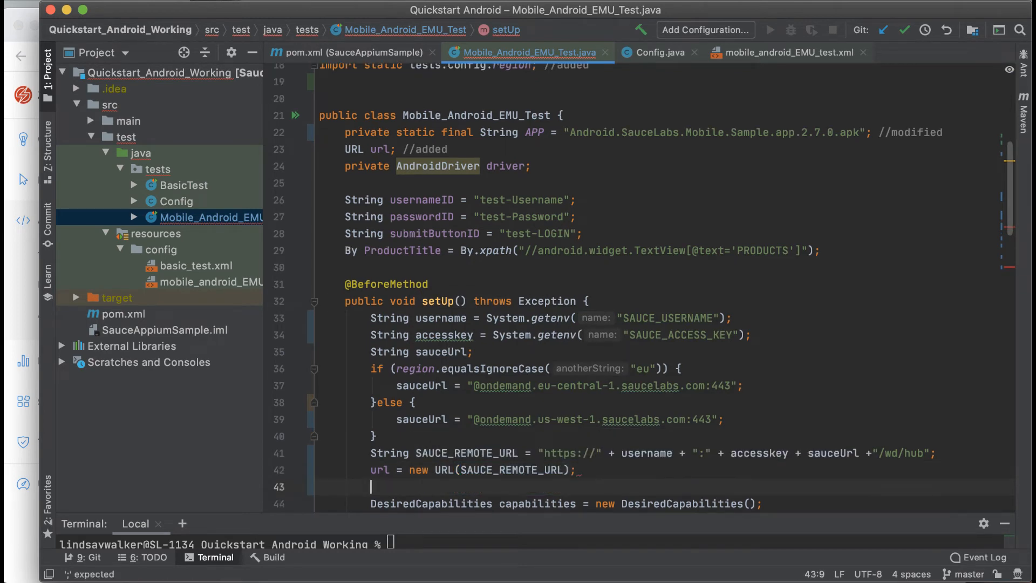
text(//all li)
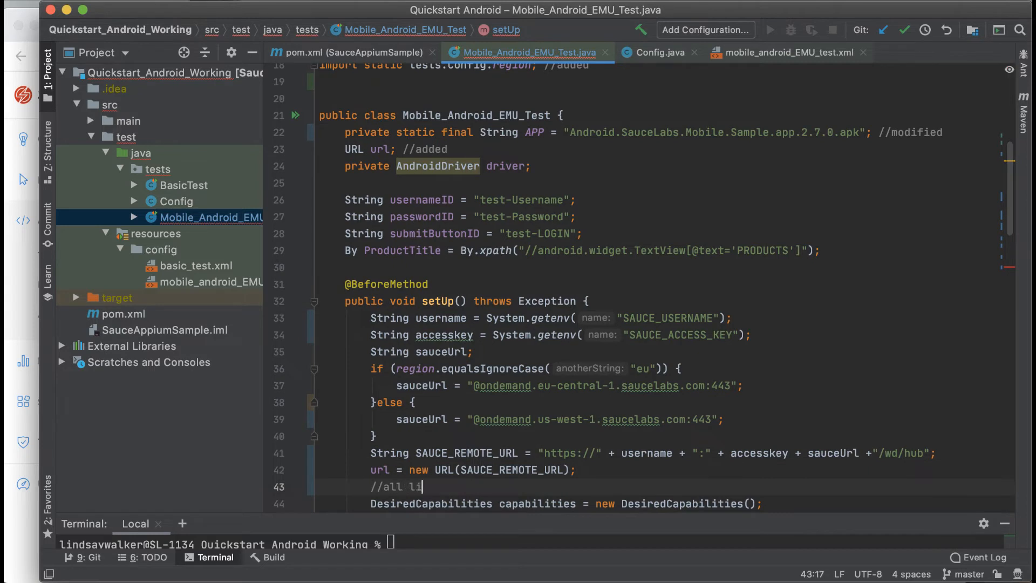
text(nes above)
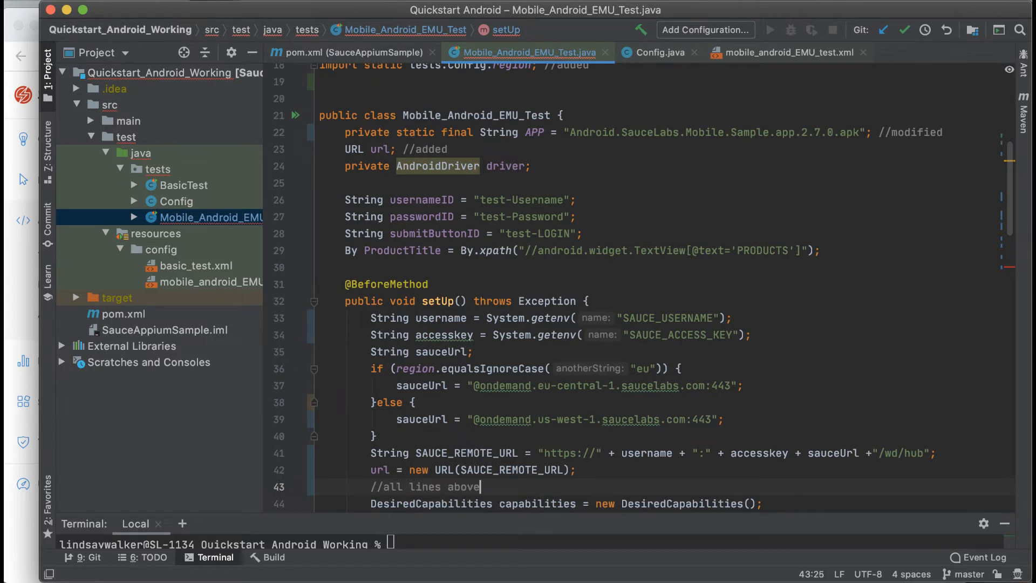
text(in setUp method added to connect to S)
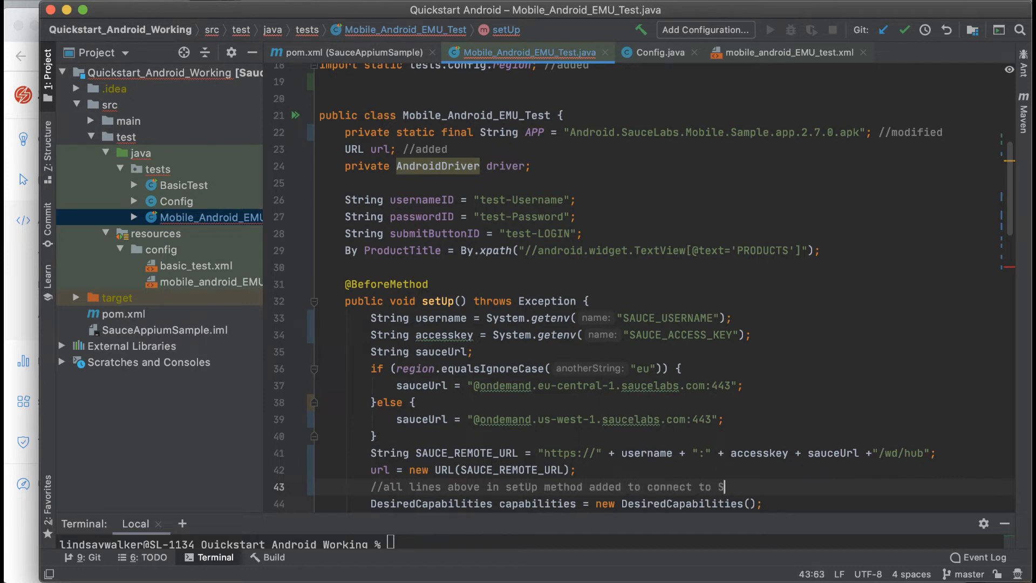
text(auce Labs)
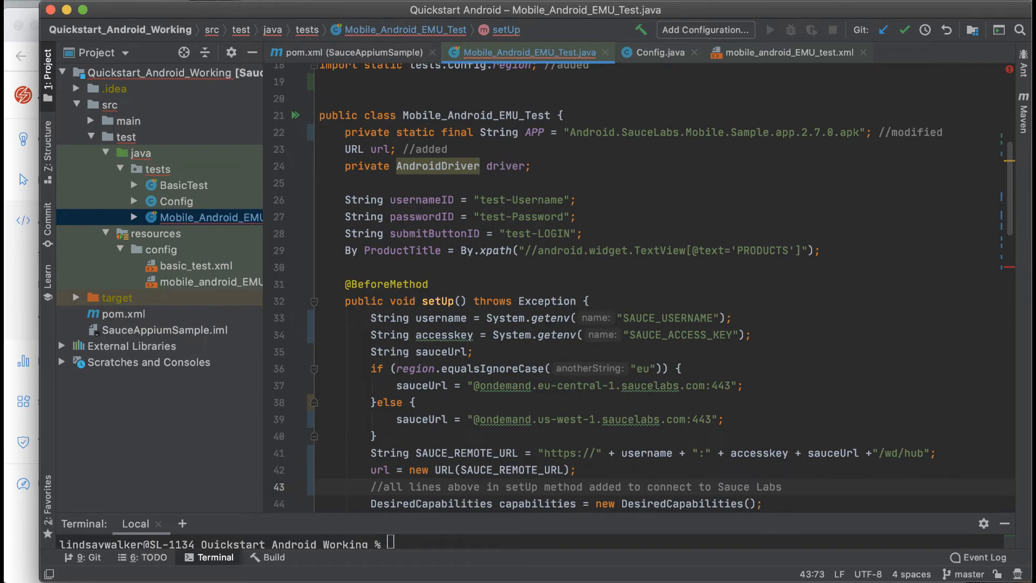
- Pass url and capabilities to the AndroidDriver constructor, marked //updated
scroll(down, 3)
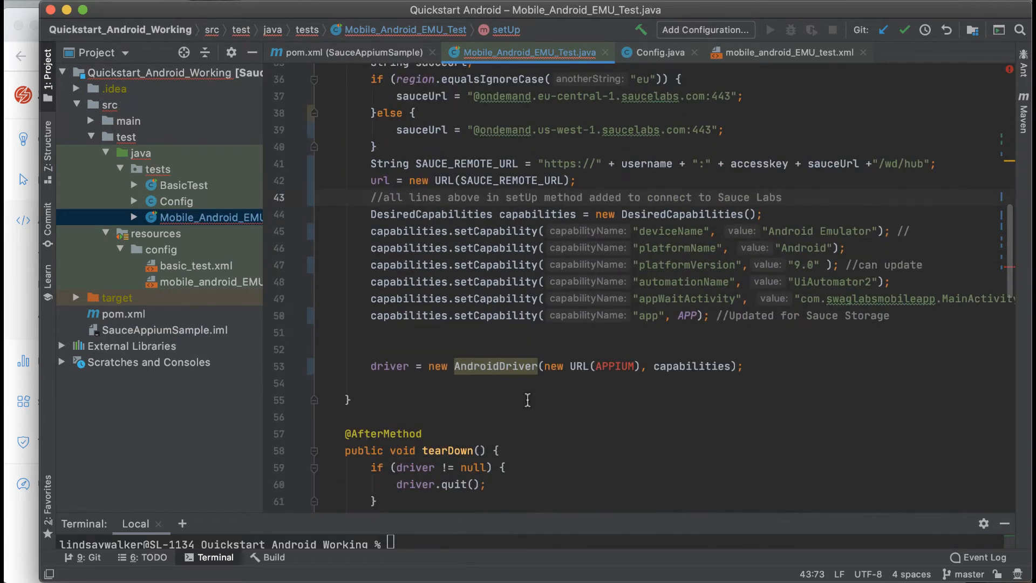
mouse_move(719, 367)
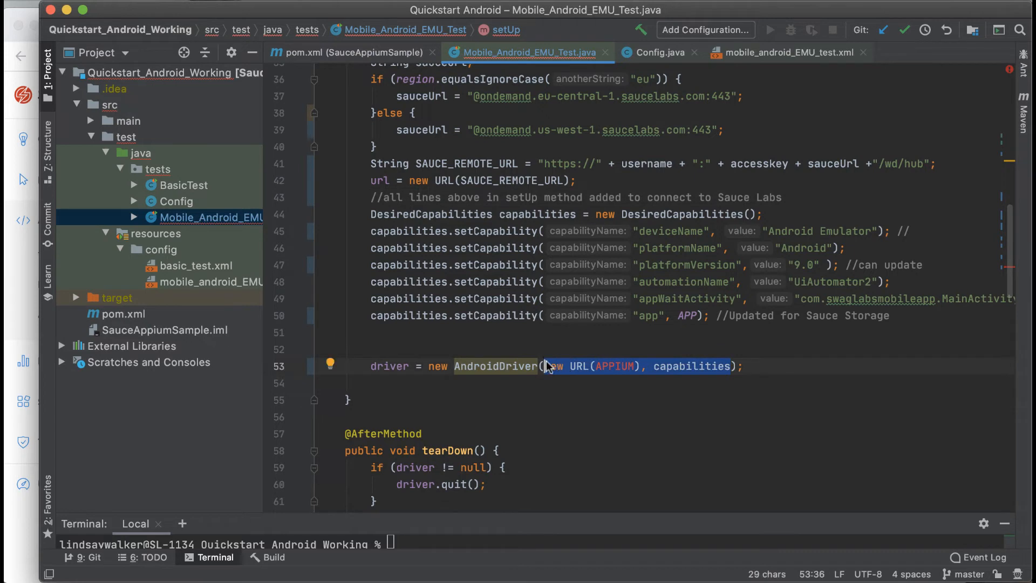
text(url)
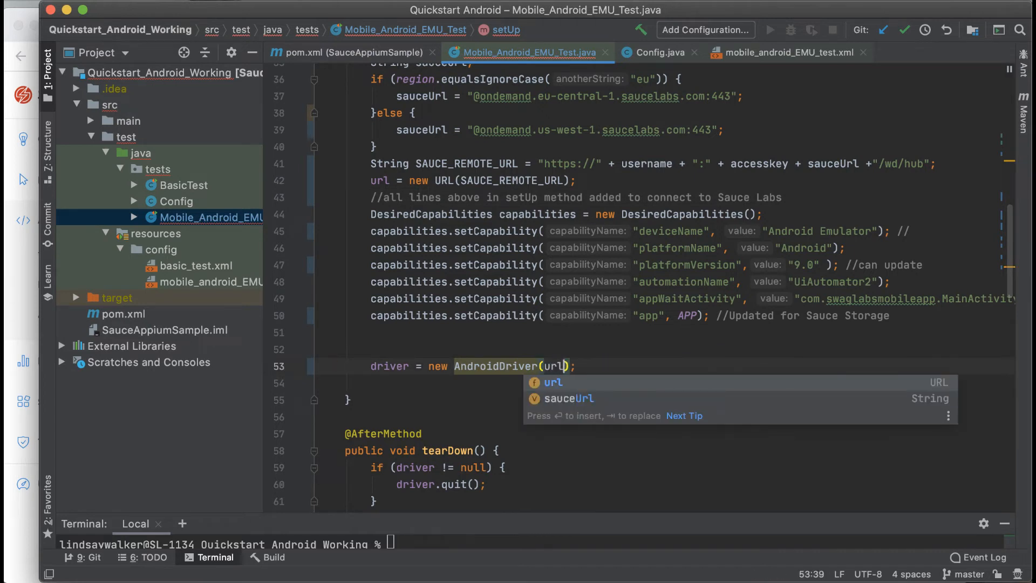
text(, capabilities)
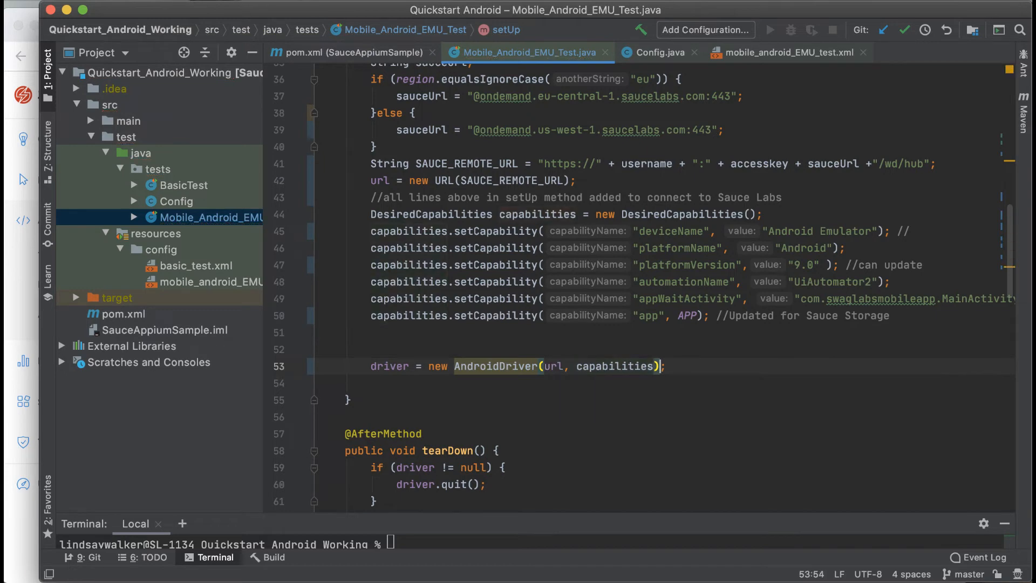
text(//updated)
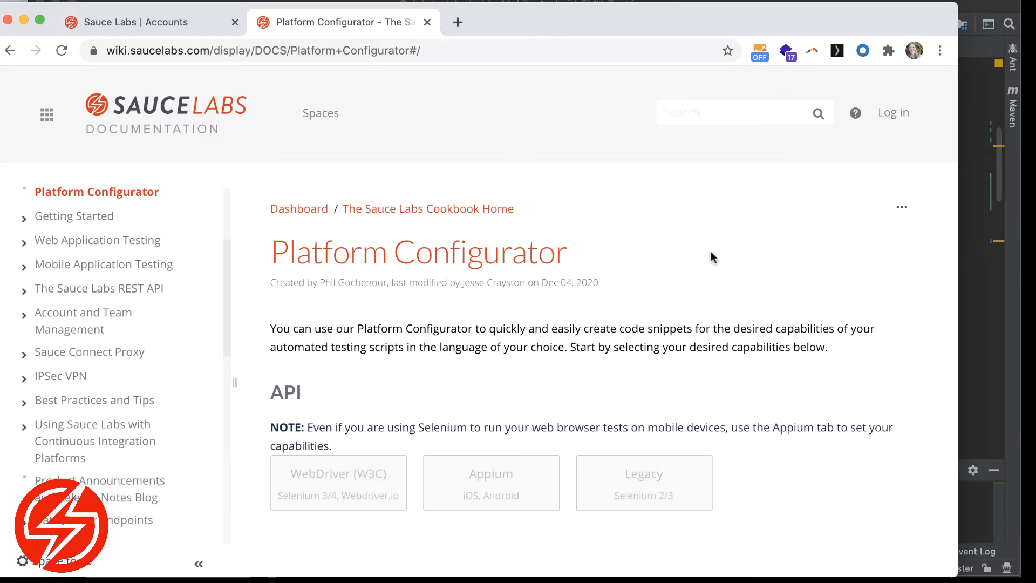
mouse_move(818, 304)
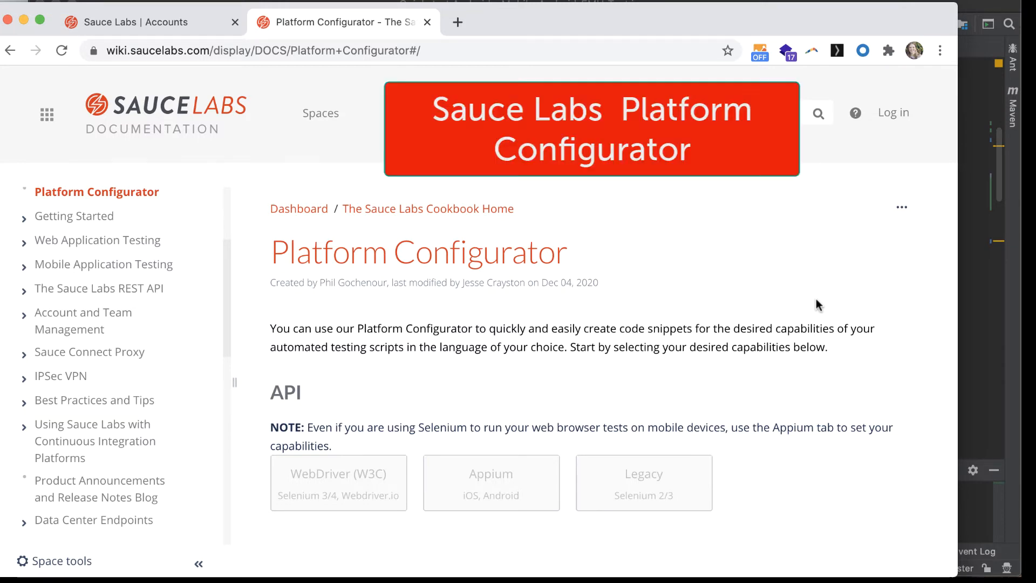
- Choose the Appium API and the Android GoogleAPI Emulator device in the Platform Configurator
scroll(down, 3)
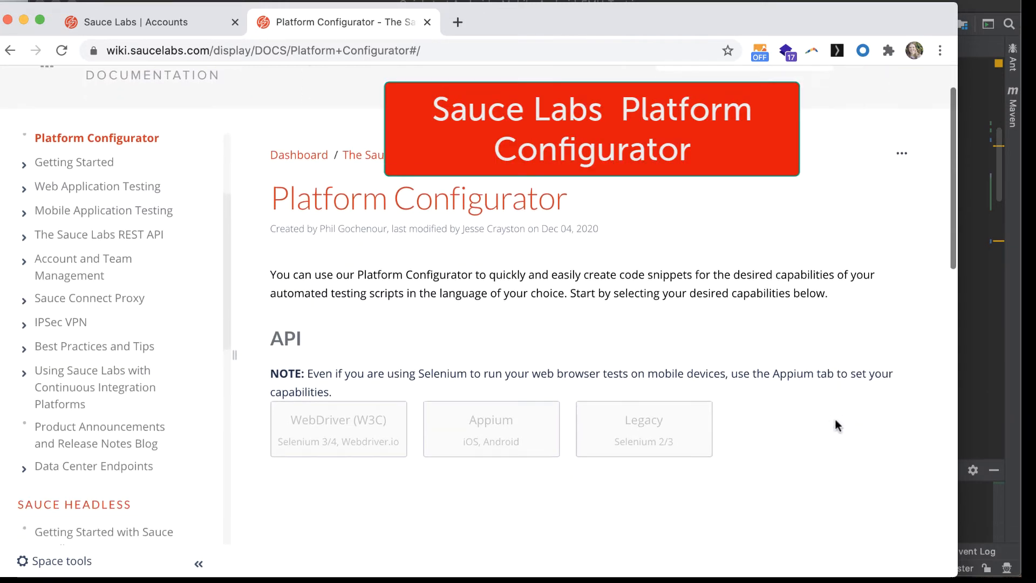
scroll(down, 3)
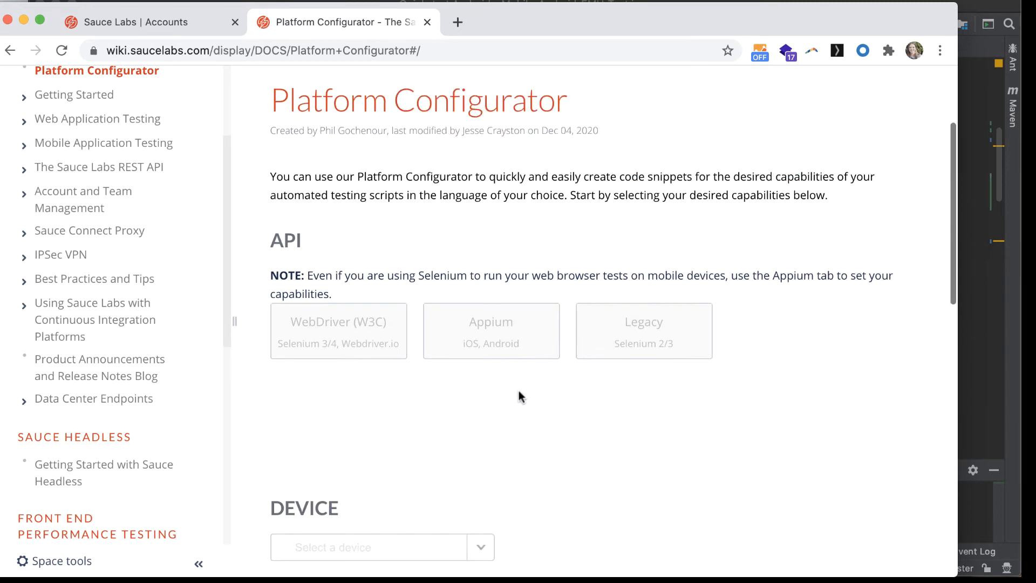
click(491, 330)
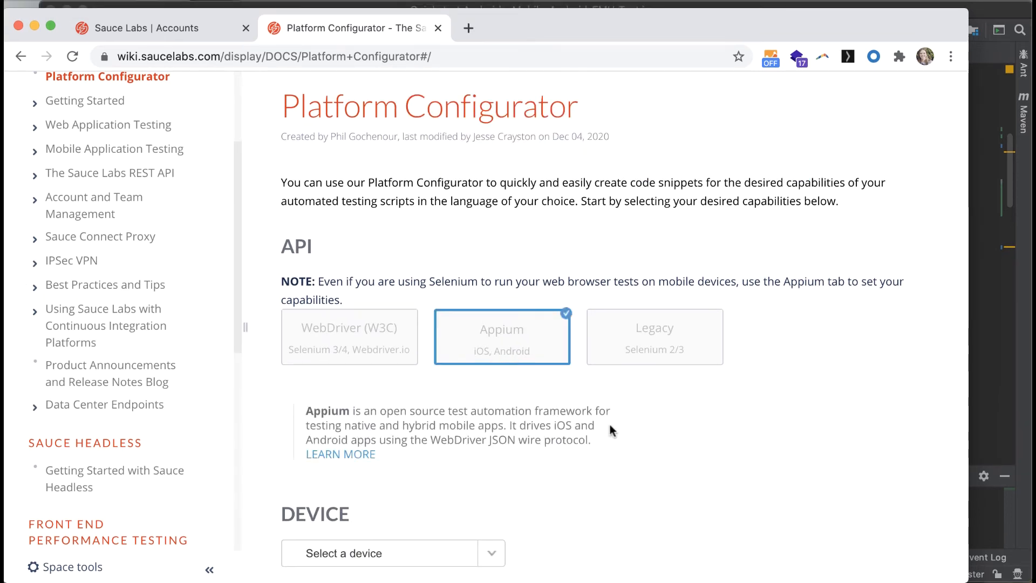
scroll(down, 3)
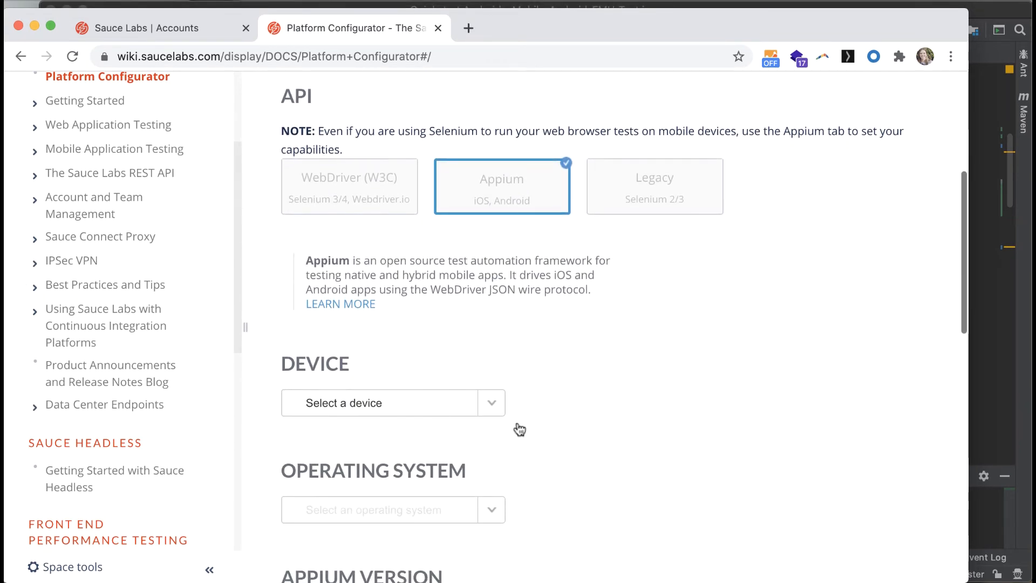
click(379, 402)
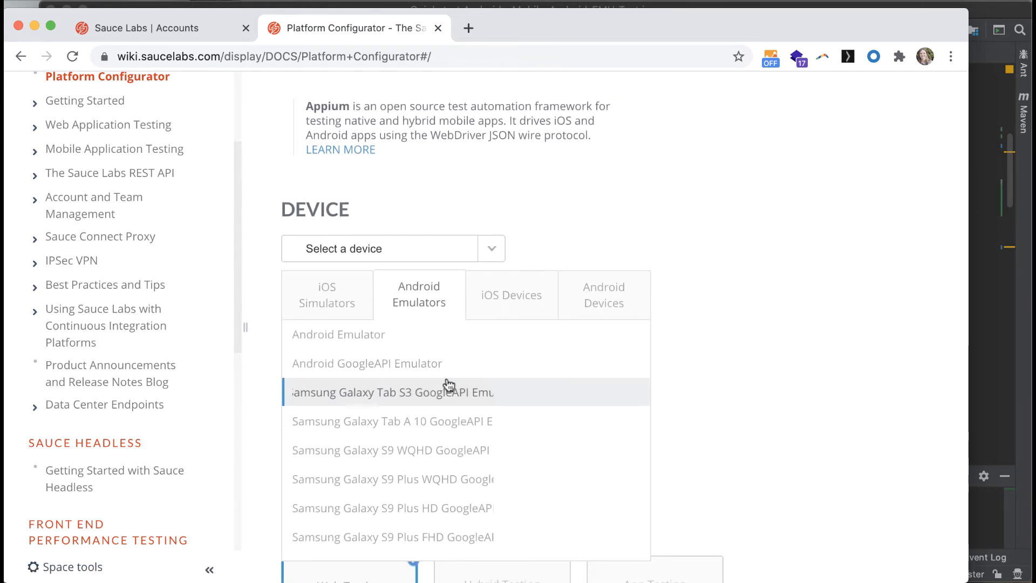
click(367, 362)
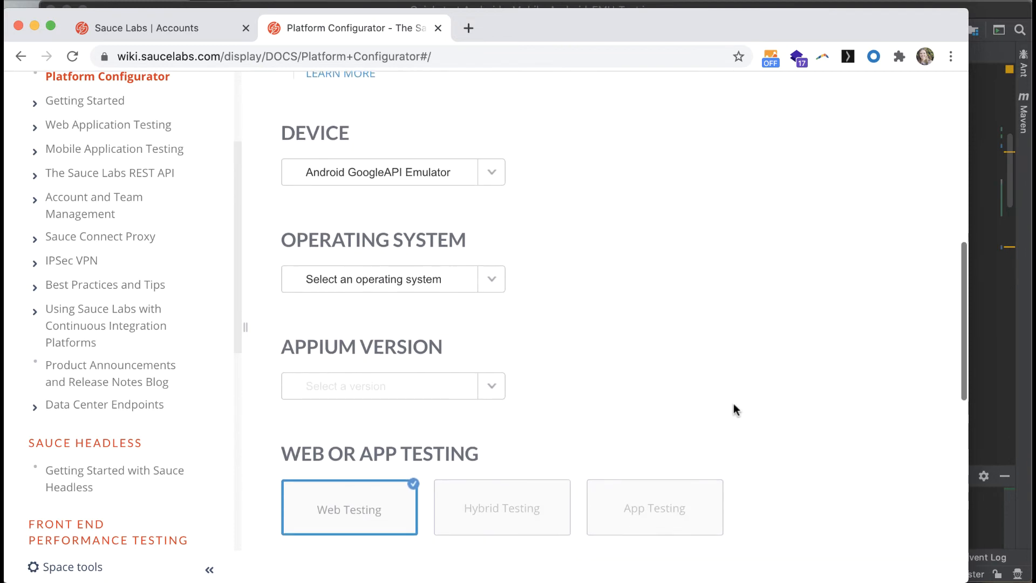
- Select Android 9.0 and native app testing, then scroll to the generated Java capabilities
click(392, 278)
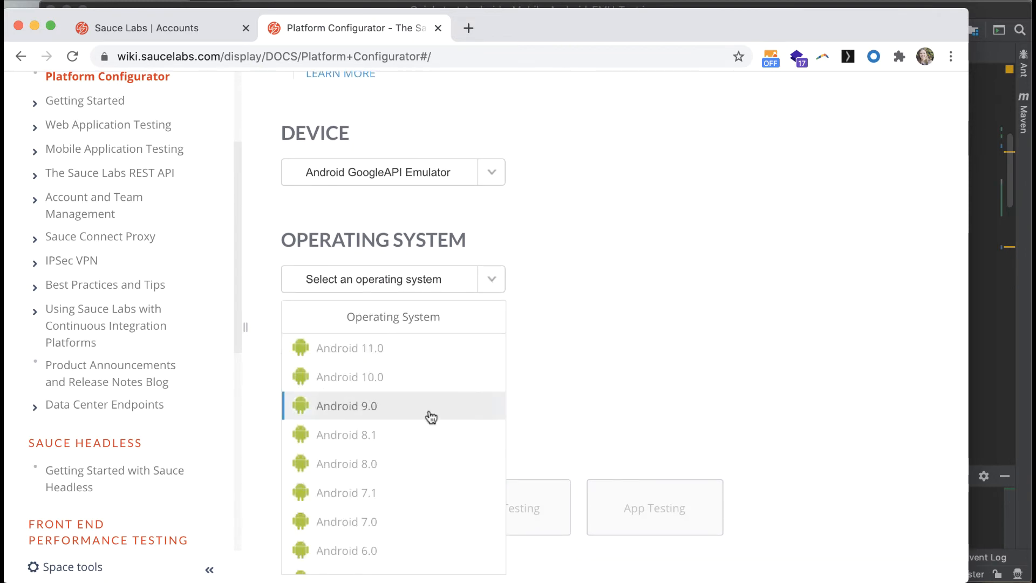
click(346, 406)
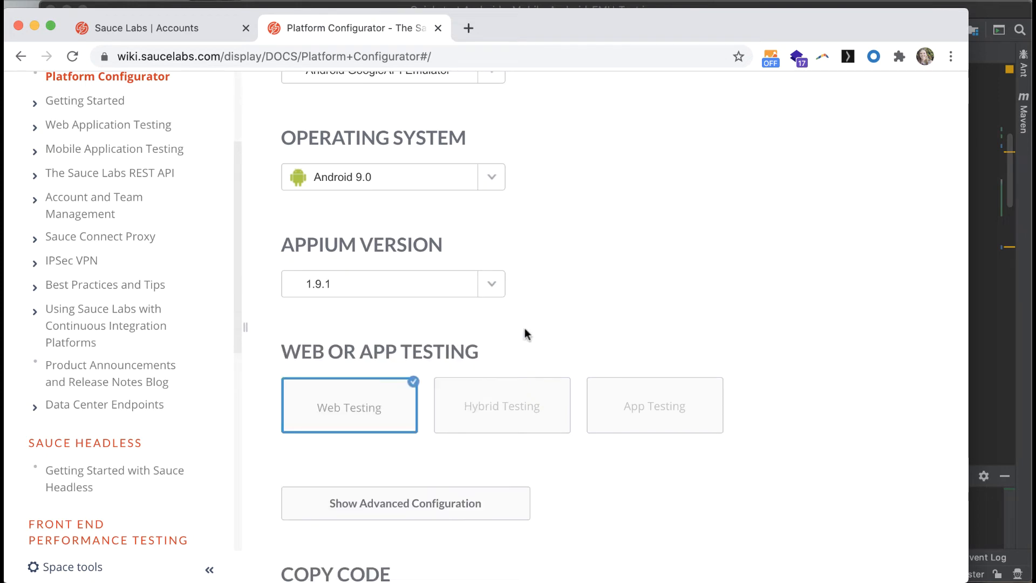
click(654, 405)
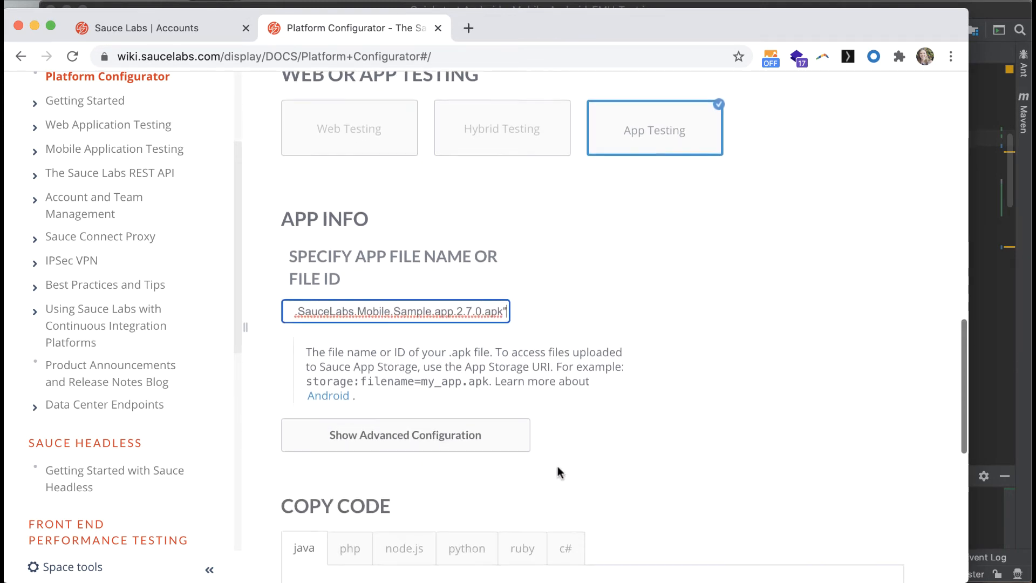
scroll(down, 3)
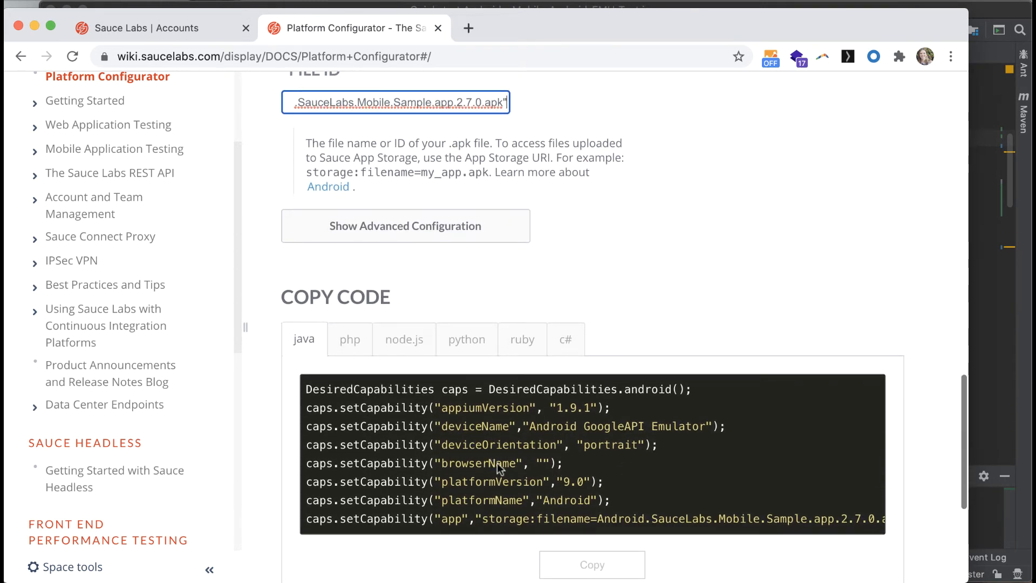
mouse_move(632, 409)
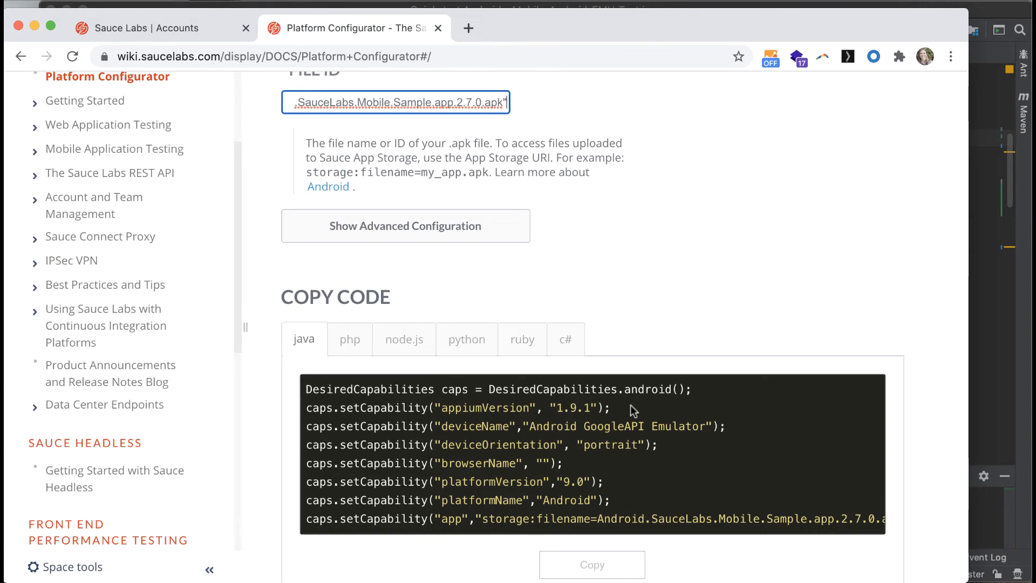
scroll(down, 3)
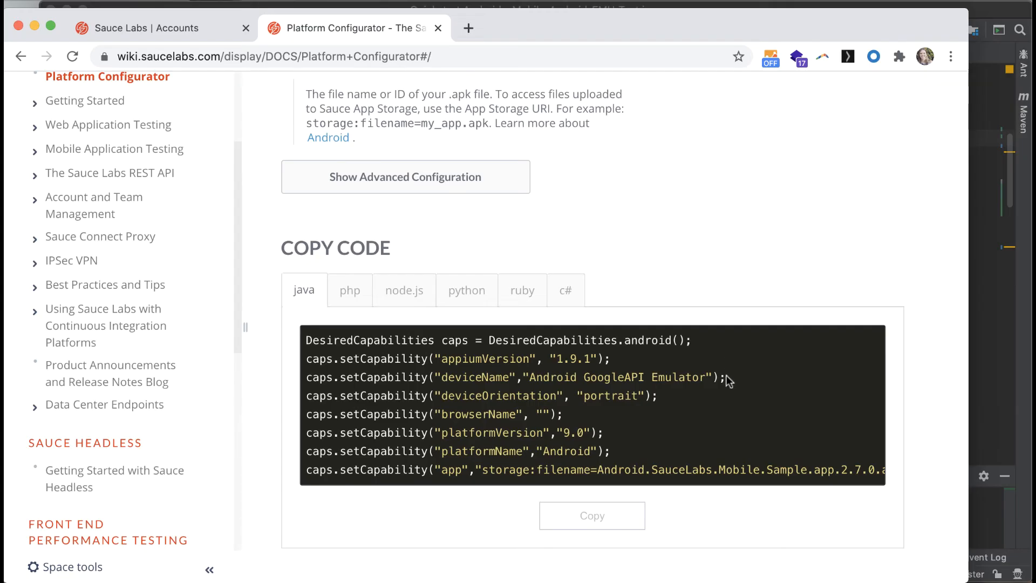
mouse_move(854, 350)
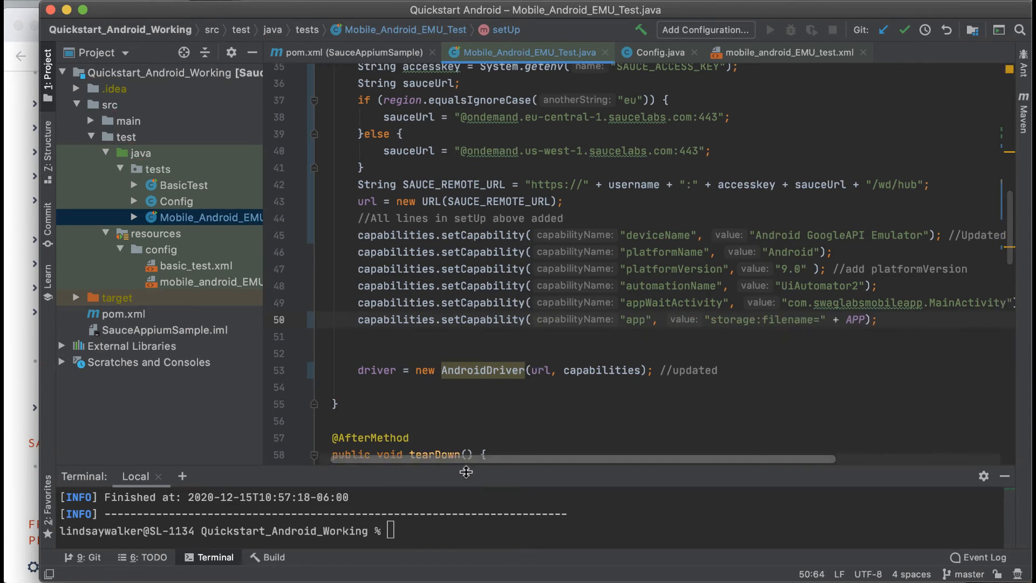
click(924, 336)
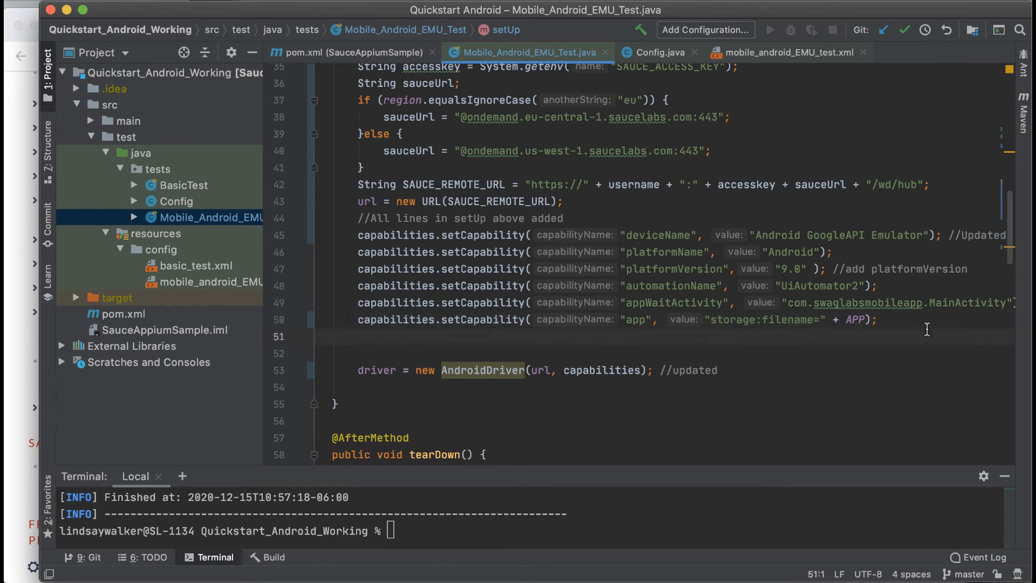
text(//Up)
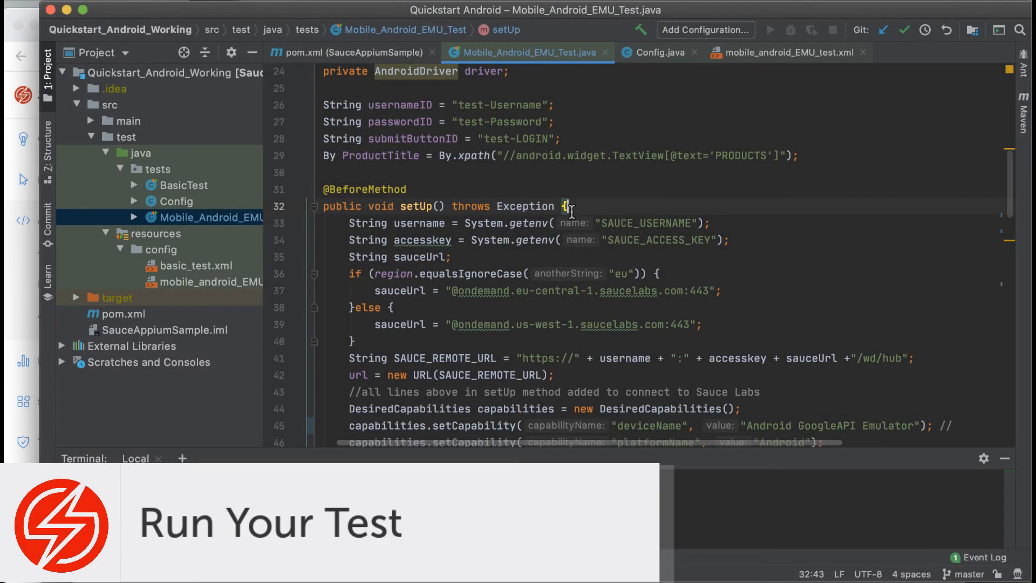
- Add a System.out.println BeforeMethod Hook message at the top of setUp
text(Sys)
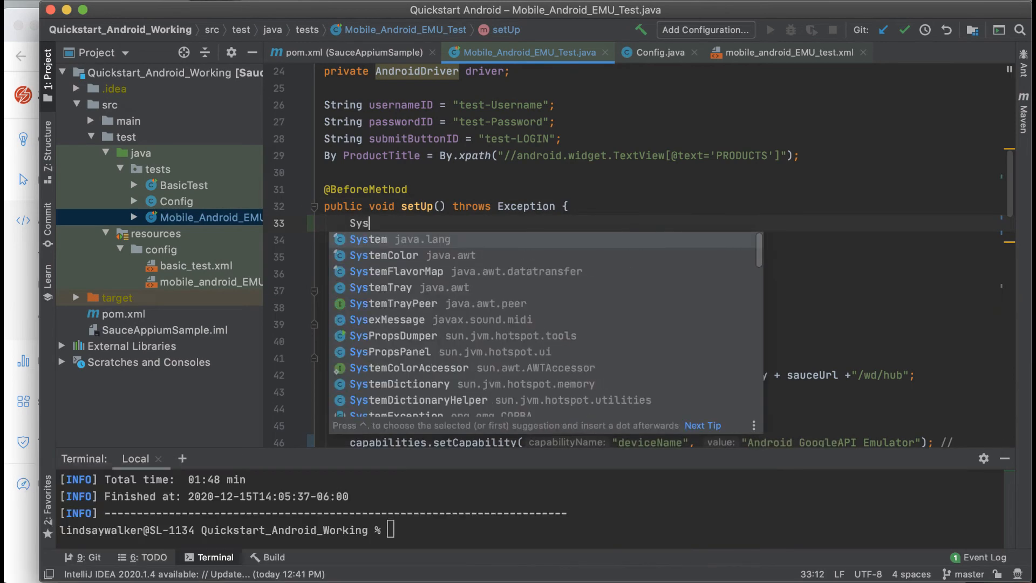
text(tem.out.)
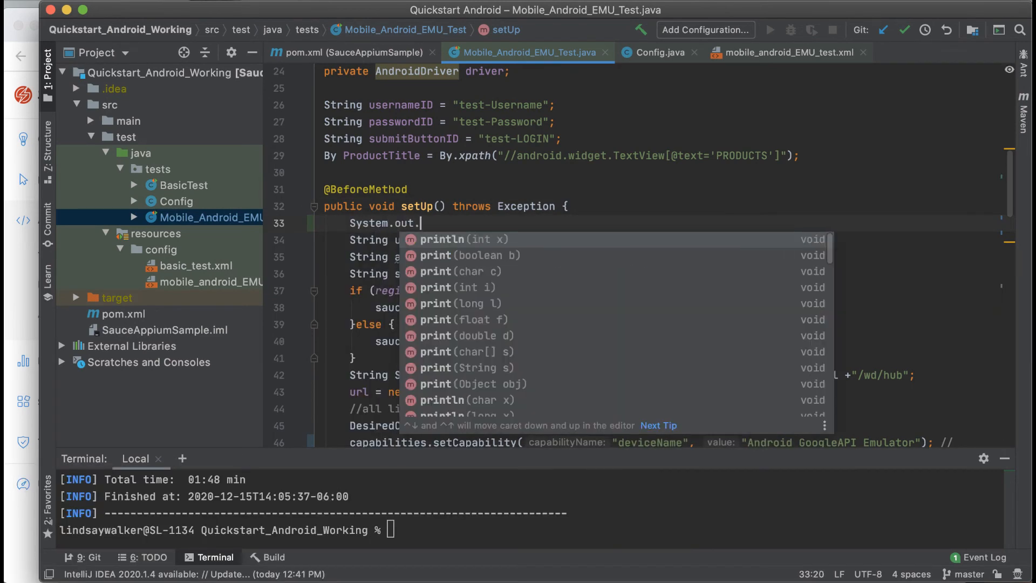
click(442, 239)
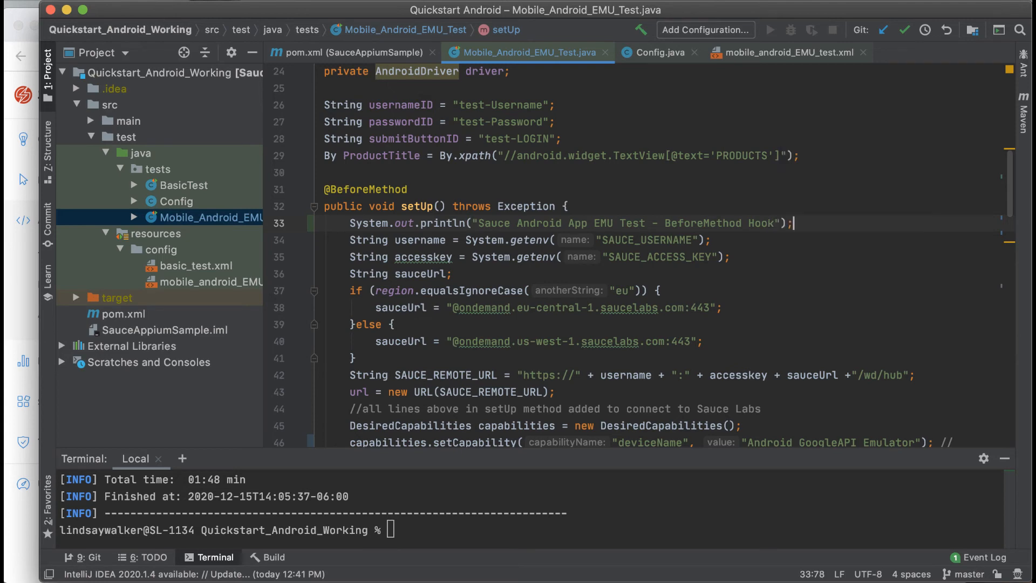
- Print 'Sauce Android App EMU Test - AfterMethod Hook' in tearDown and enter mvn clean test
scroll(down, 3)
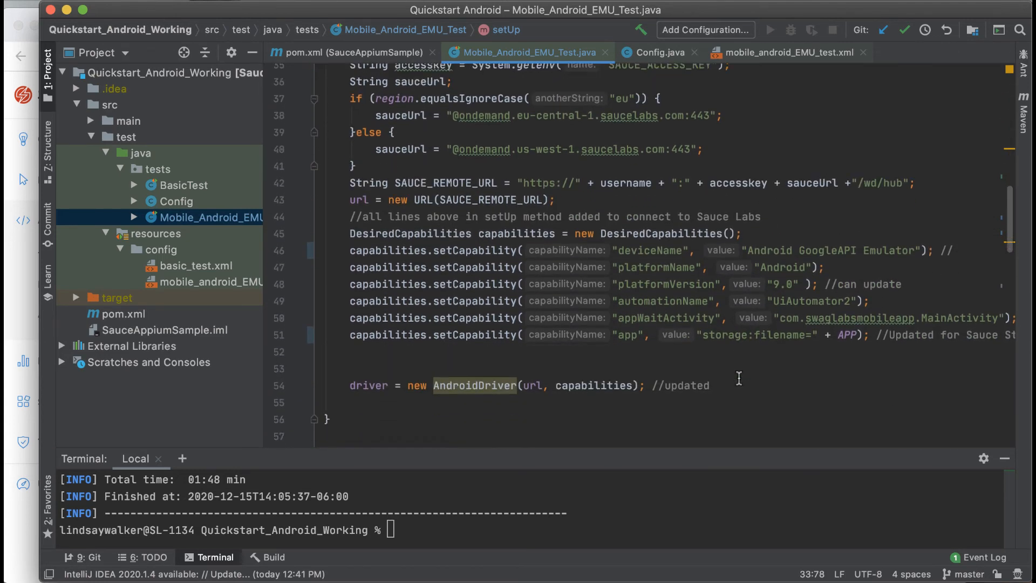
scroll(down, 3)
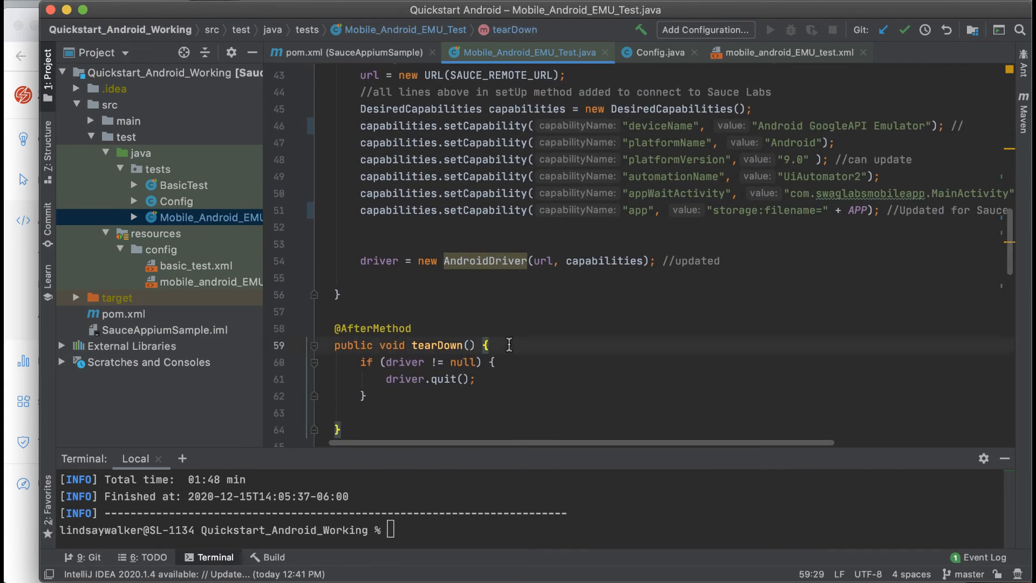
text(System.out.println();)
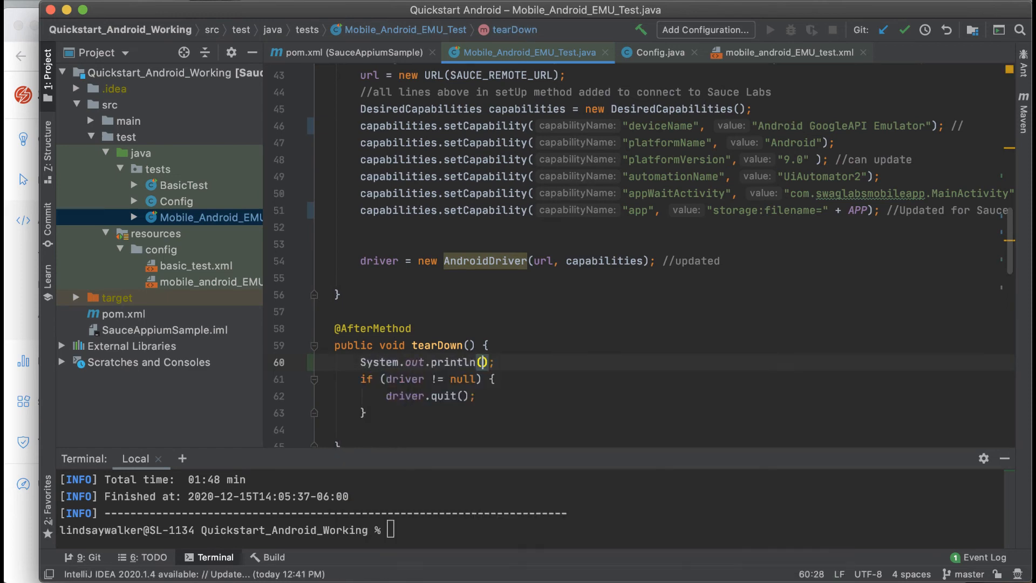
text(Sauce")
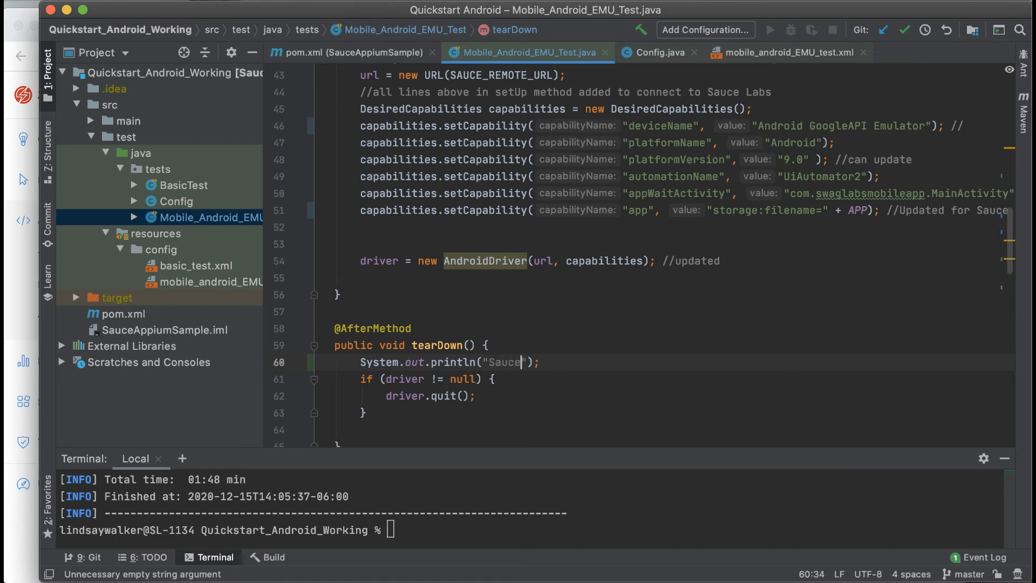
text(Android App EMU Test)
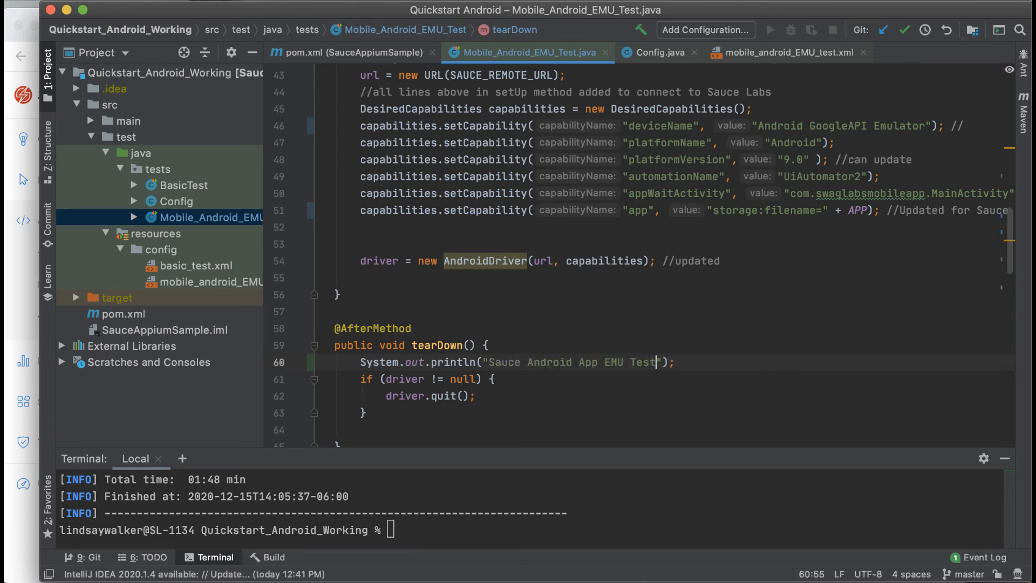
text(- AfterMethod Hoo)
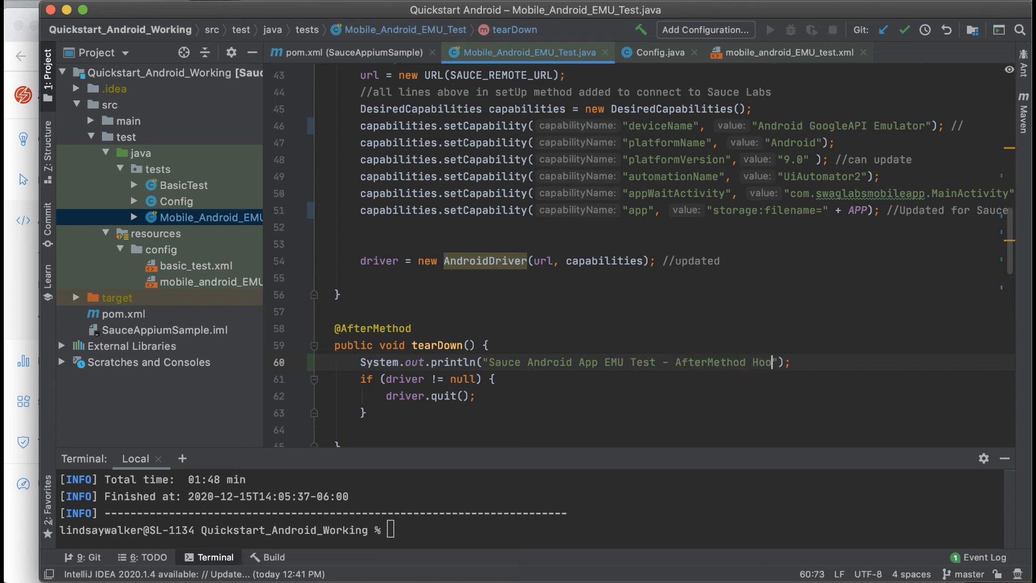
text(k)
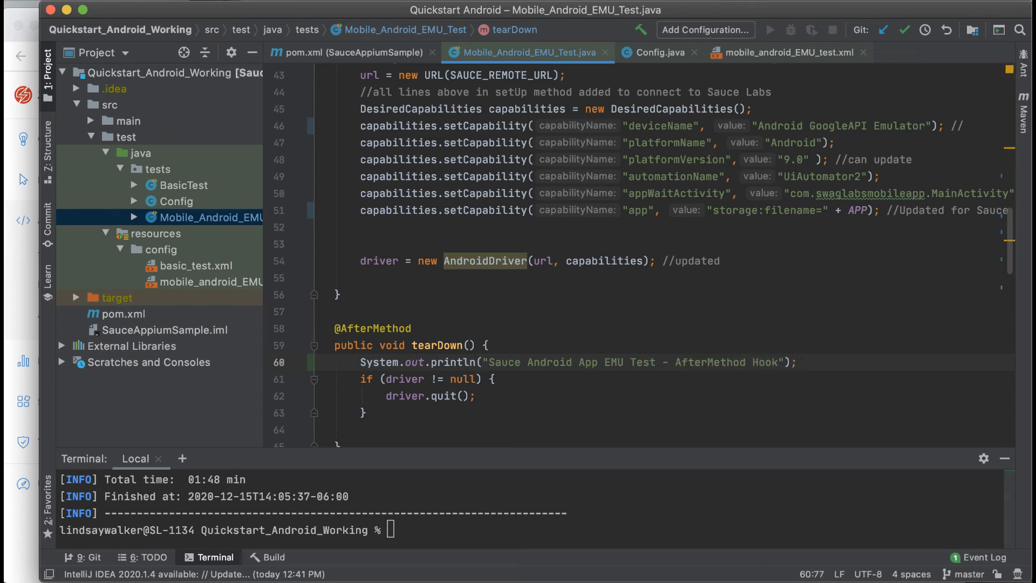
mouse_move(512, 535)
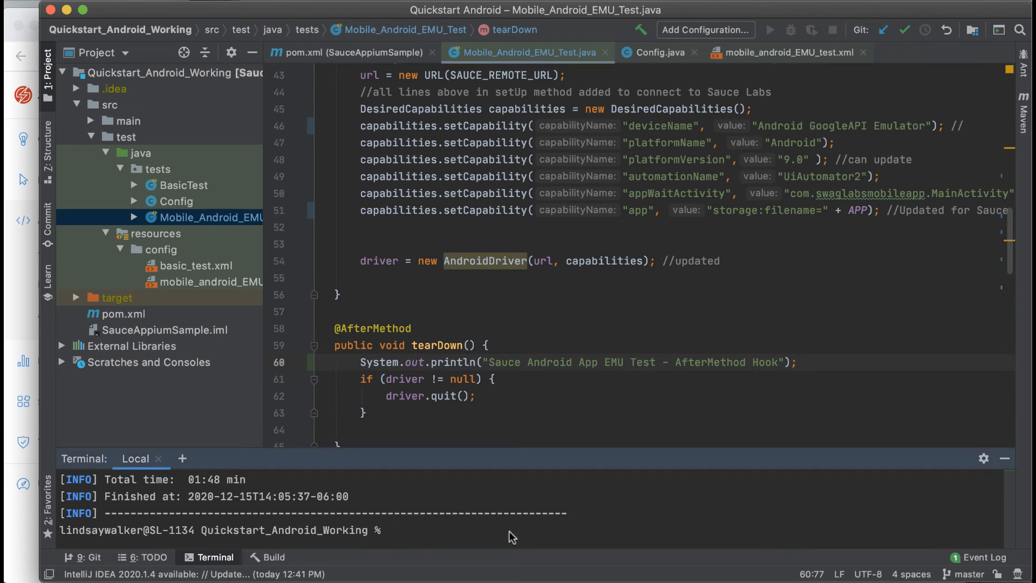
text(mvn clean test)
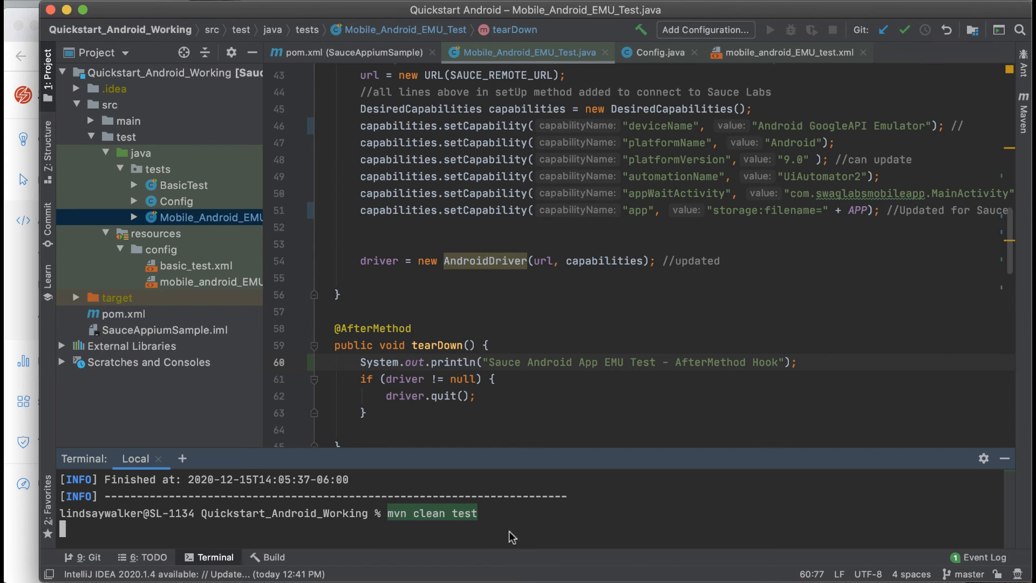
- Run mvn clean test in the terminal
key(Return)
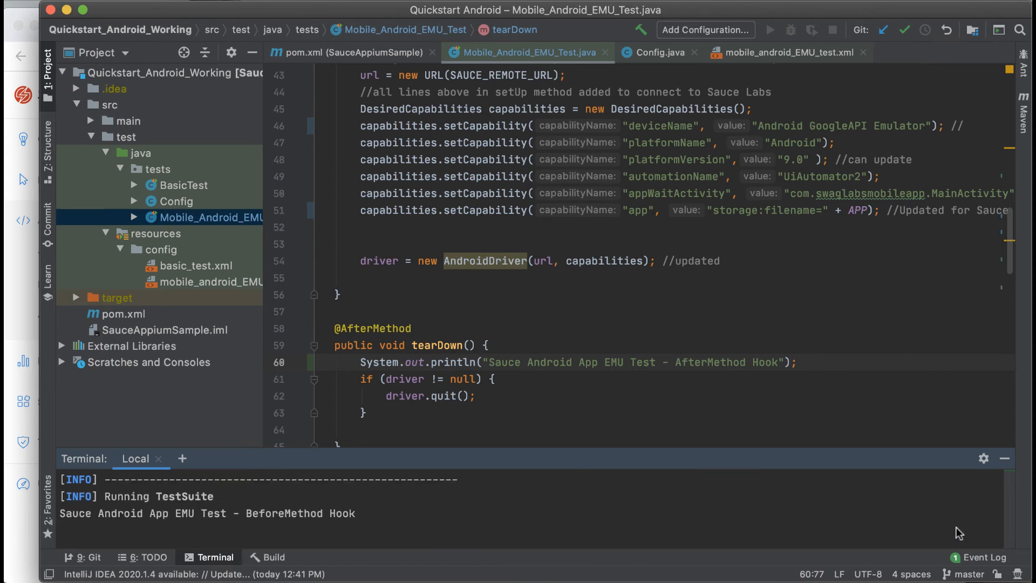
mouse_move(323, 524)
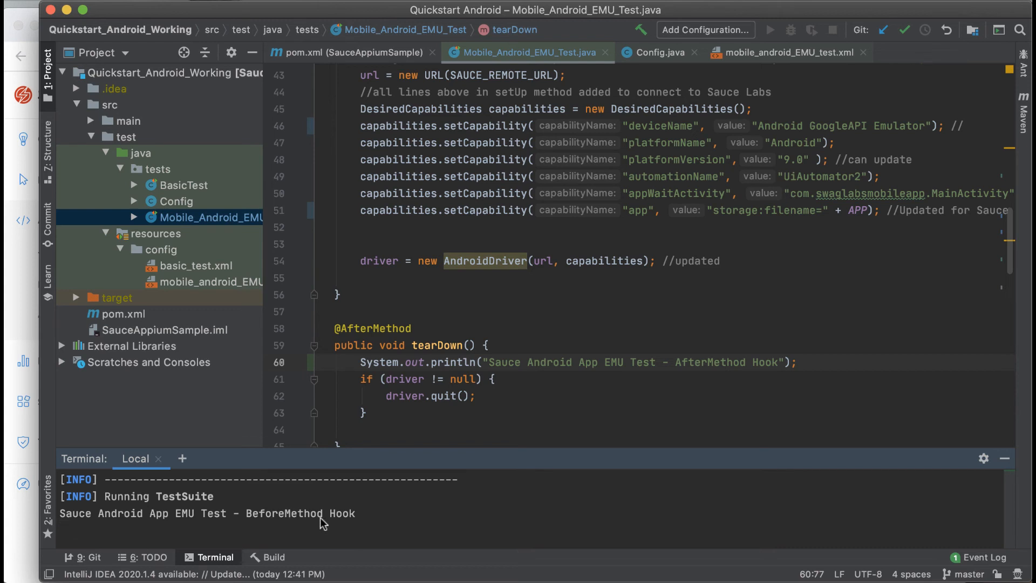
mouse_move(18, 486)
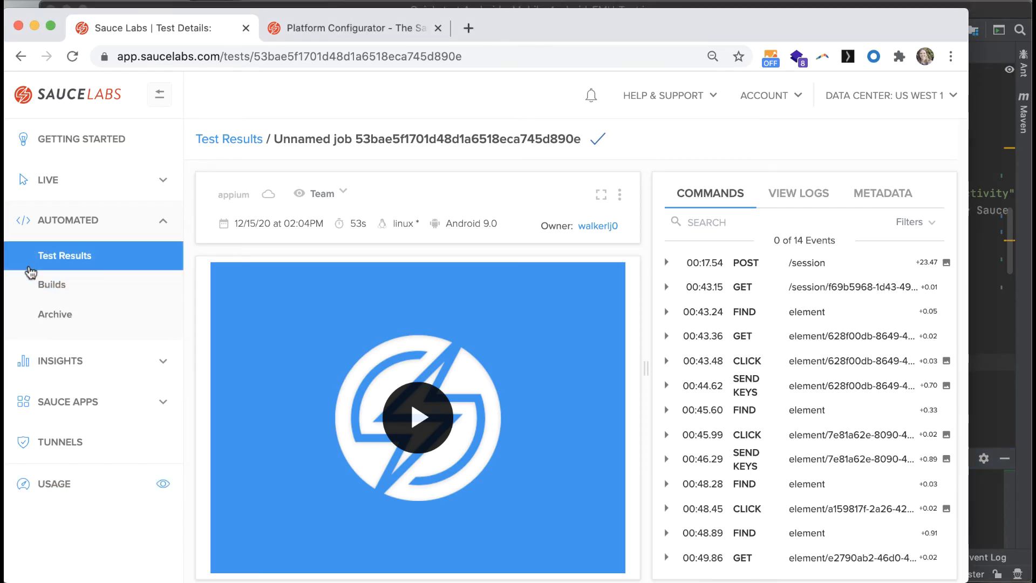
- Open Automated > Test Results to see the new in-progress job
click(65, 256)
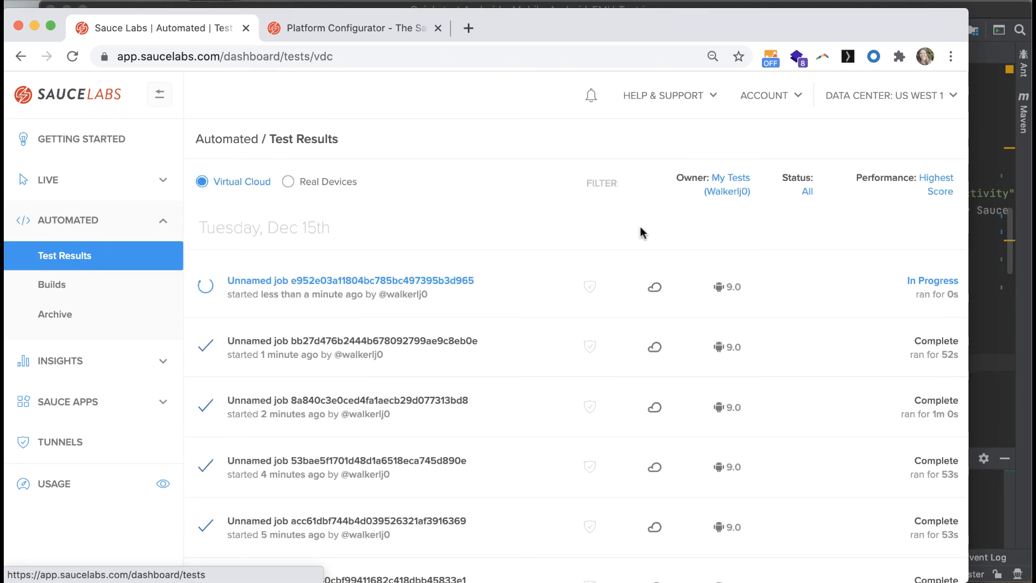
mouse_move(603, 240)
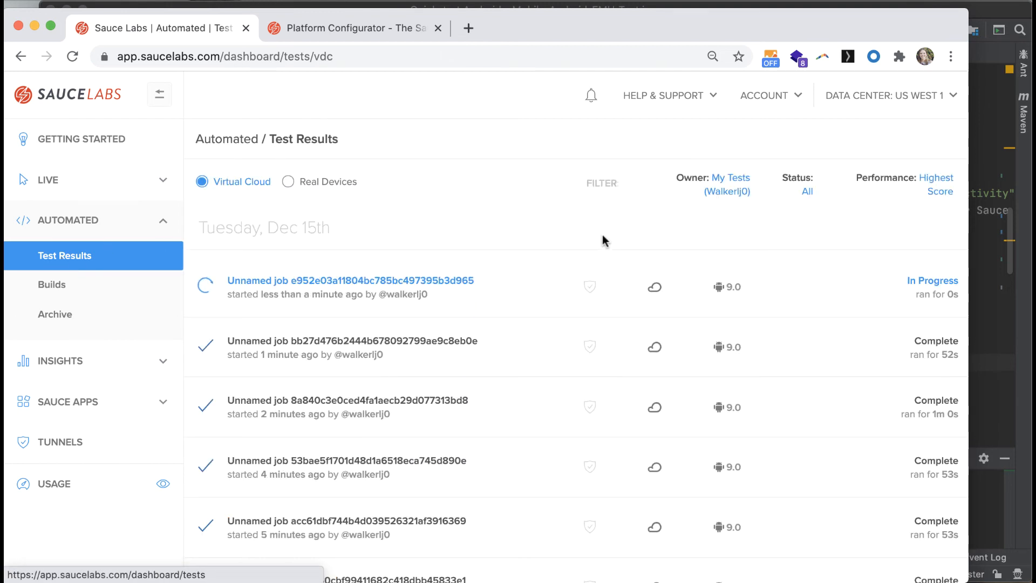
click(350, 280)
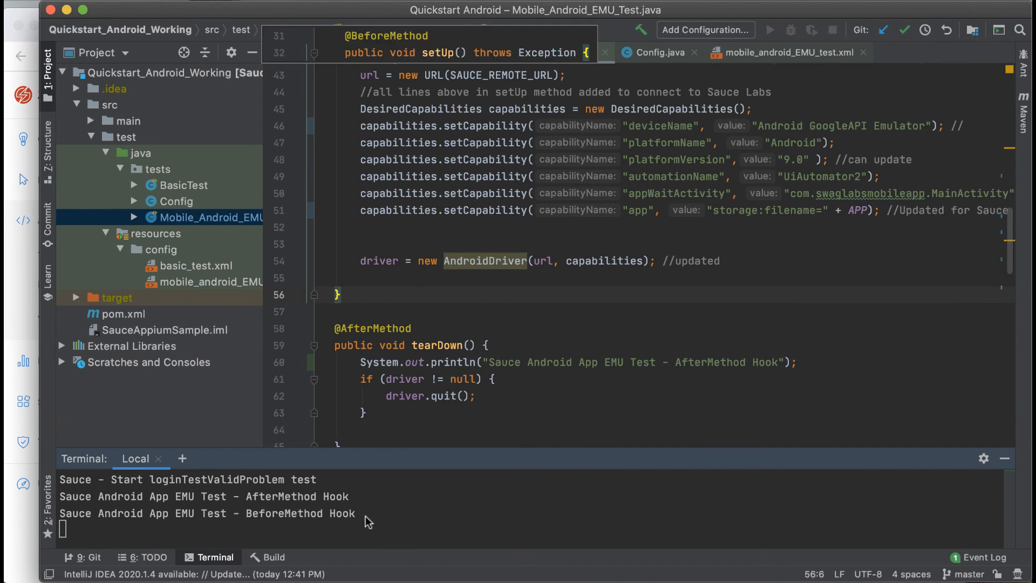
mouse_move(464, 577)
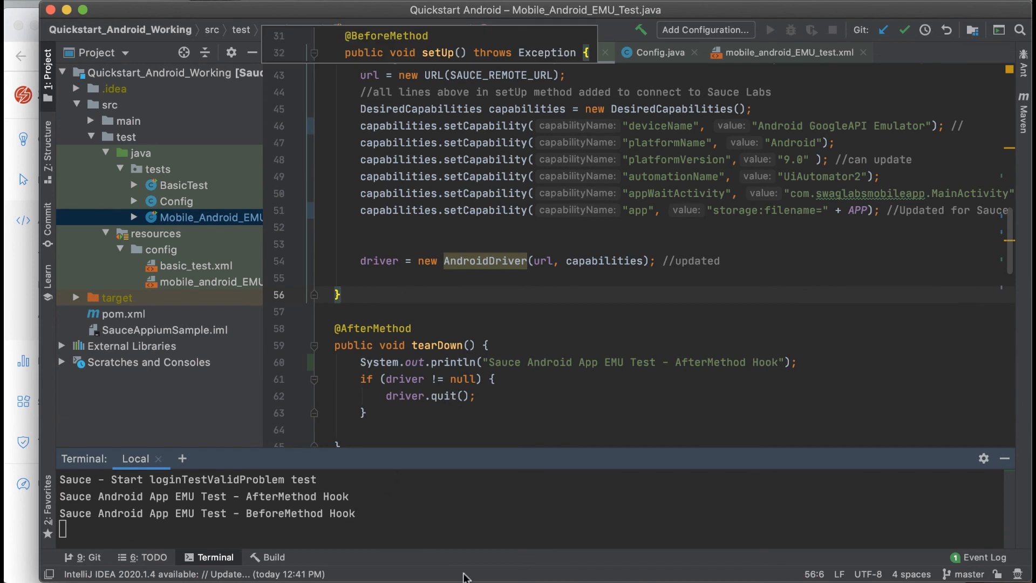